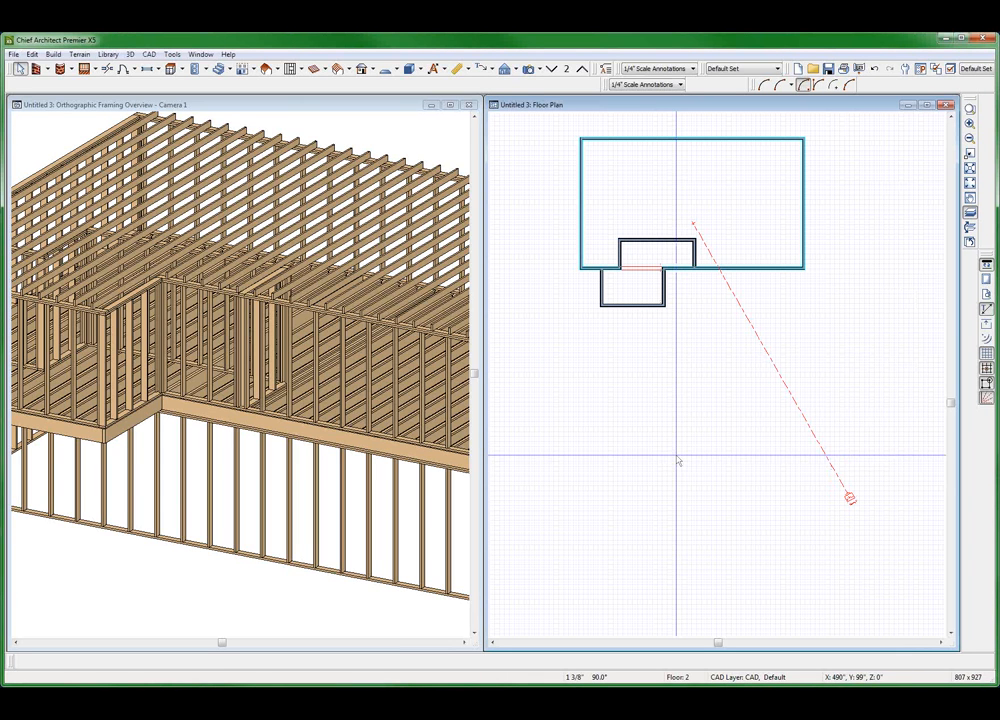
mouse_move(700, 422)
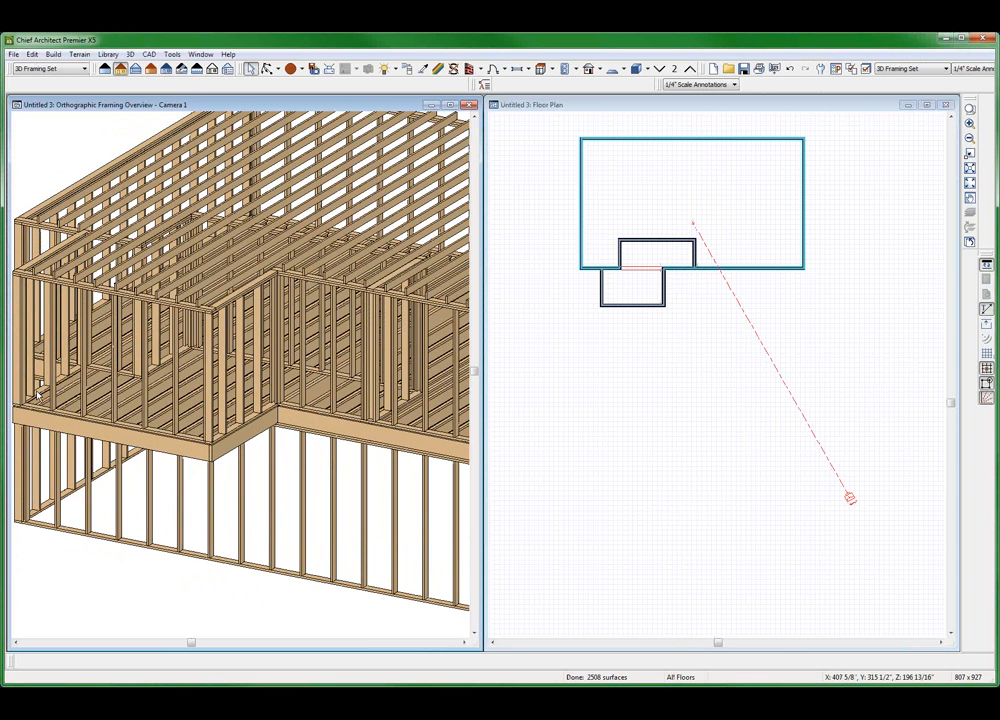
mouse_move(600, 414)
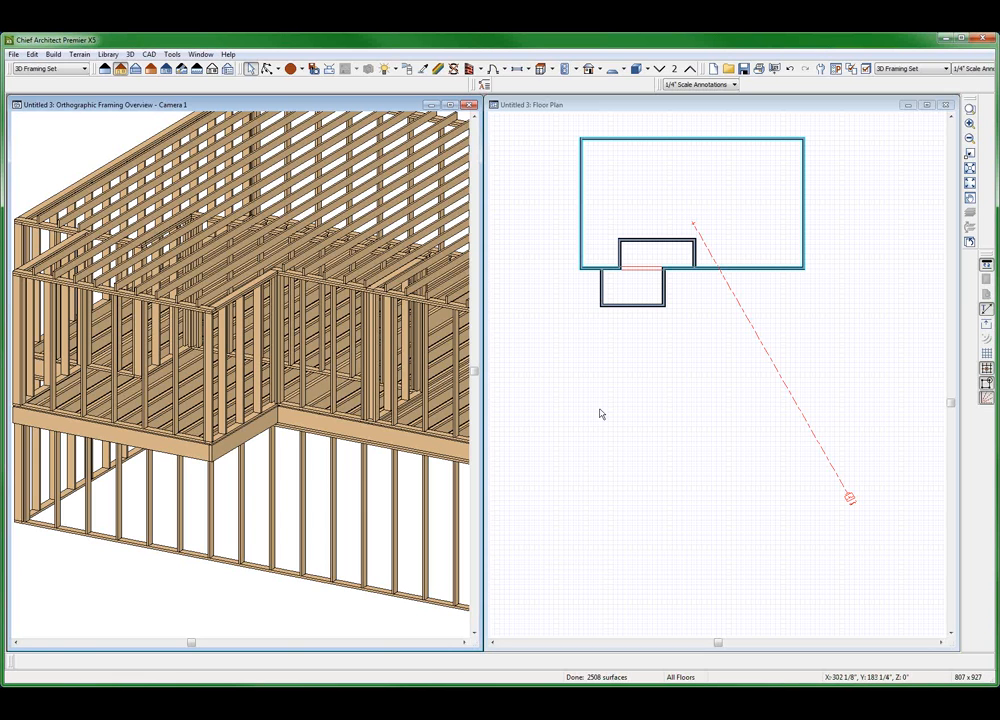
Create a Full Overview camera showing the whole two-level house exterior beside the framing view
click(601, 413)
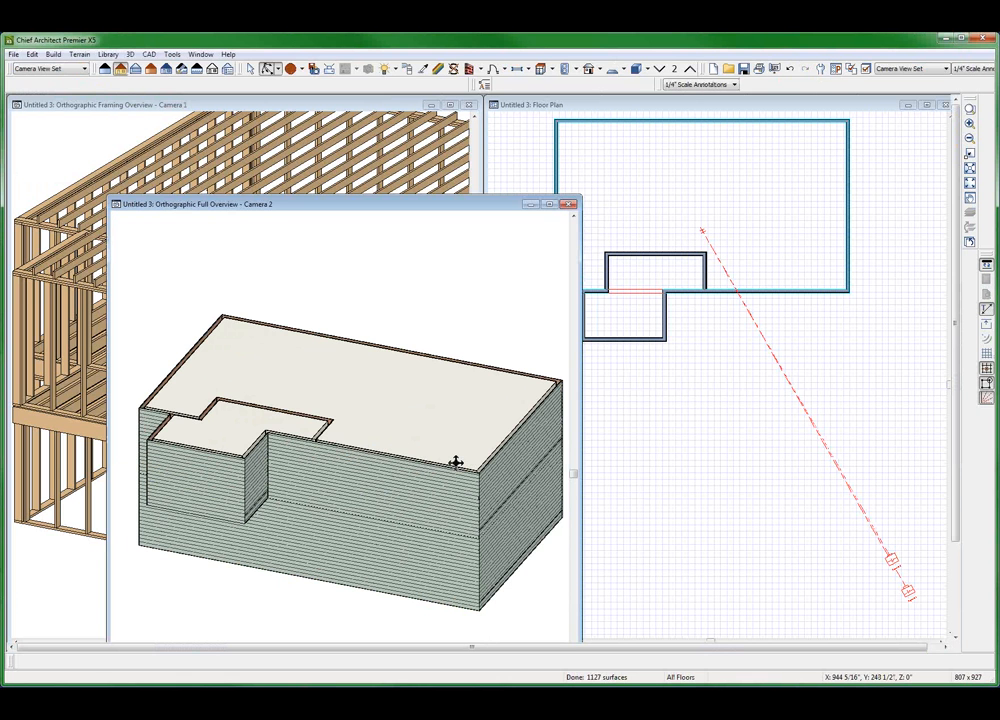
Reduce the small upstairs room's joist layer so its floor structure is 8 5/8" instead of 12 5/8"
click(576, 204)
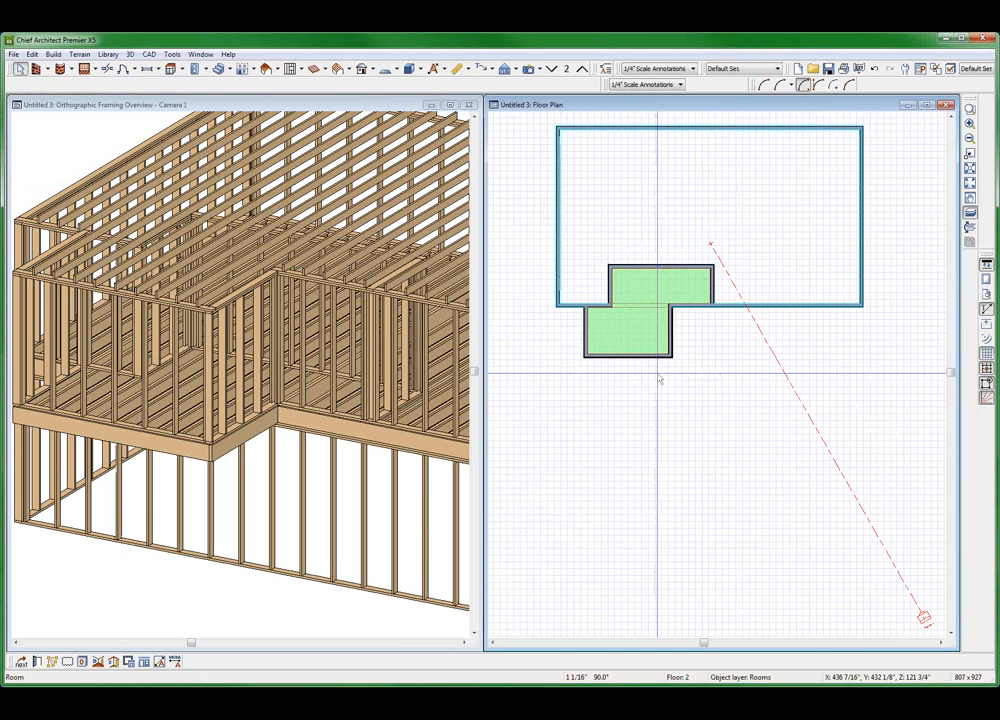
double_click(628, 310)
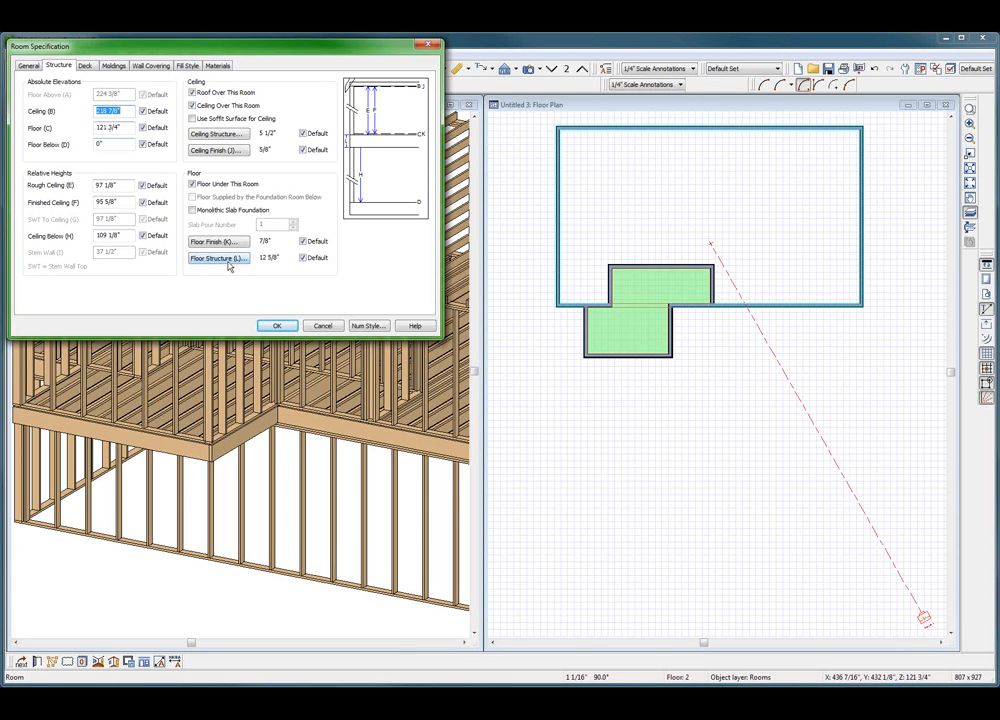
click(217, 257)
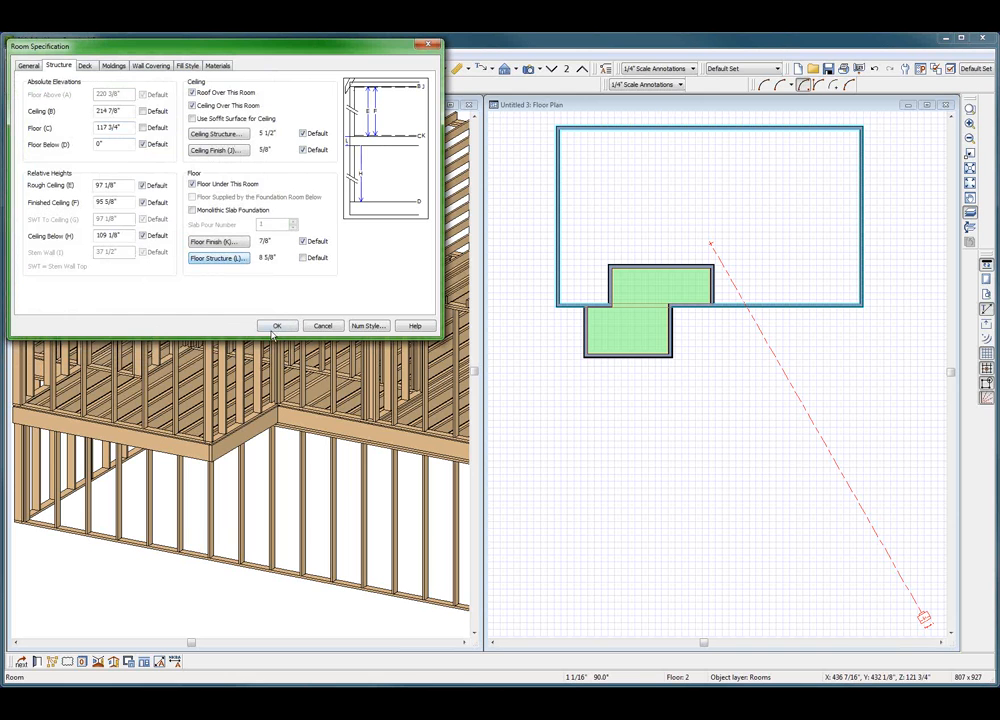
click(277, 325)
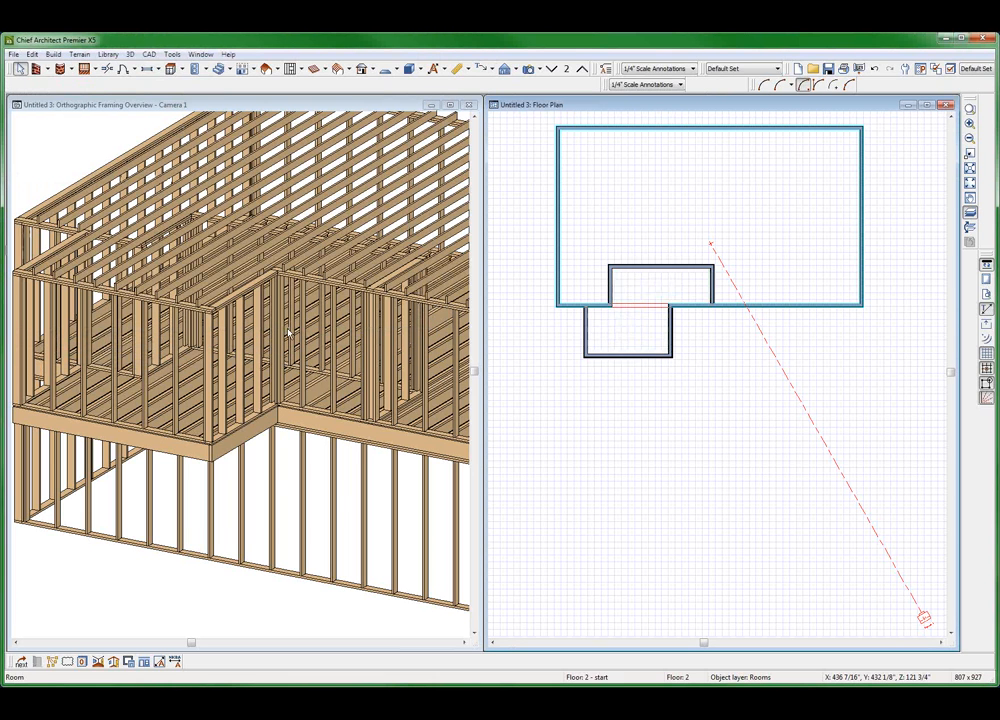
click(630, 320)
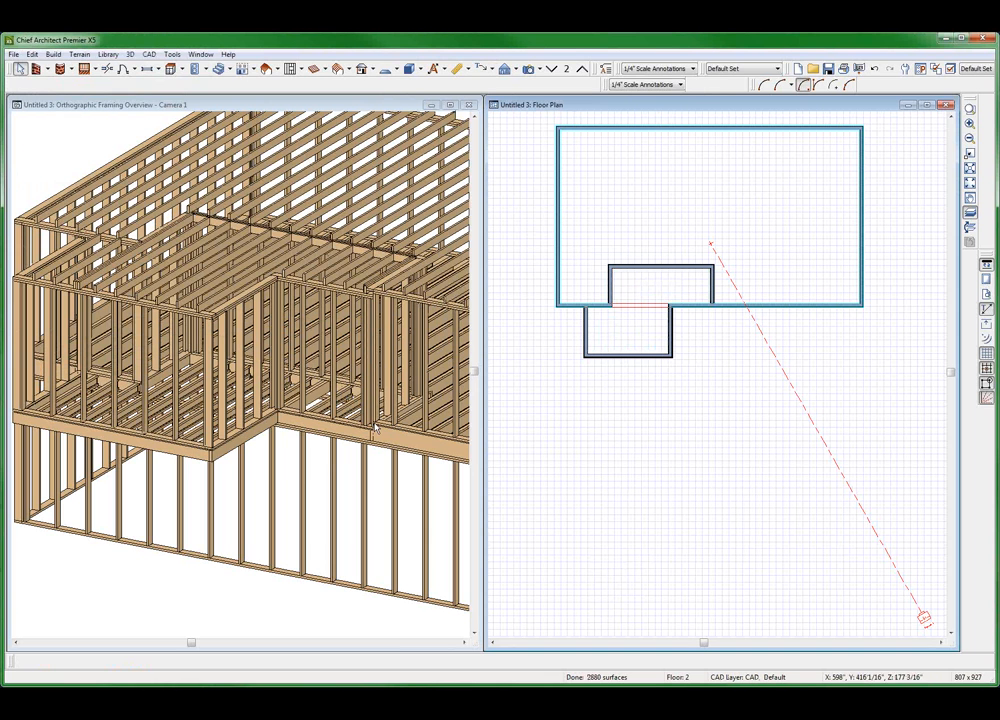
mouse_move(673, 293)
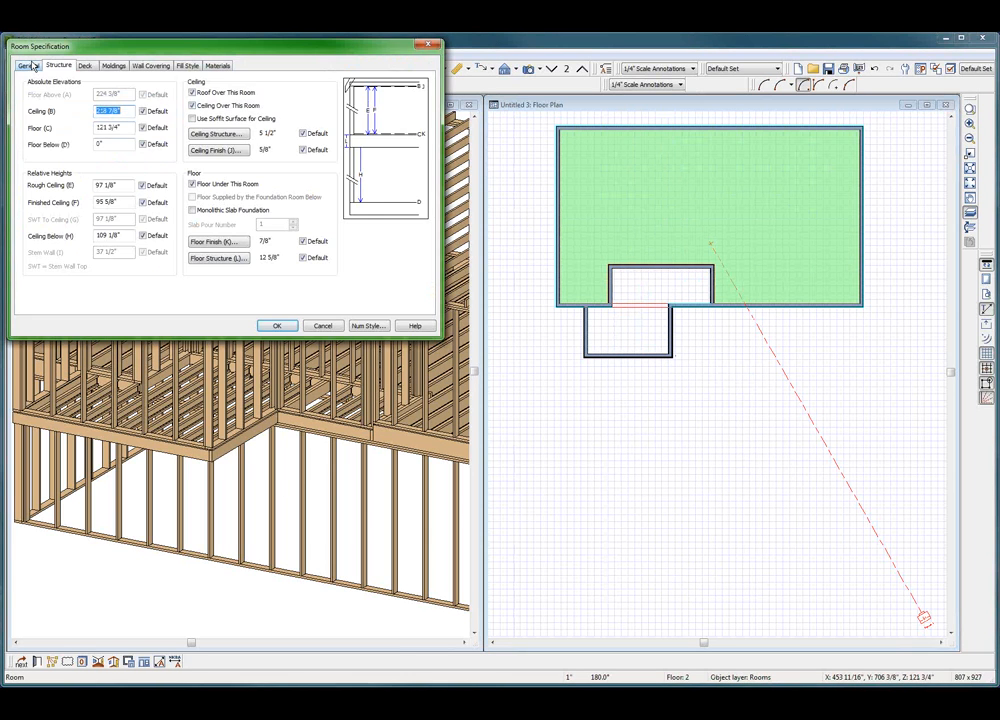
click(277, 325)
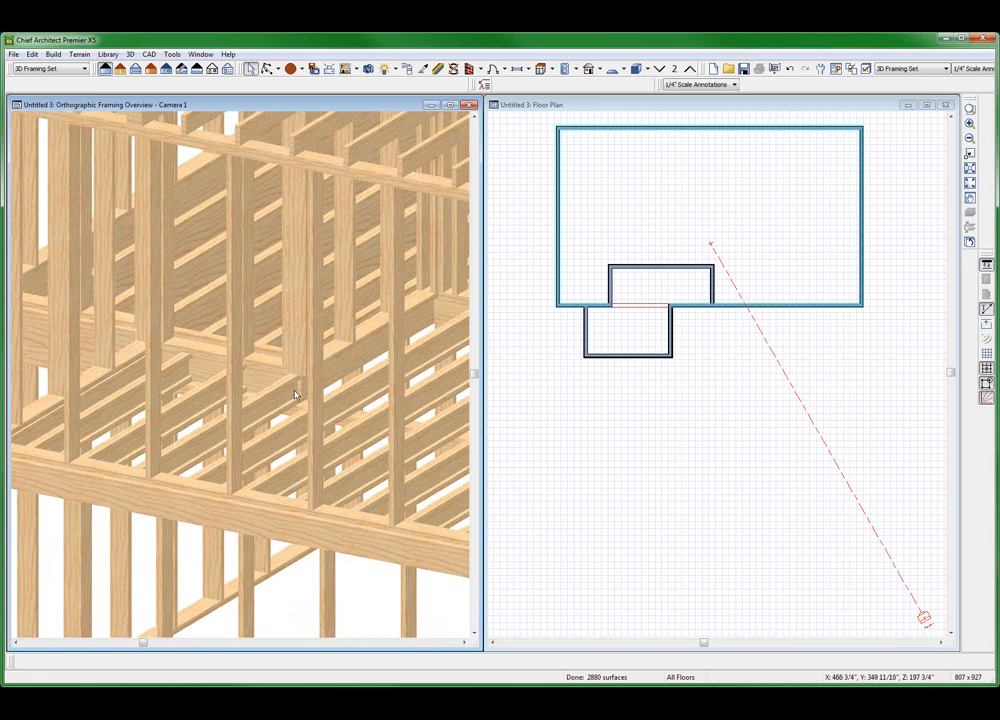
mouse_move(258, 366)
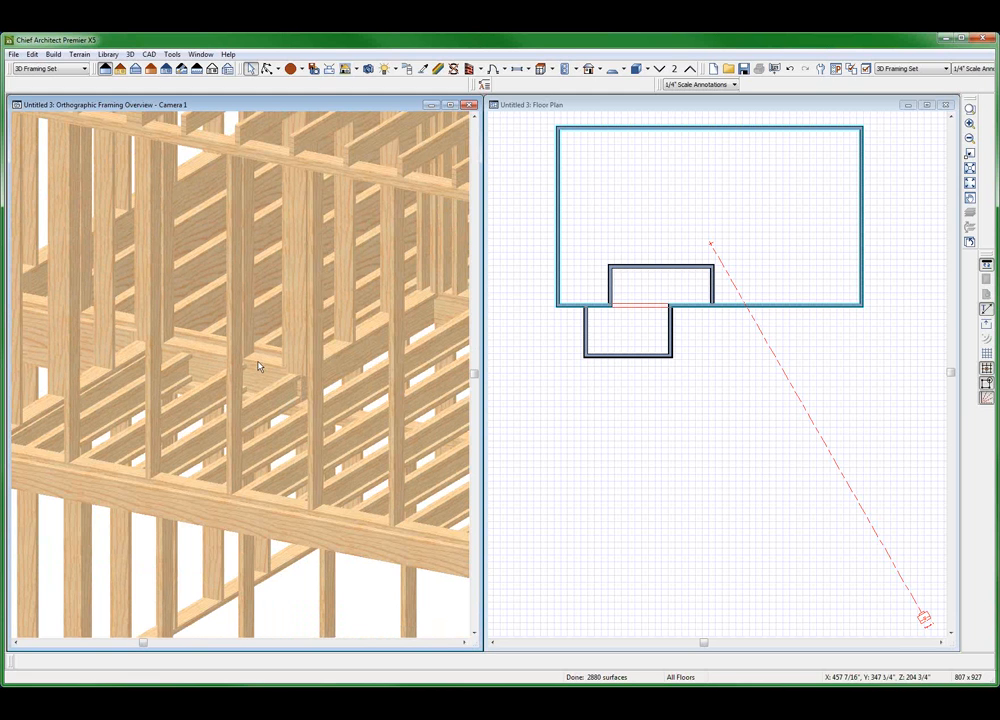
mouse_move(268, 338)
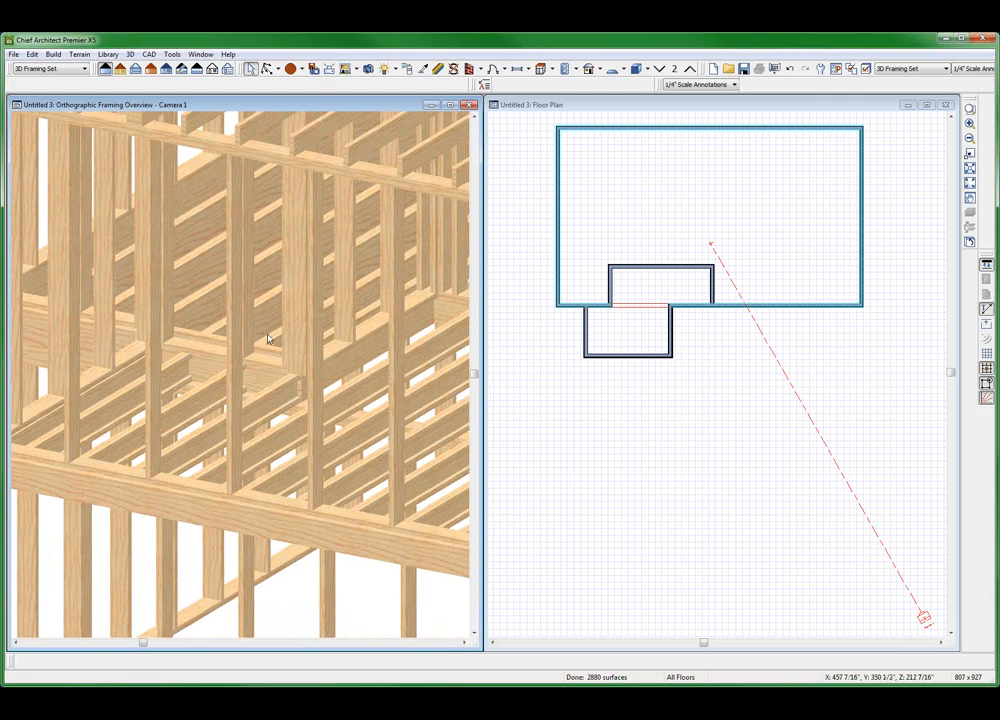
mouse_move(494, 443)
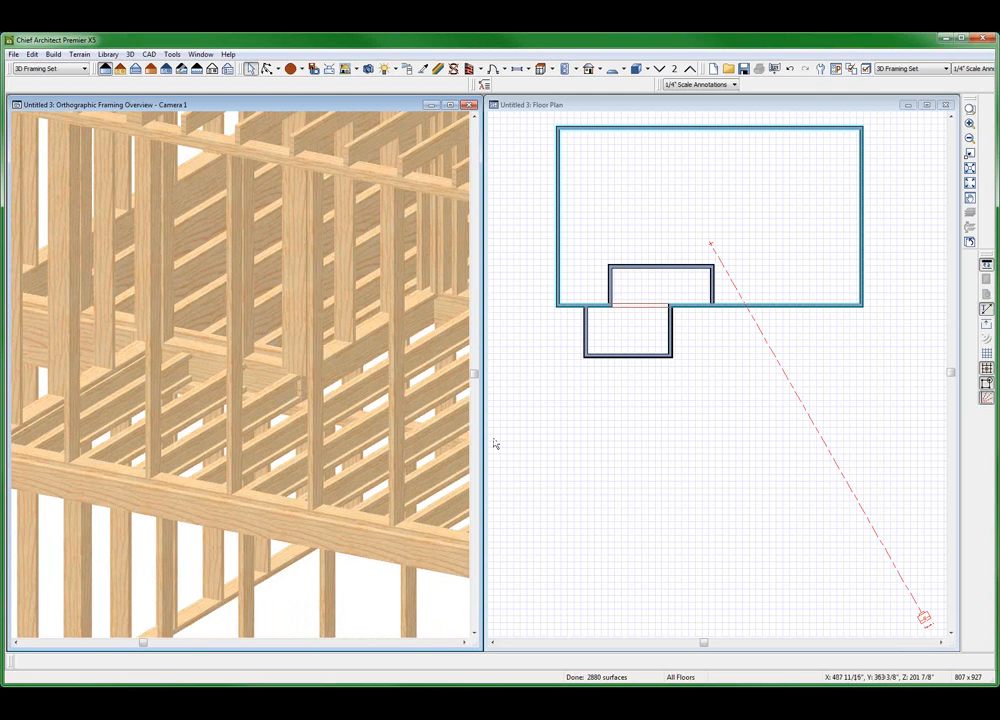
Change the small room's joist layer so its floor structure totals 4 5/8"
click(630, 325)
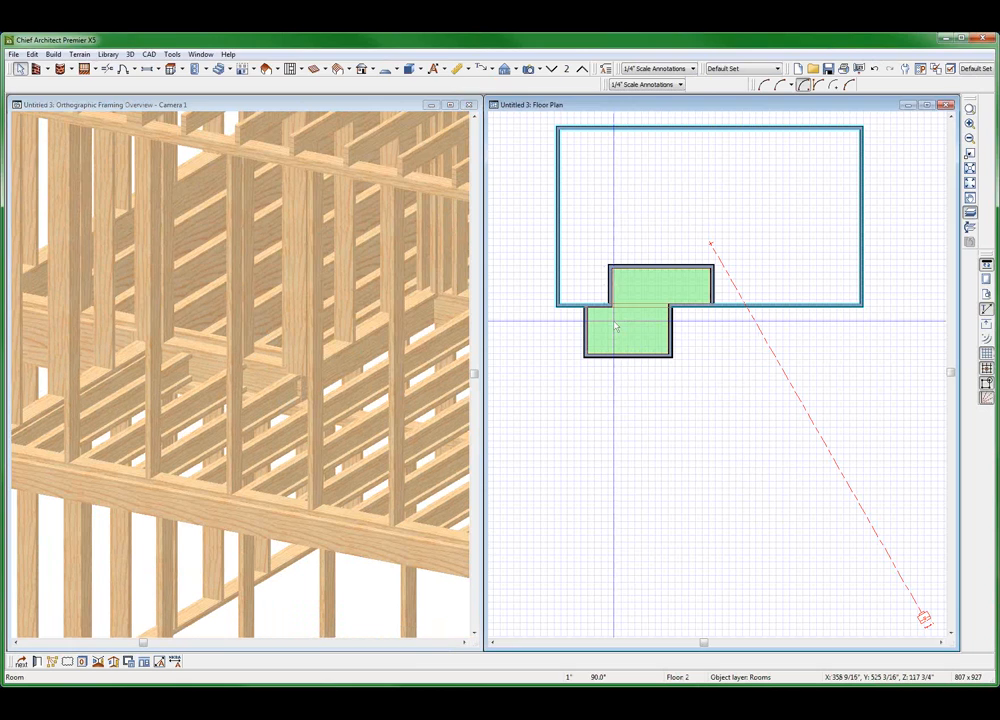
double_click(627, 328)
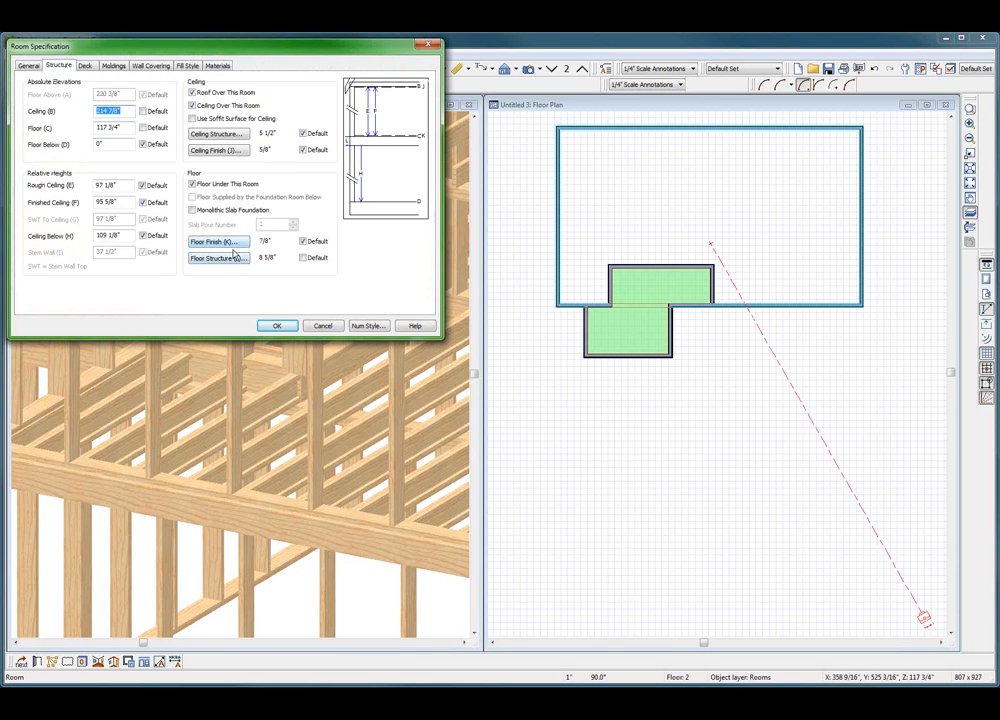
click(216, 258)
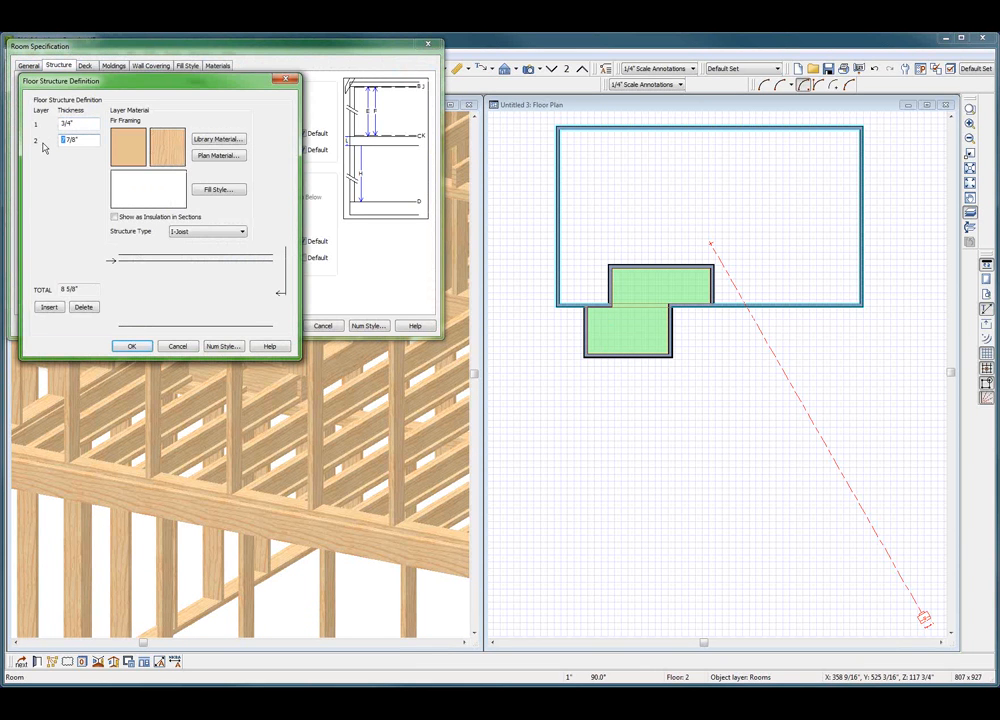
click(131, 345)
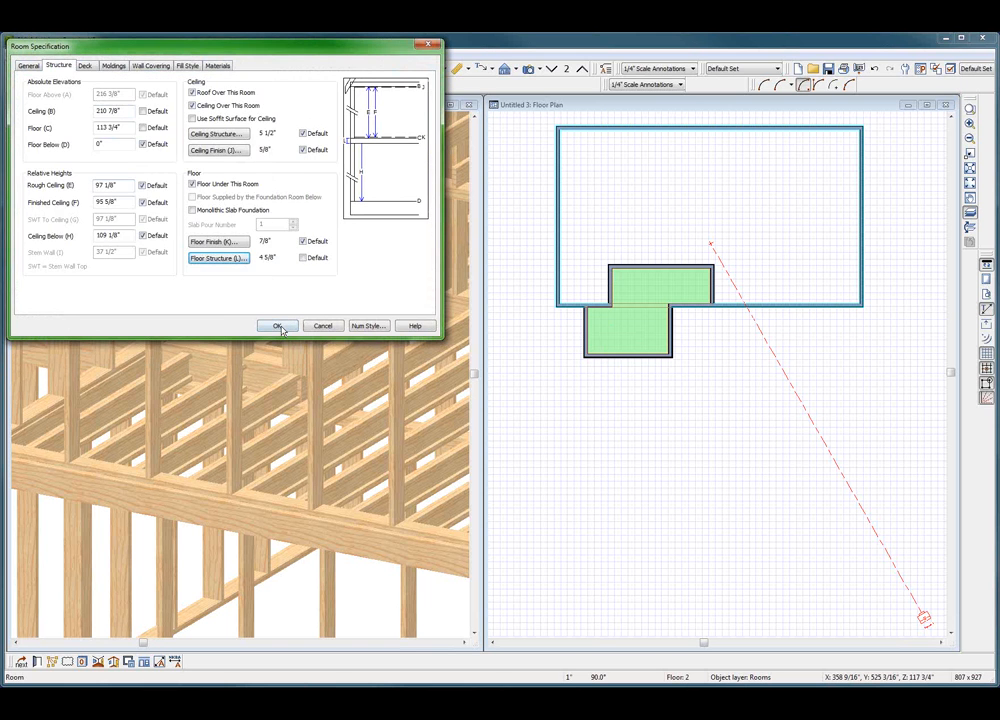
click(277, 325)
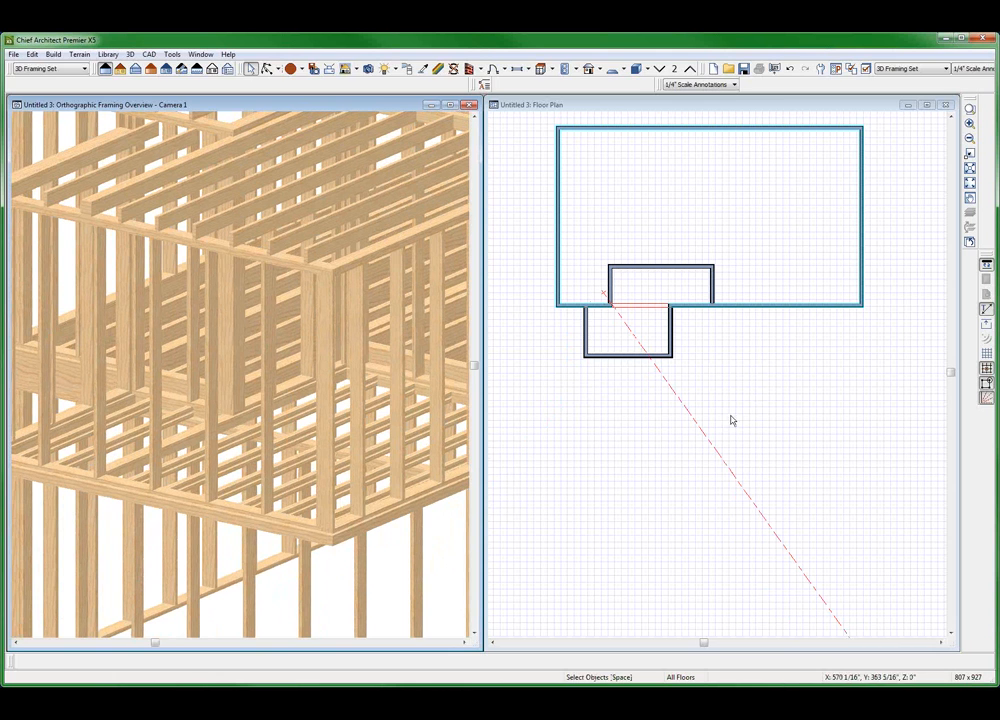
Set Room Type to Bedroom for the large upstairs room and Balcony for the small room
click(710, 200)
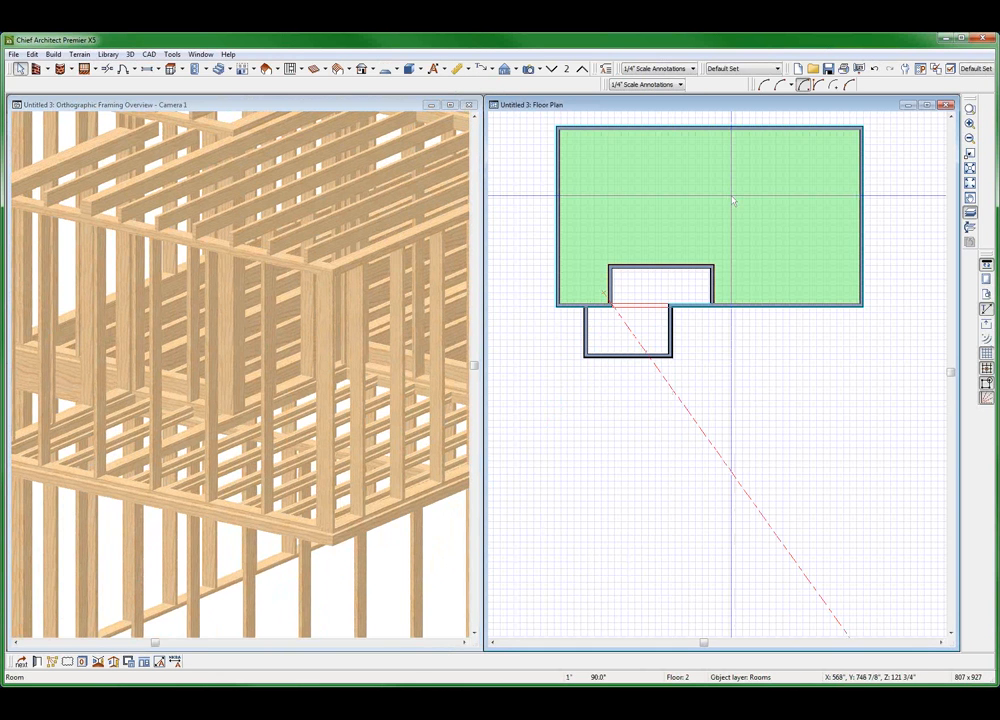
double_click(710, 200)
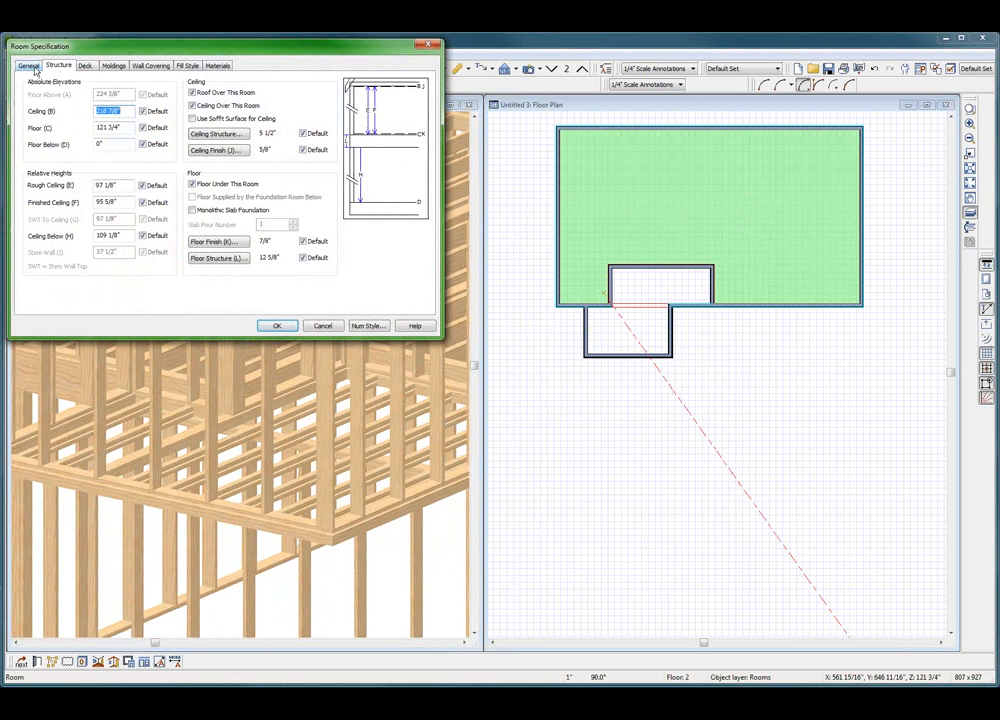
click(163, 83)
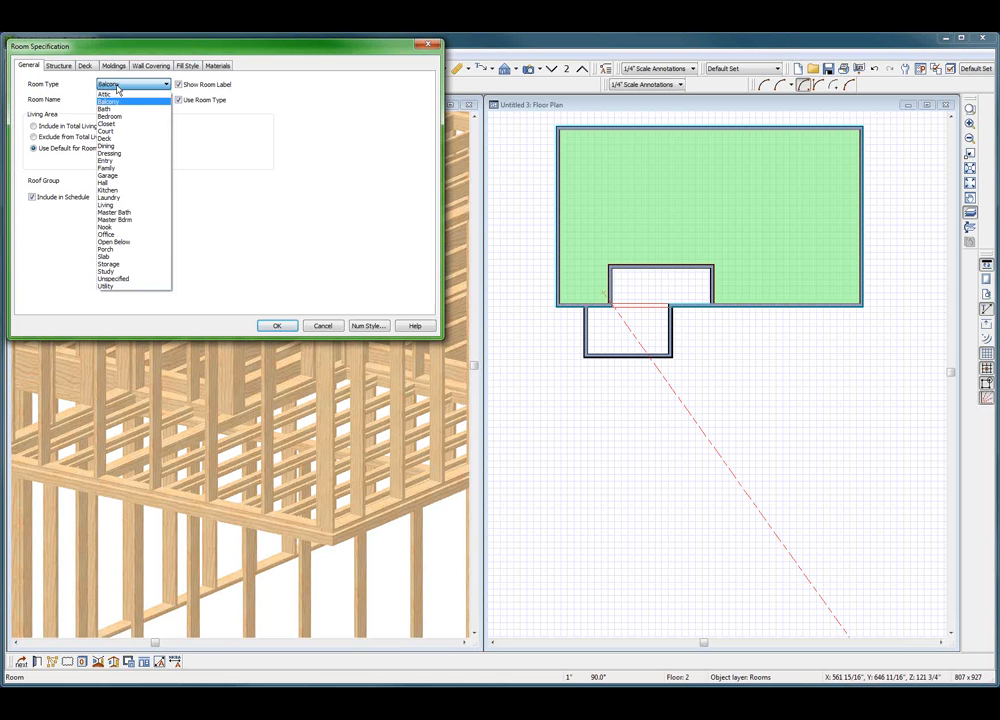
click(109, 116)
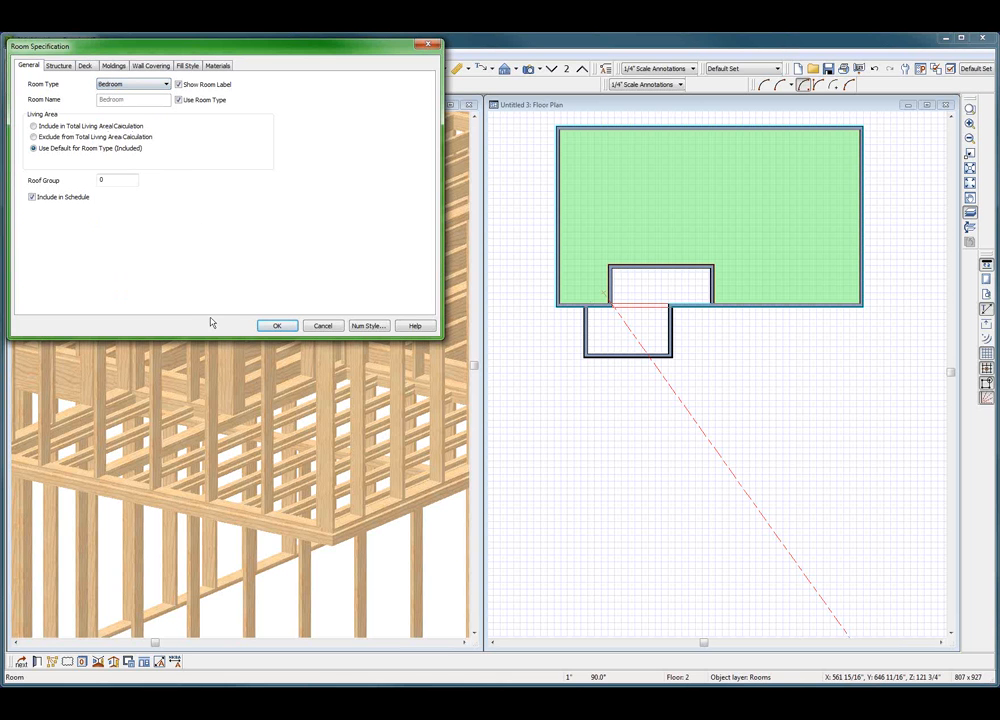
click(277, 325)
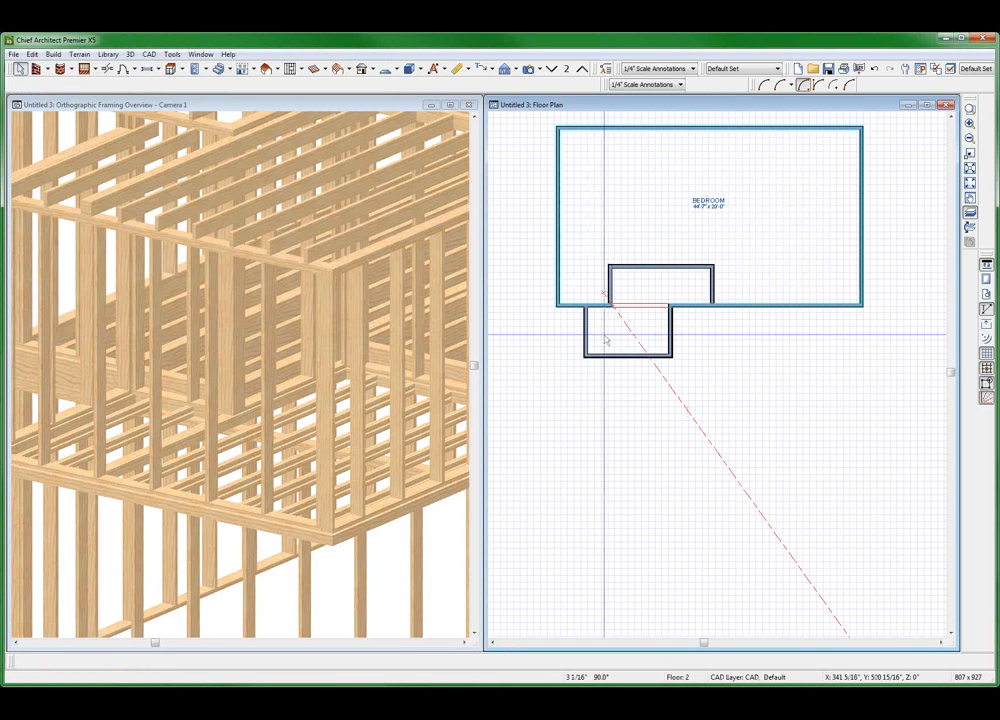
double_click(625, 325)
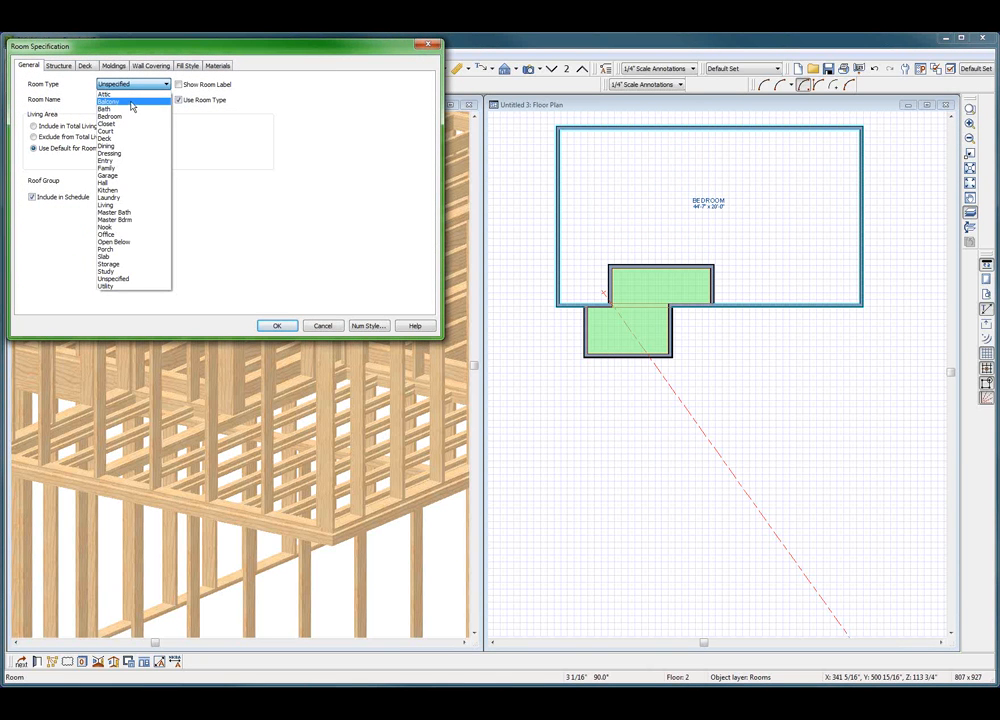
click(277, 325)
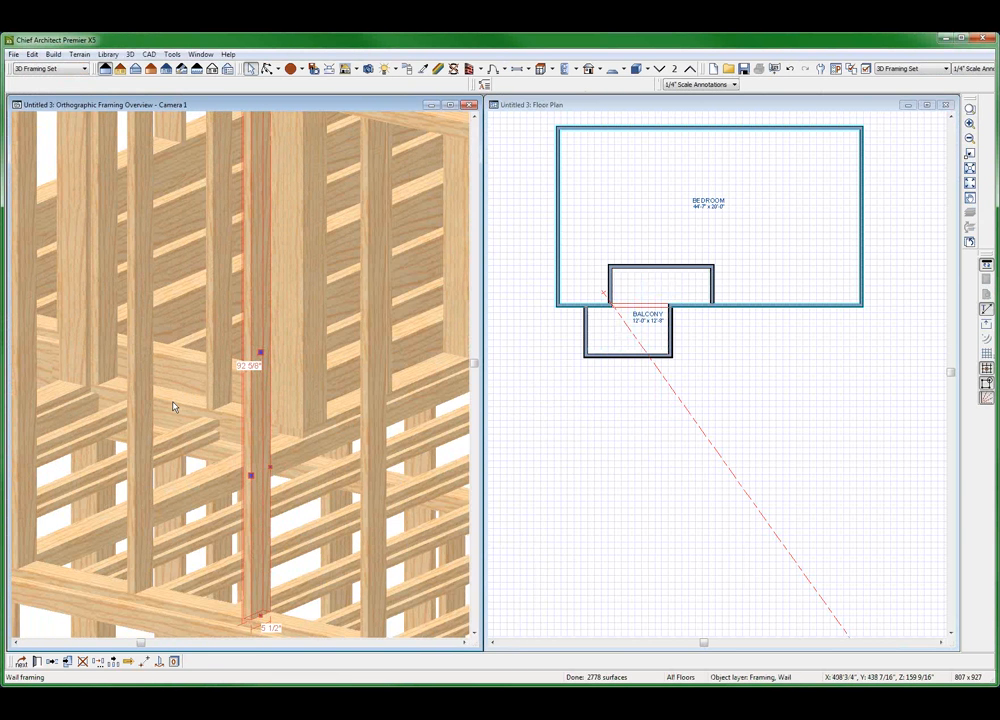
mouse_move(222, 403)
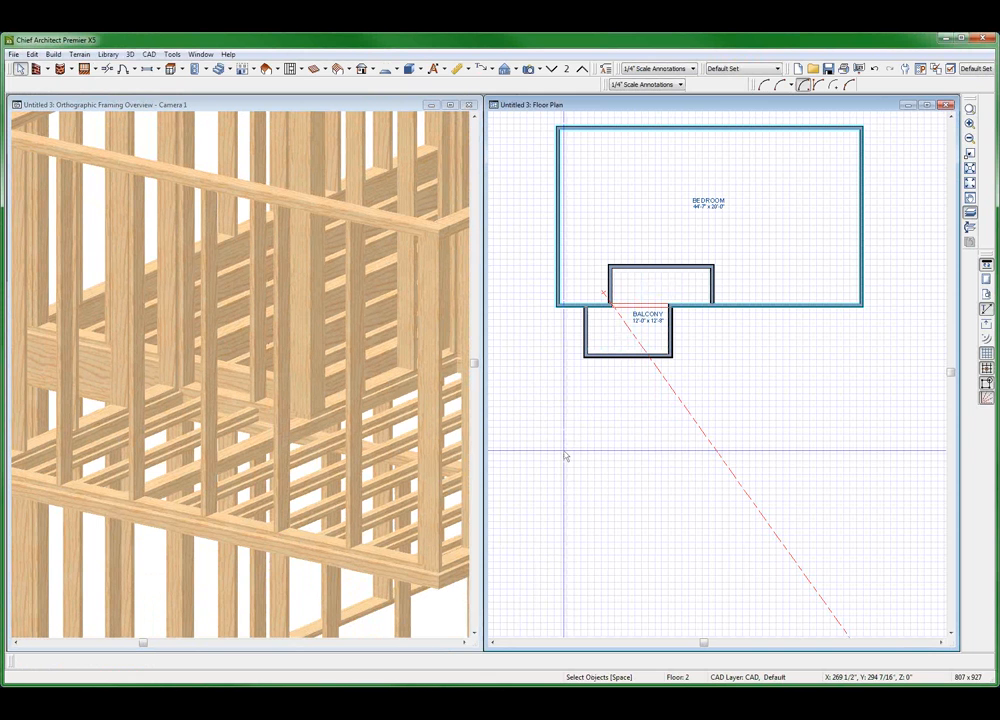
Change the Balcony's room type to Deck and accept the 'Deck is over a non deck room' warning
click(640, 320)
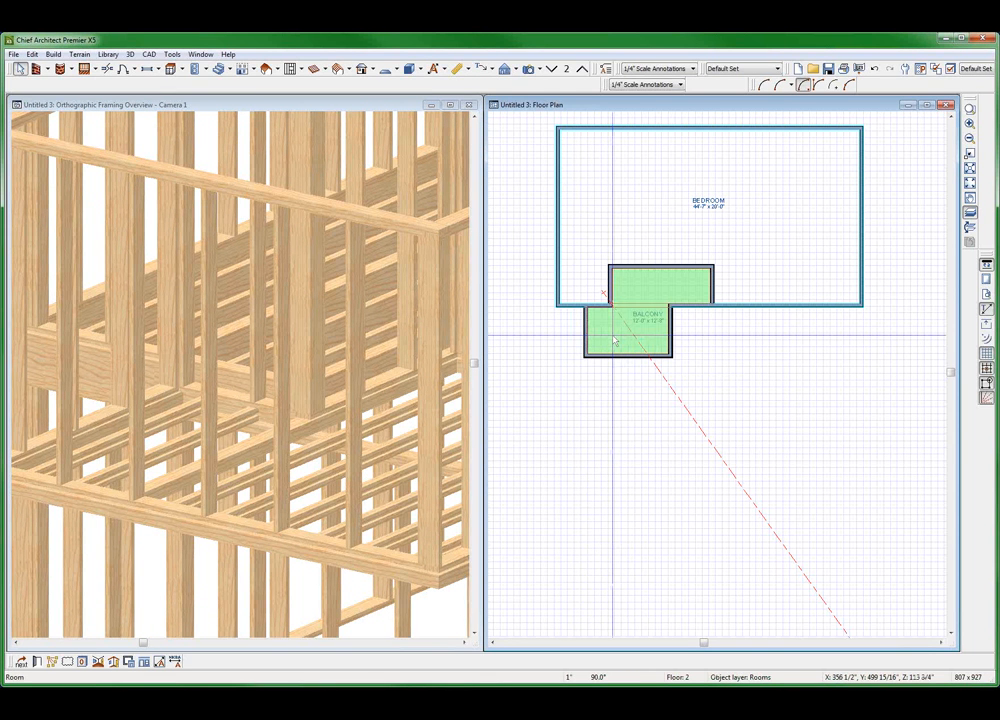
double_click(628, 325)
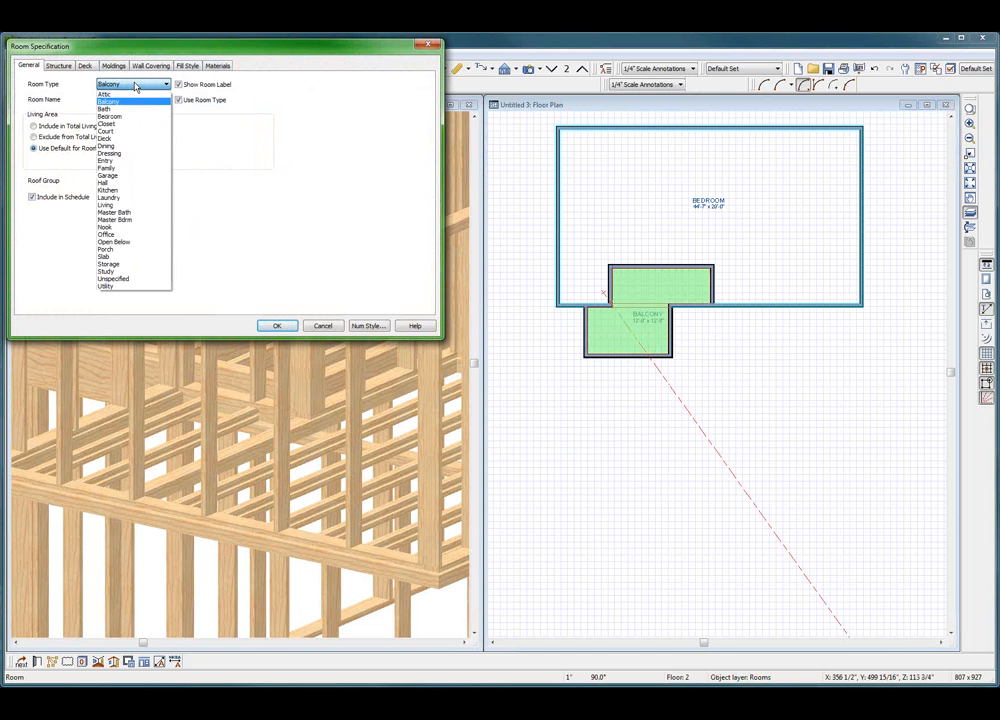
mouse_move(106, 205)
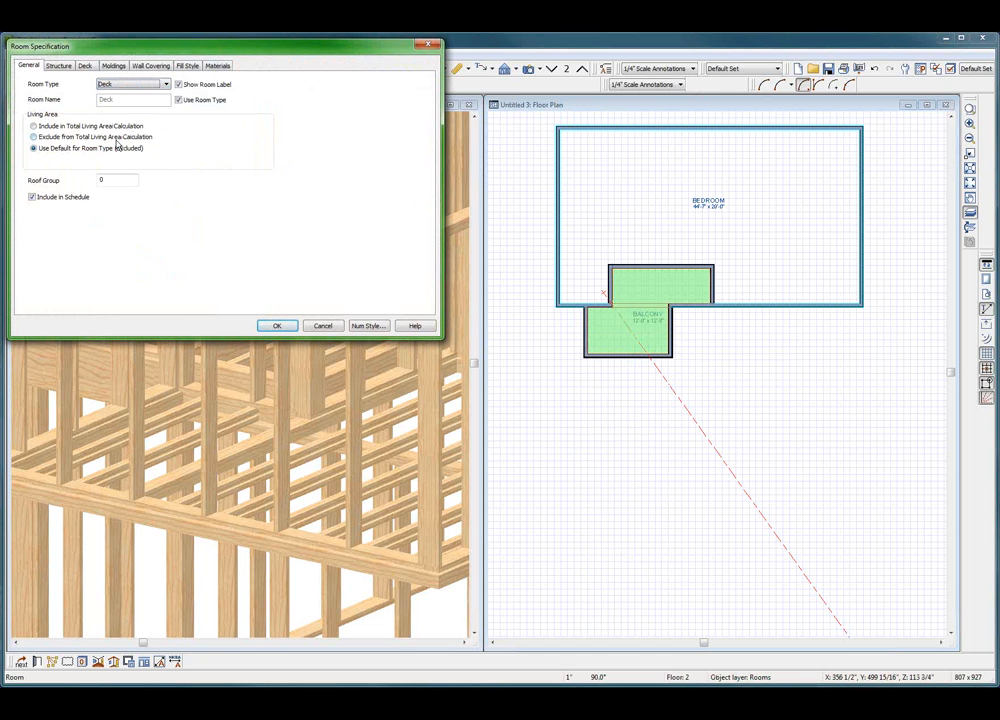
click(277, 325)
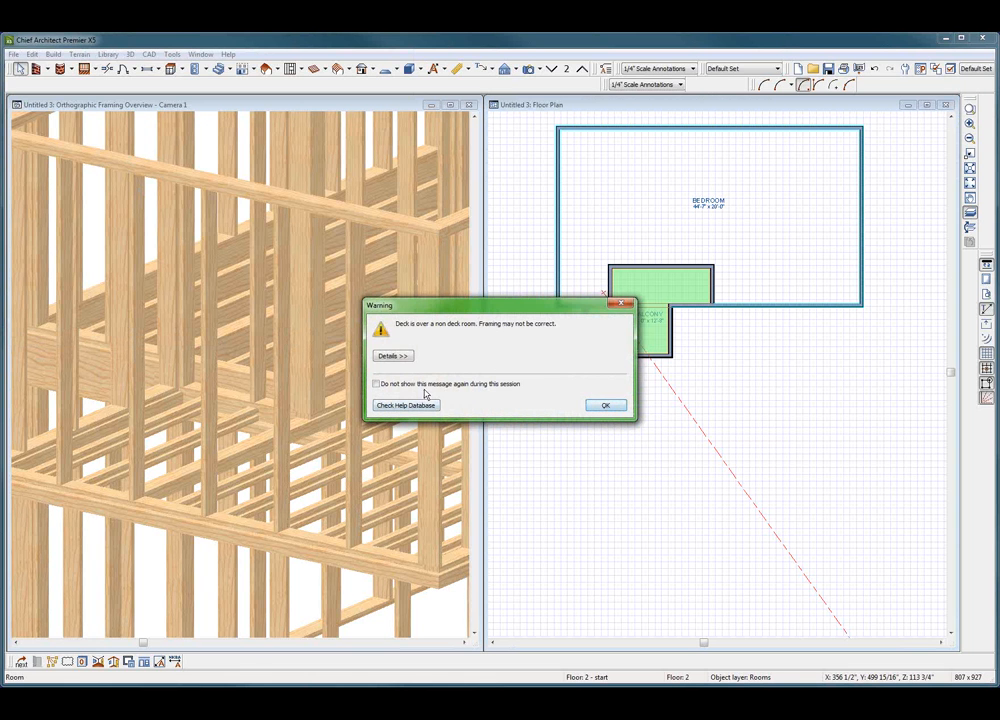
click(605, 405)
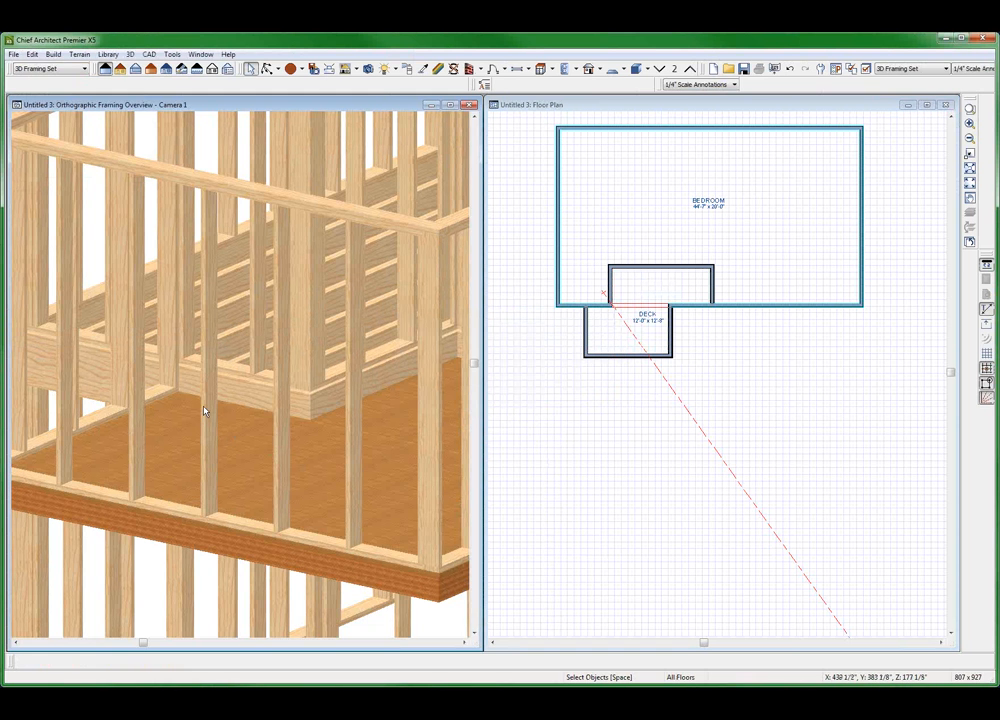
mouse_move(221, 410)
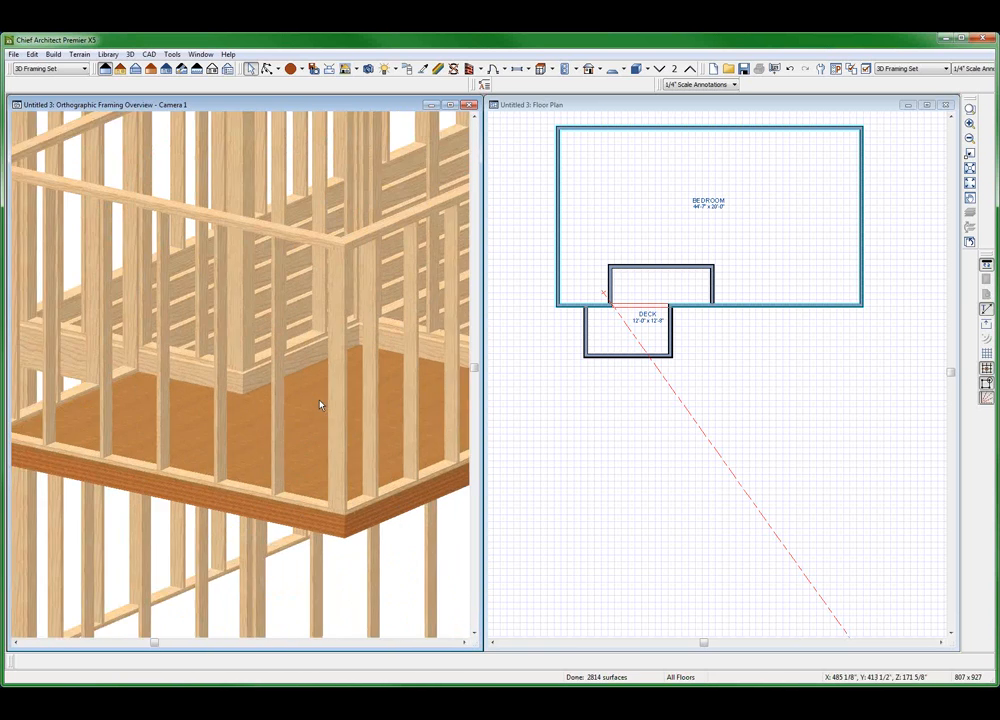
click(628, 325)
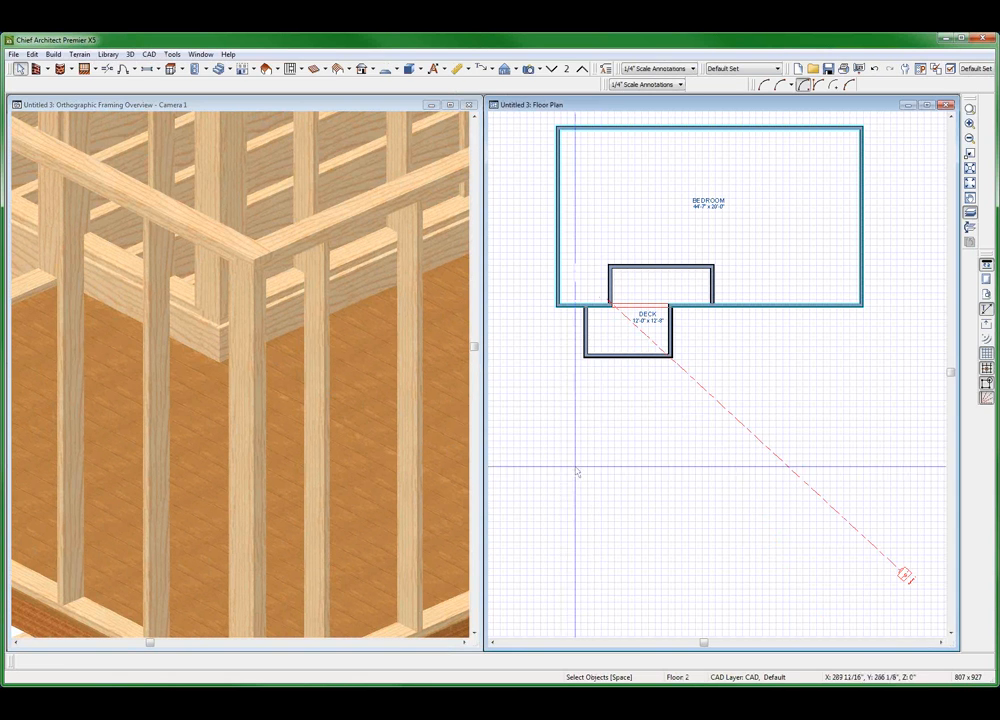
Open the deck's Planks, Joists floor structure and select the top layer's thickness
double_click(630, 330)
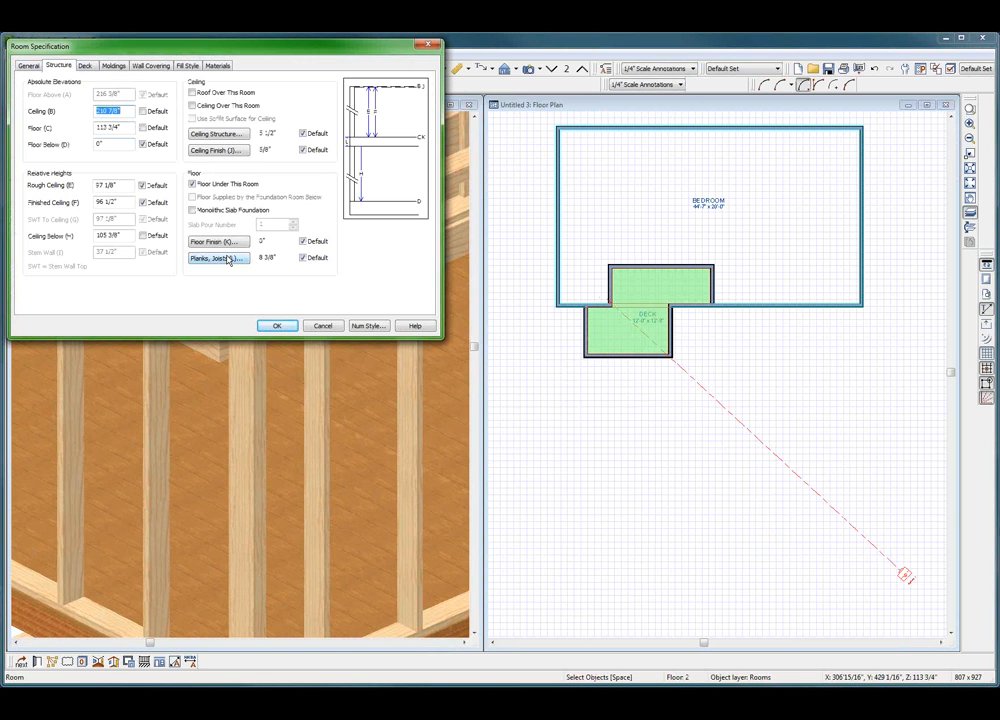
click(217, 257)
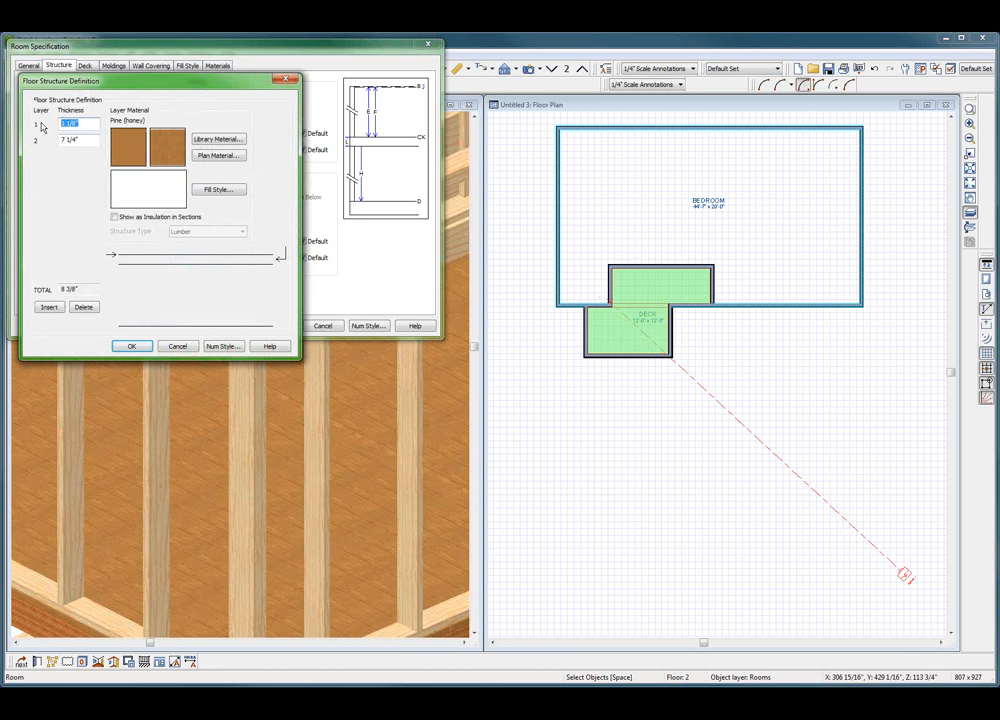
click(37, 139)
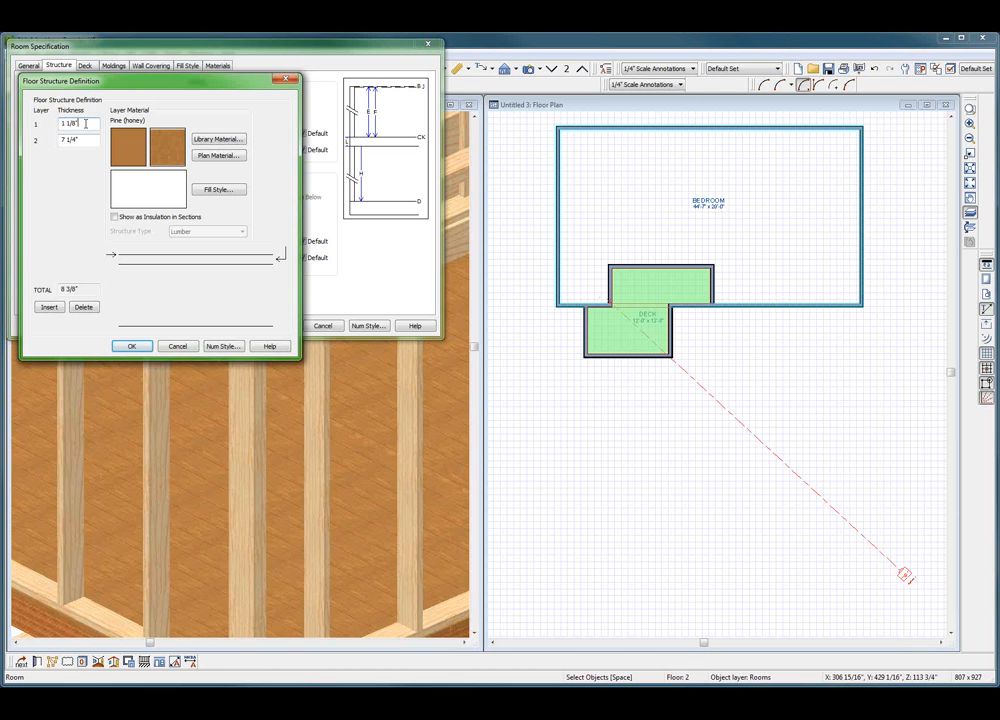
triple_click(75, 123)
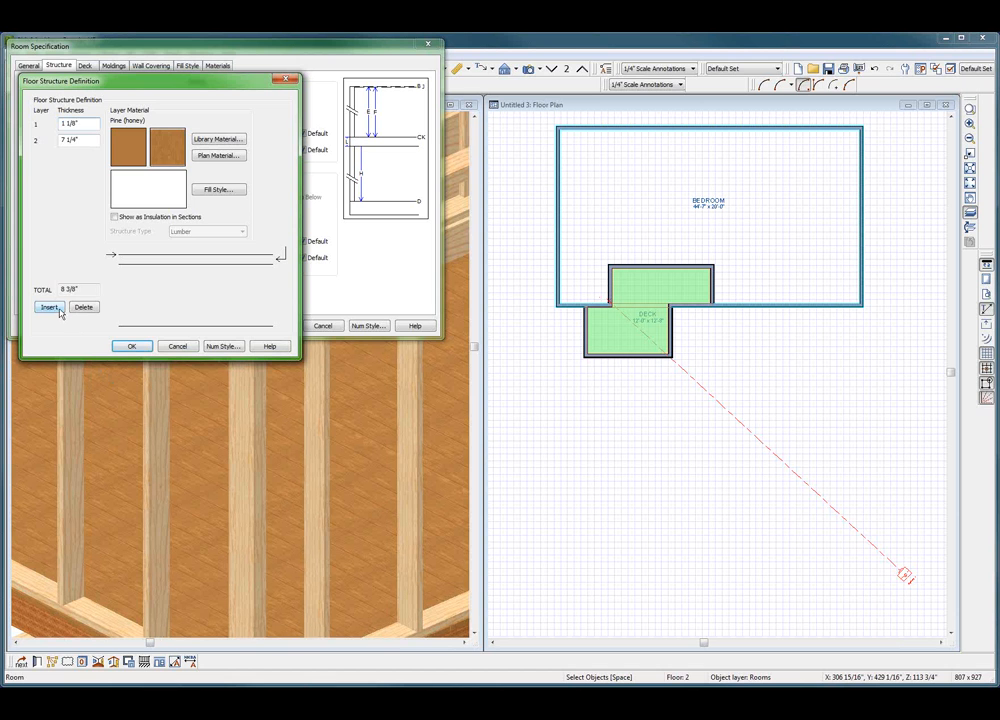
Insert a 3/4" OSB-Hrz layer atop the deck floor structure, totaling 9 1/8"
click(49, 307)
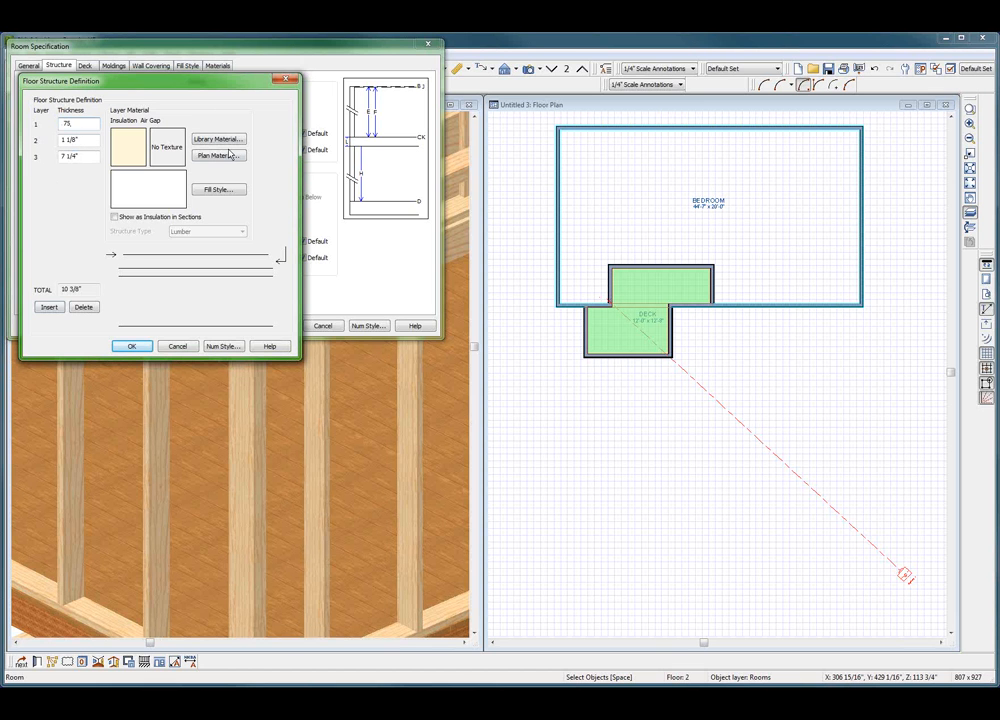
click(218, 155)
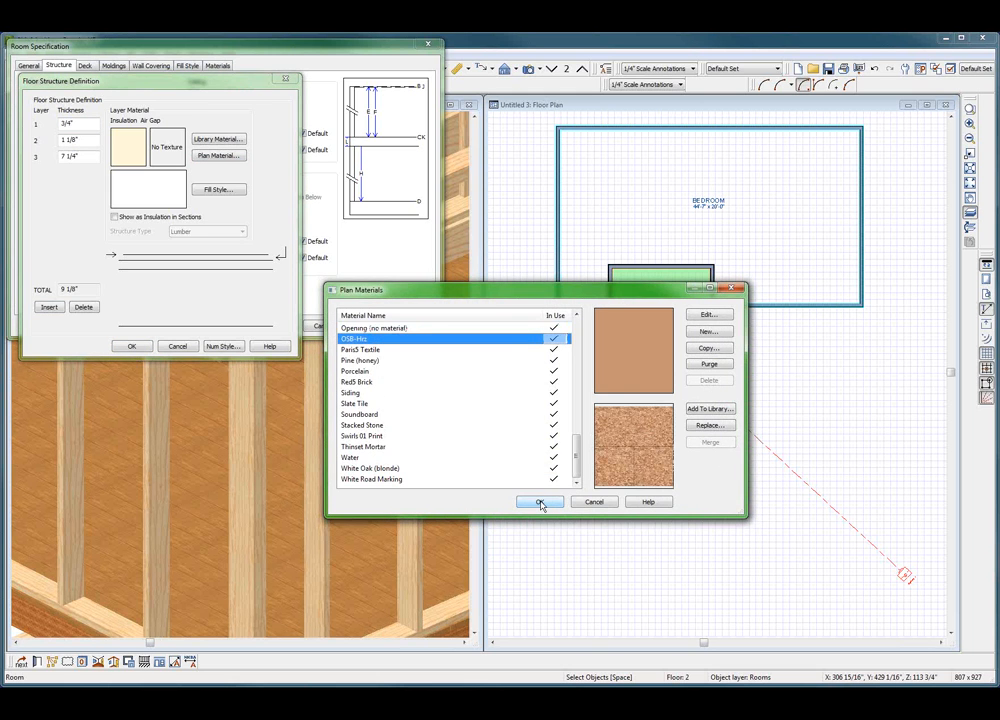
click(540, 502)
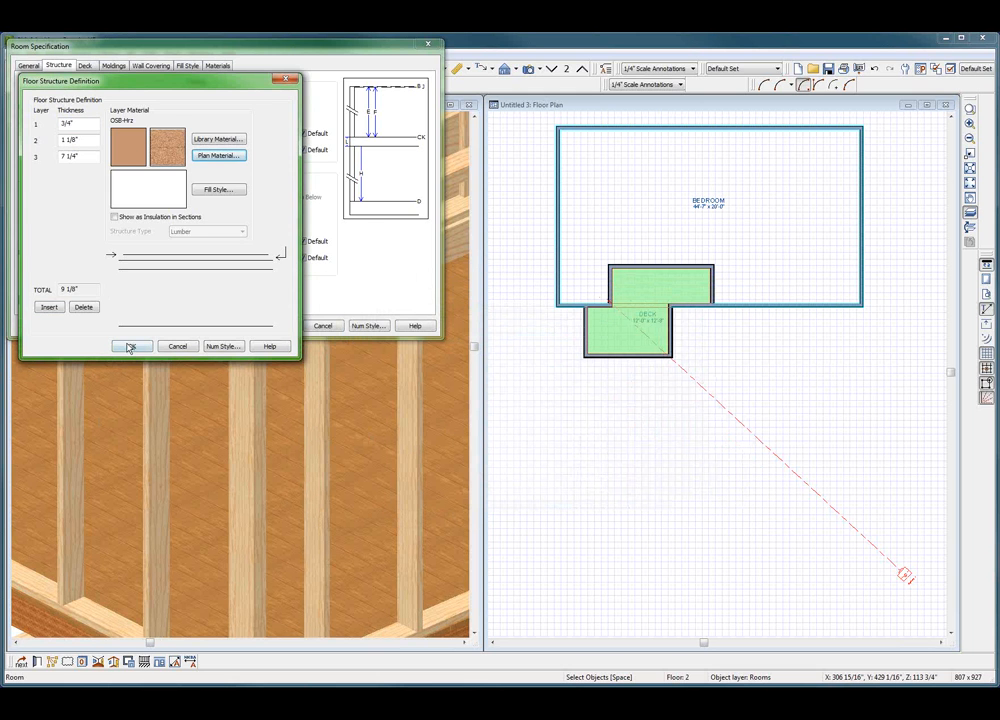
click(131, 346)
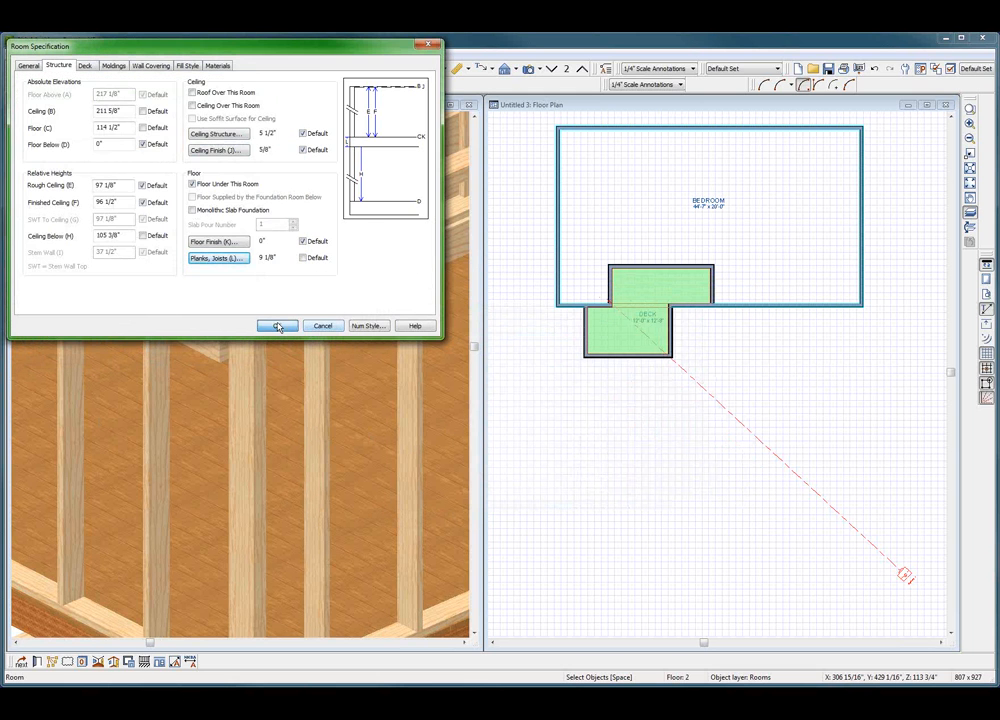
click(277, 326)
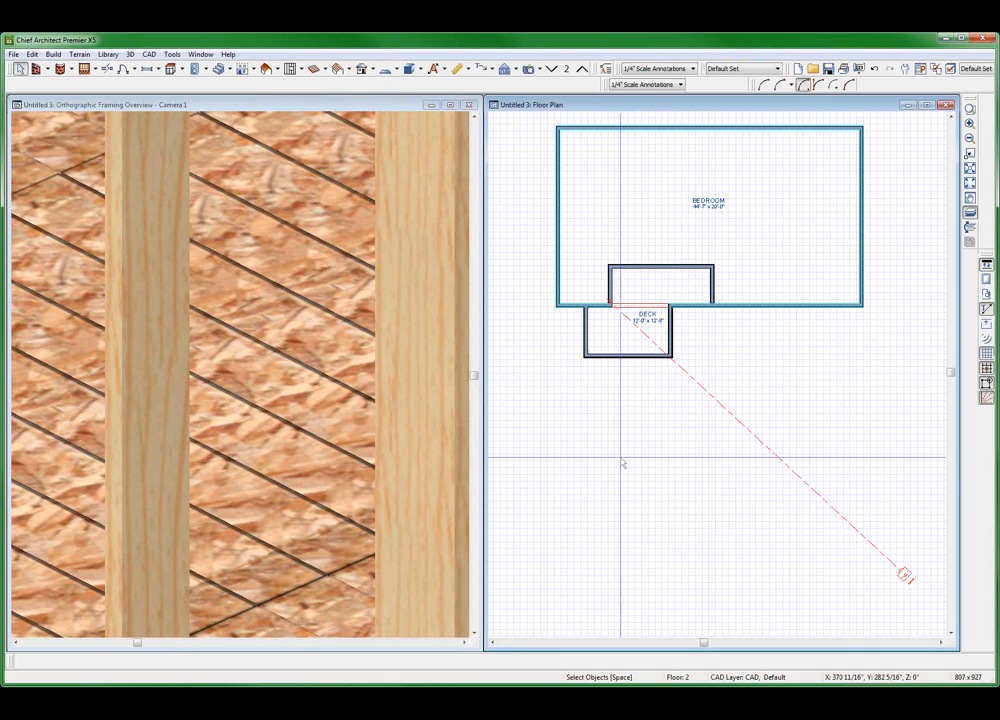
mouse_move(615, 378)
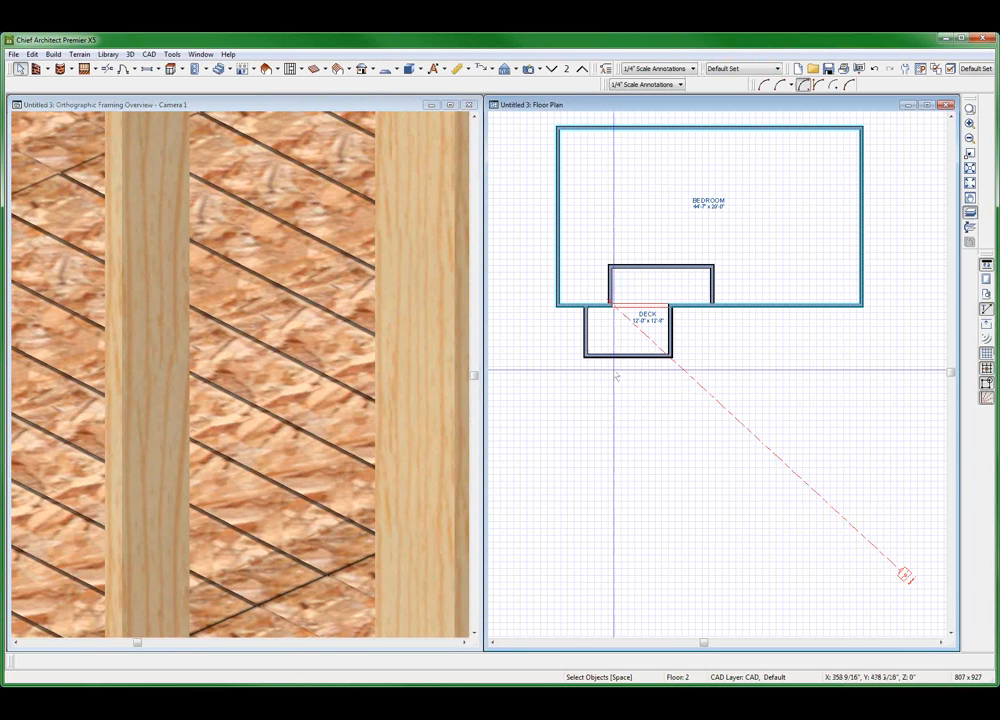
click(630, 330)
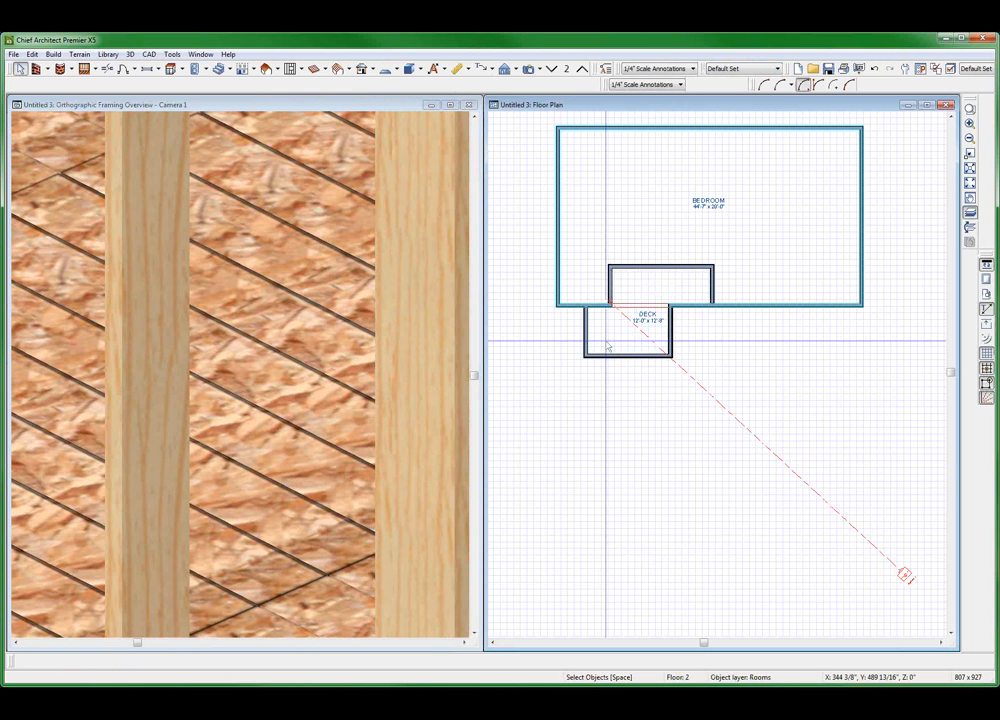
mouse_move(648, 345)
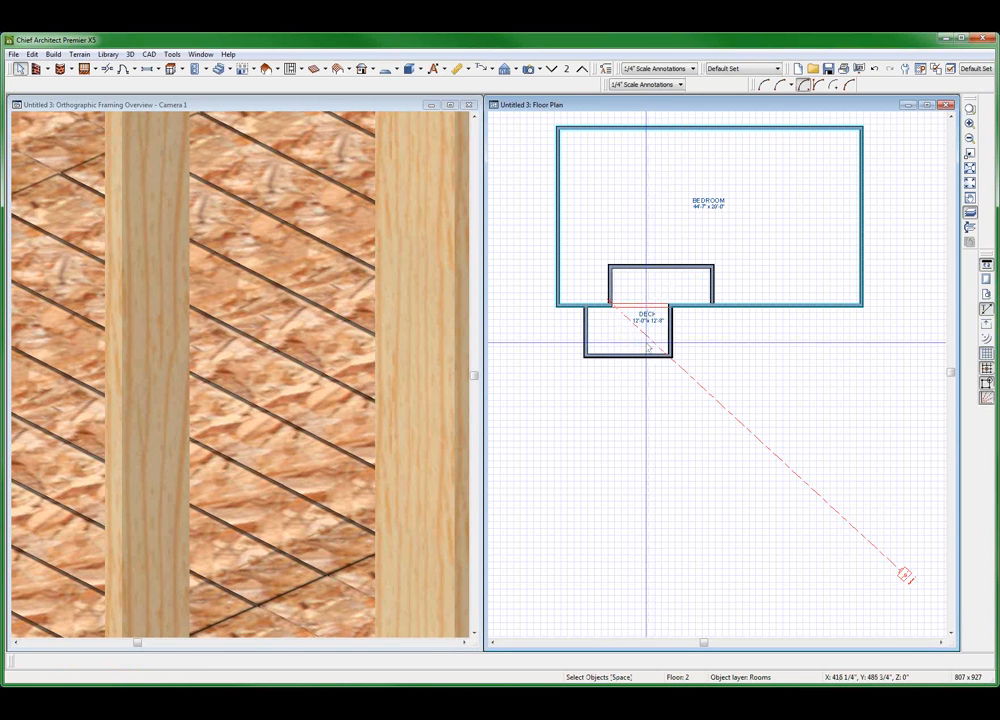
mouse_move(637, 344)
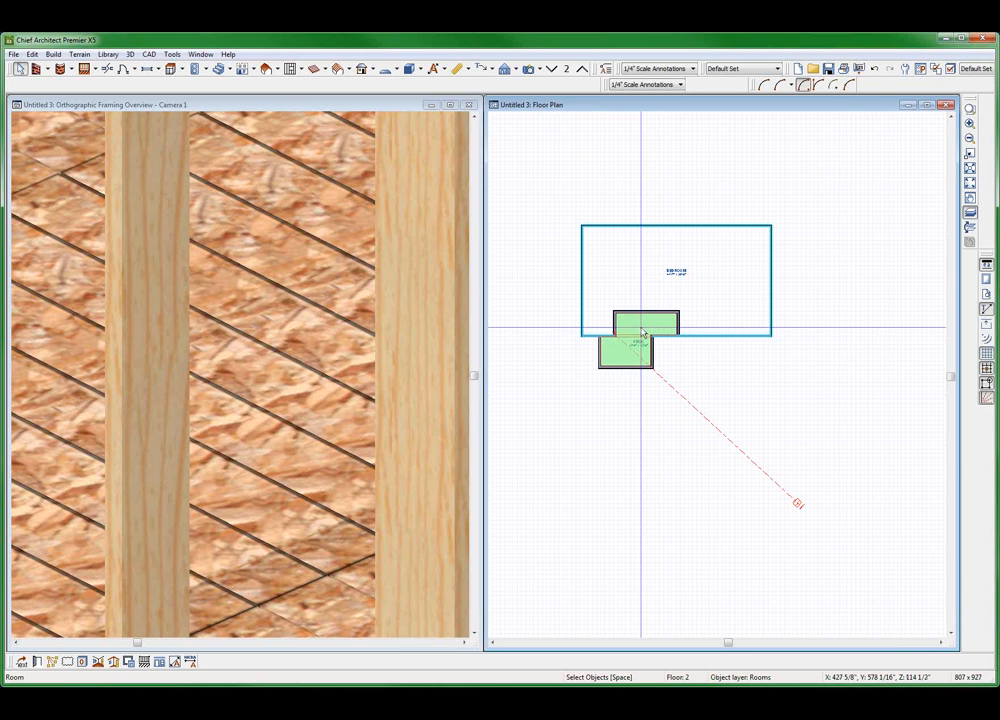
Set the deck area room's Room Type to Bedroom
double_click(645, 345)
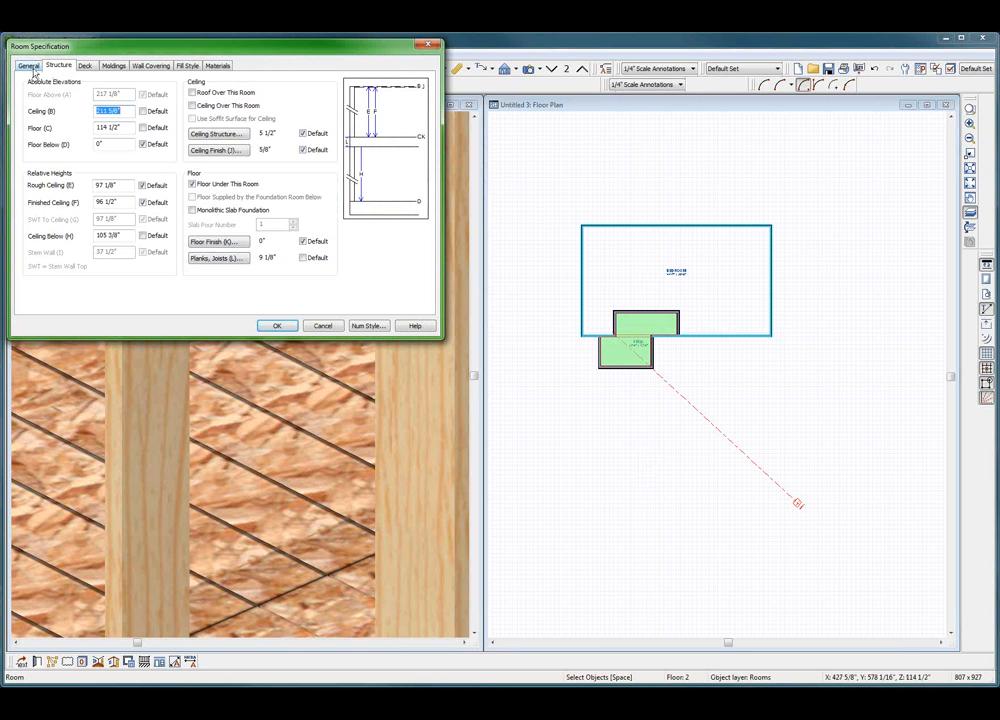
click(28, 64)
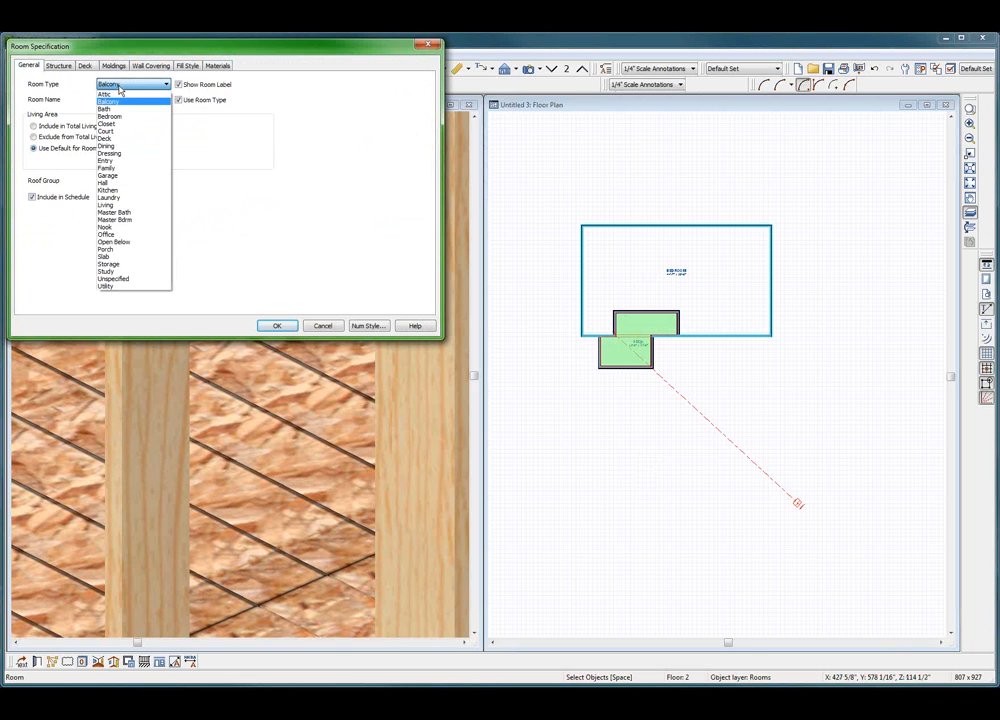
click(111, 116)
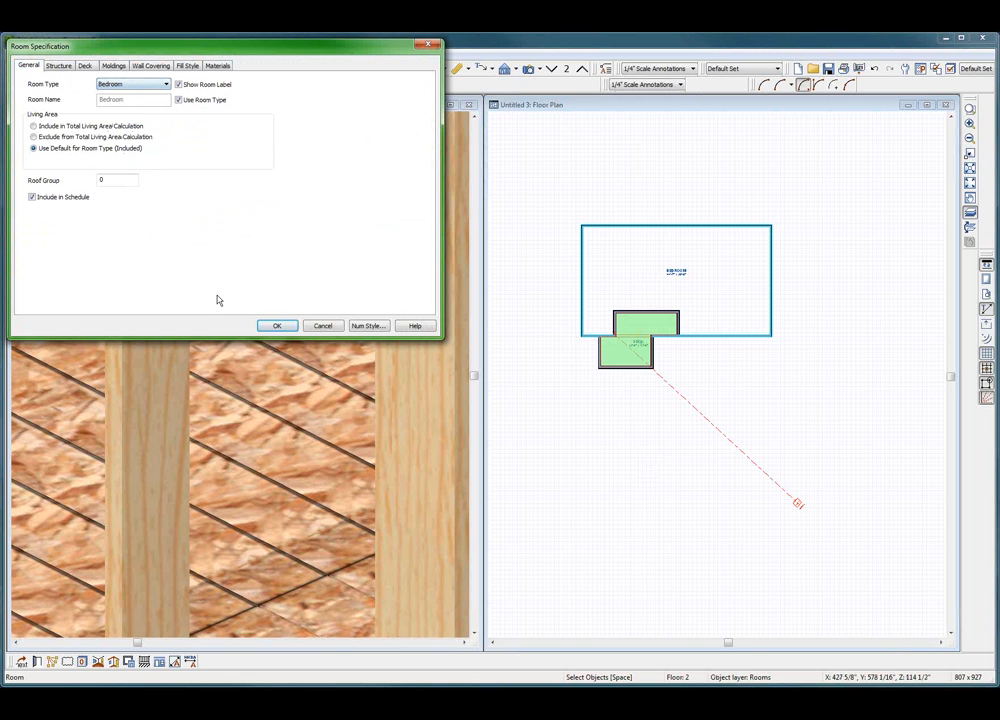
click(277, 325)
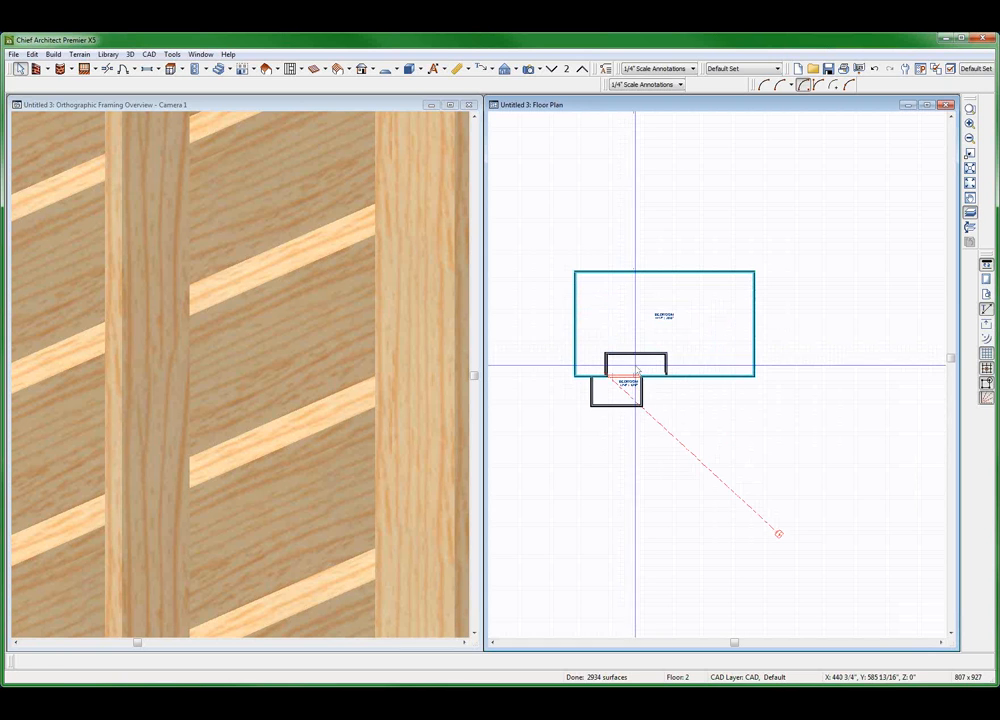
Set the joist layer to 4 7/8" so the floor structure is 5 5/8"
double_click(617, 388)
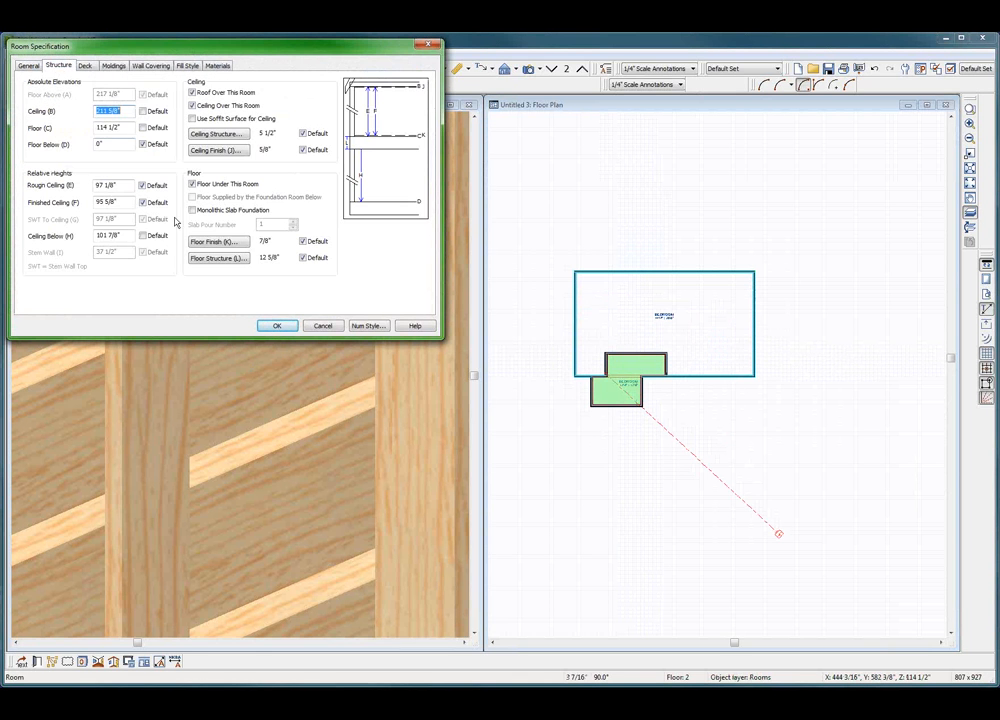
click(217, 257)
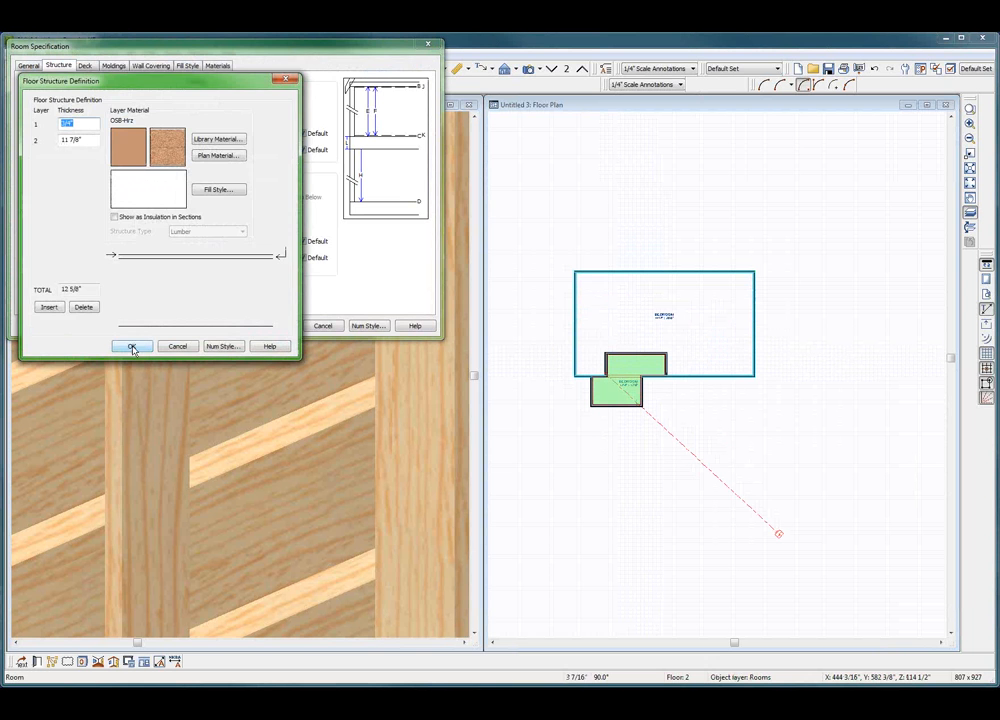
click(132, 346)
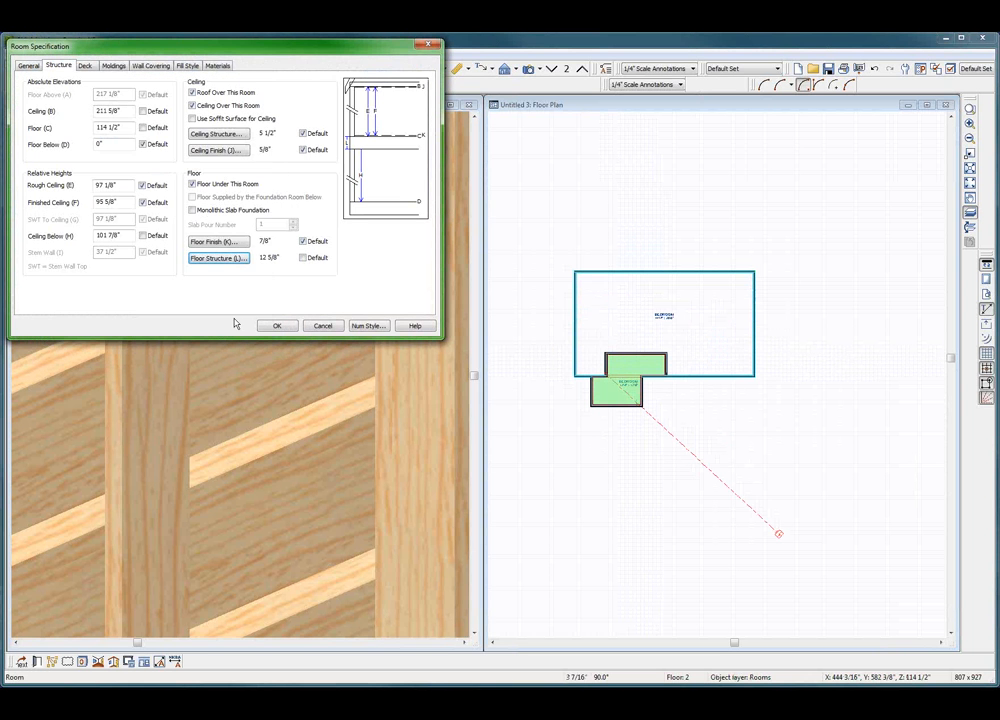
mouse_move(253, 325)
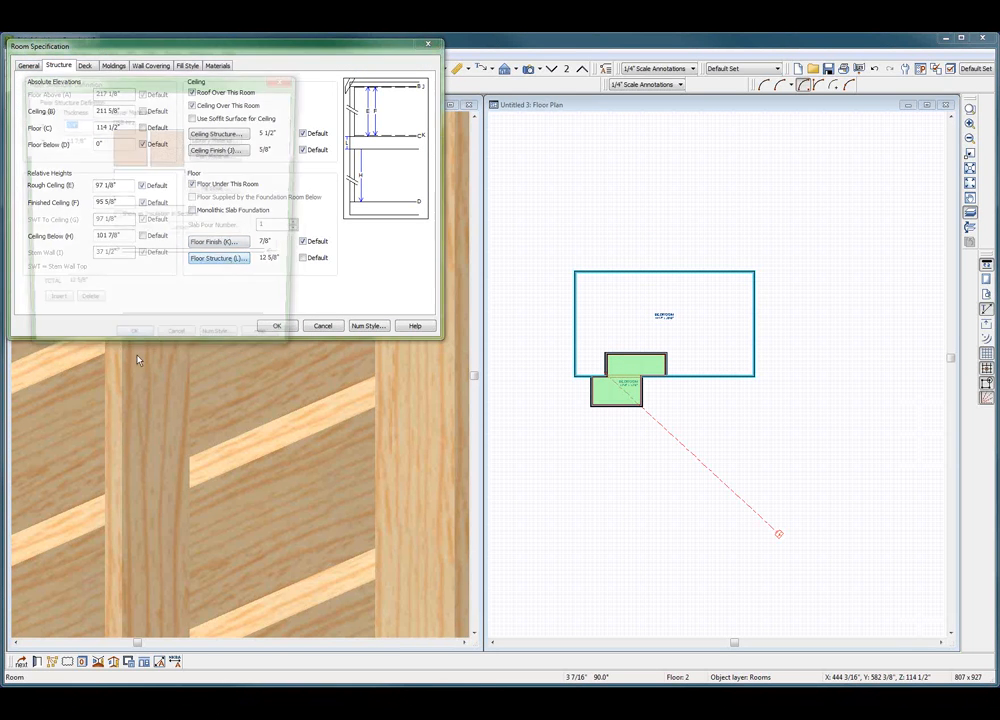
click(218, 257)
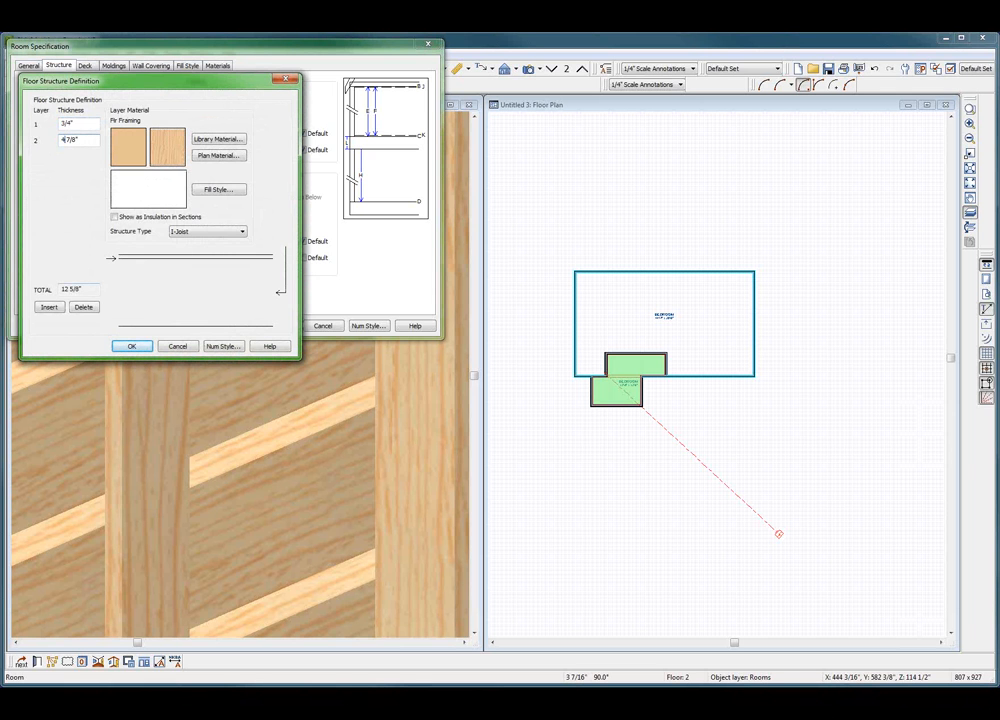
click(131, 345)
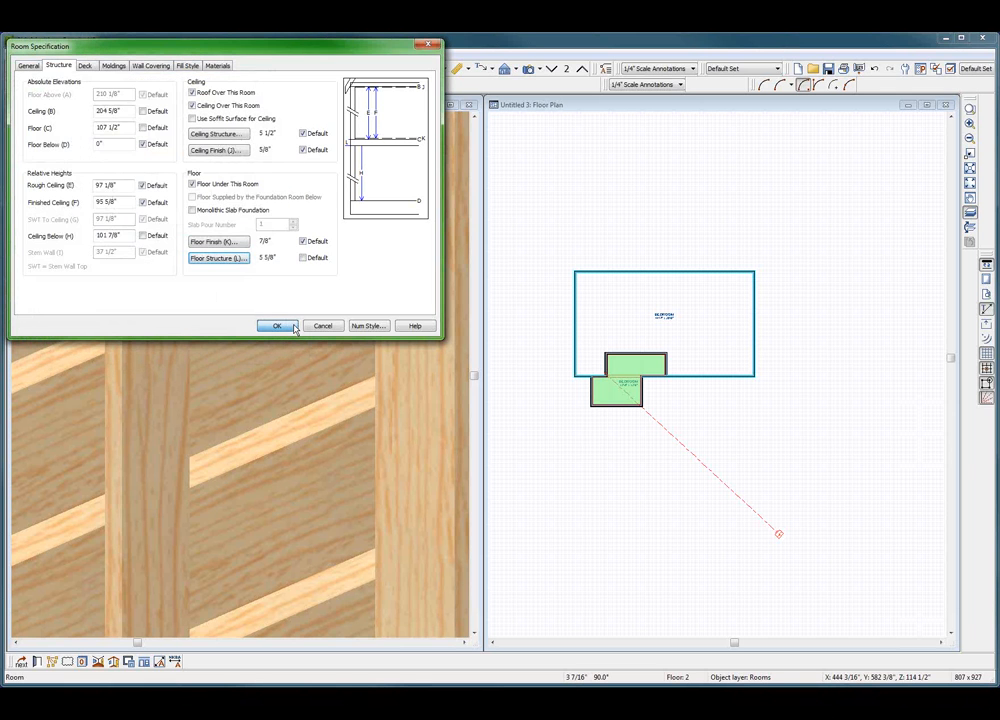
click(277, 326)
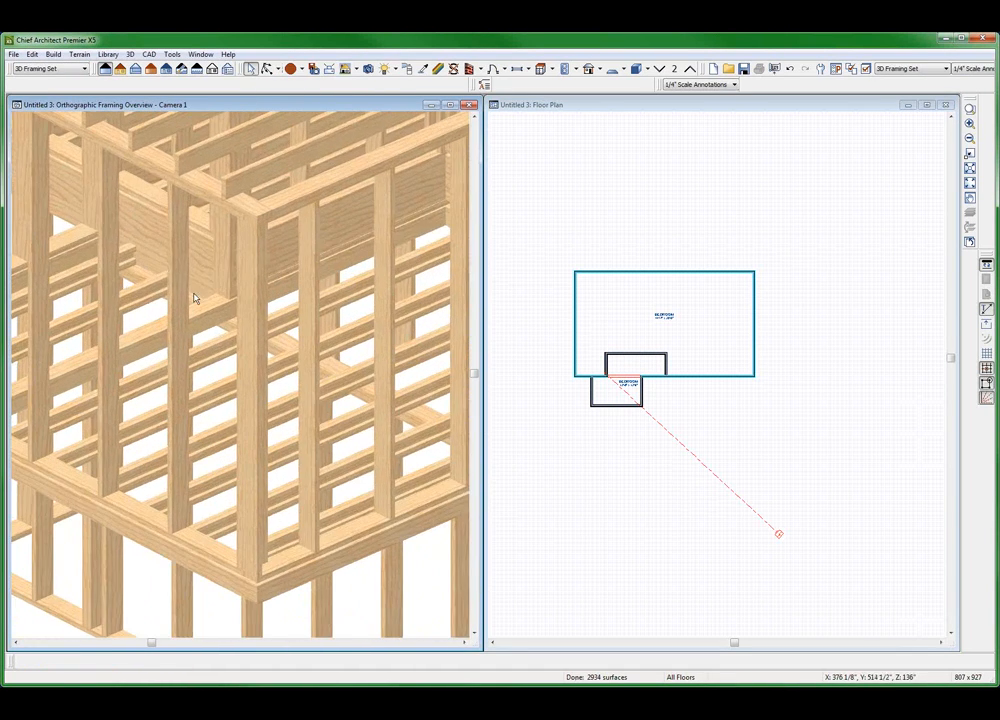
drag(195, 297, 180, 349)
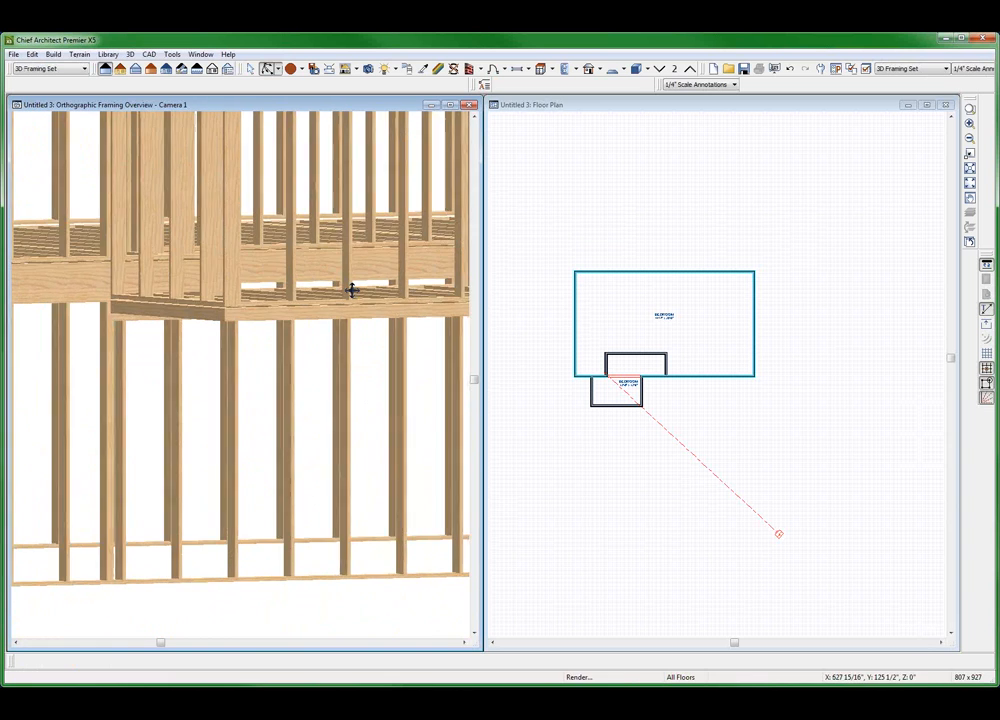
drag(350, 290, 263, 316)
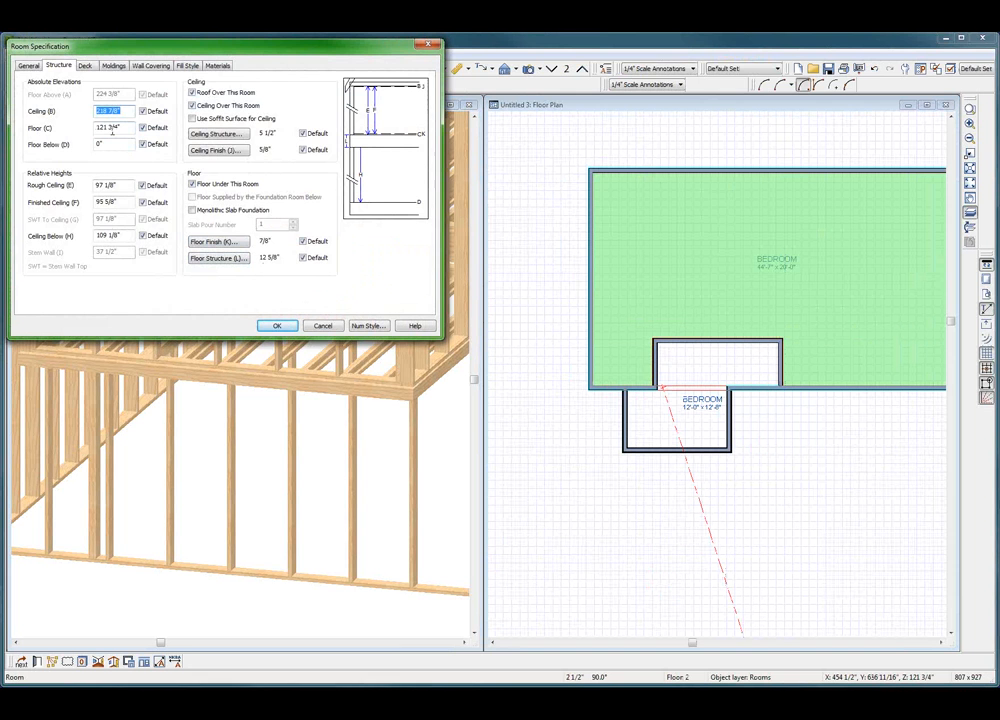
click(277, 325)
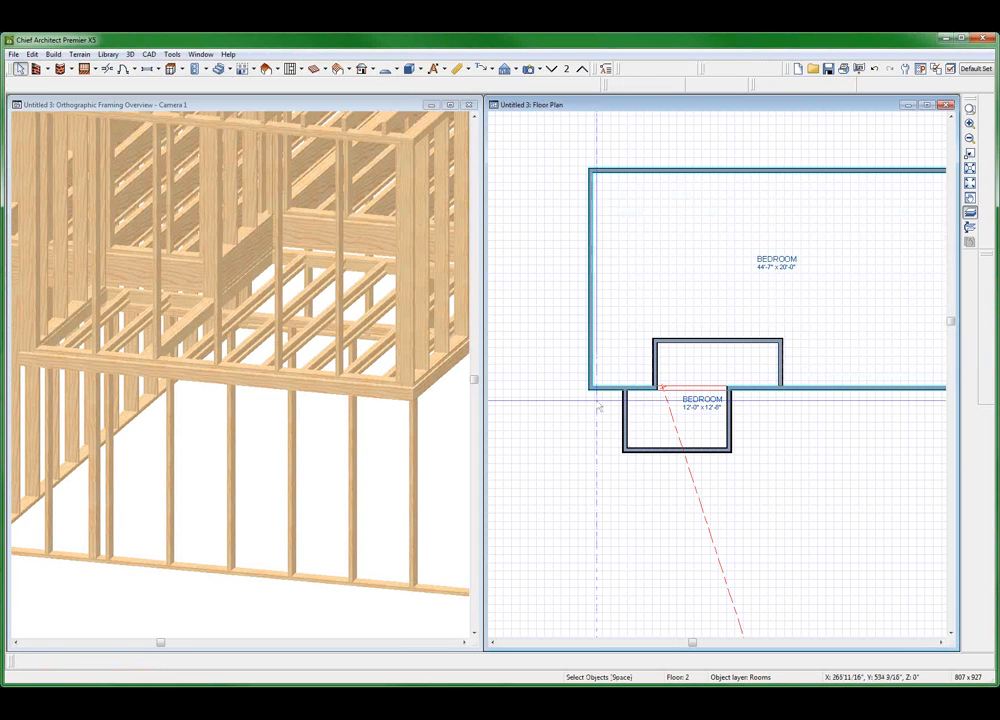
double_click(676, 417)
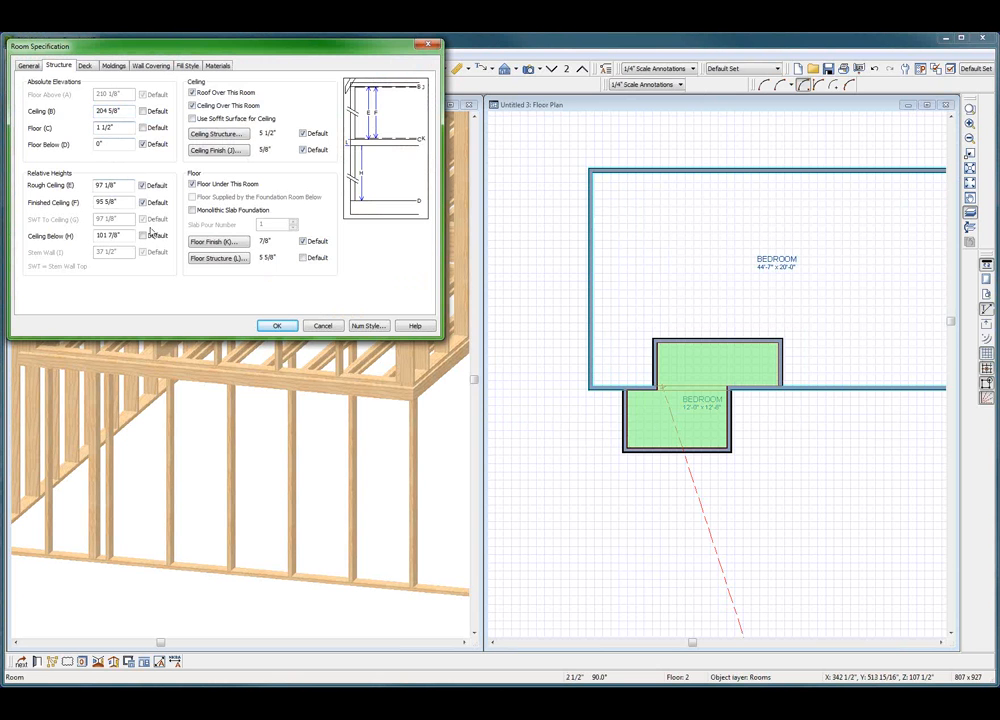
click(277, 325)
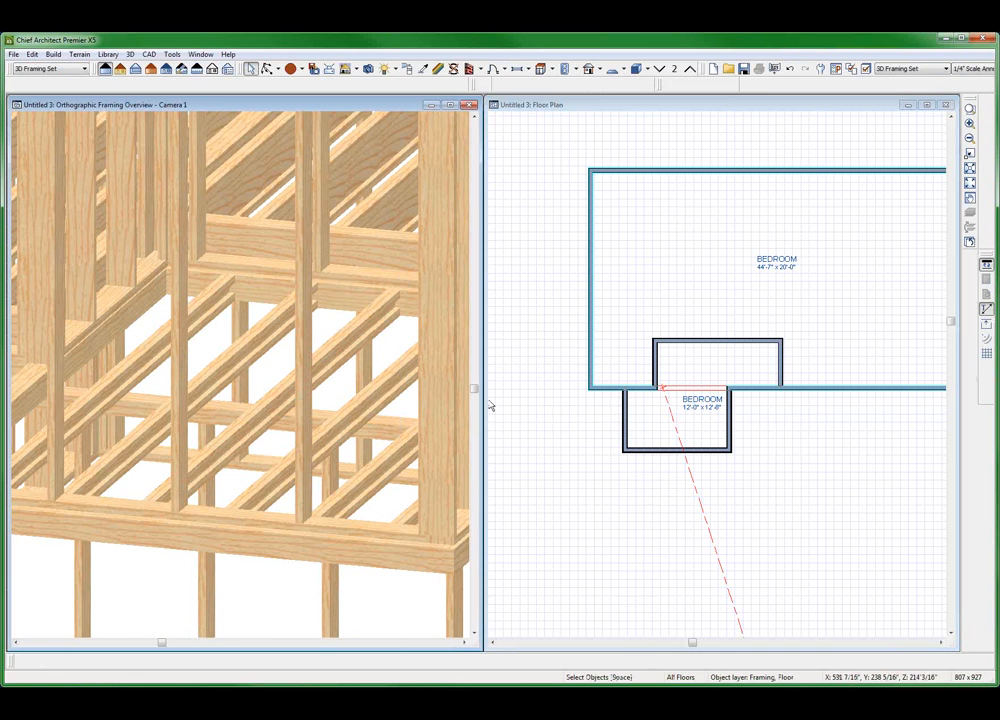
Set the small bump-out room's type to Porch and orbit the framing view to see it
click(680, 420)
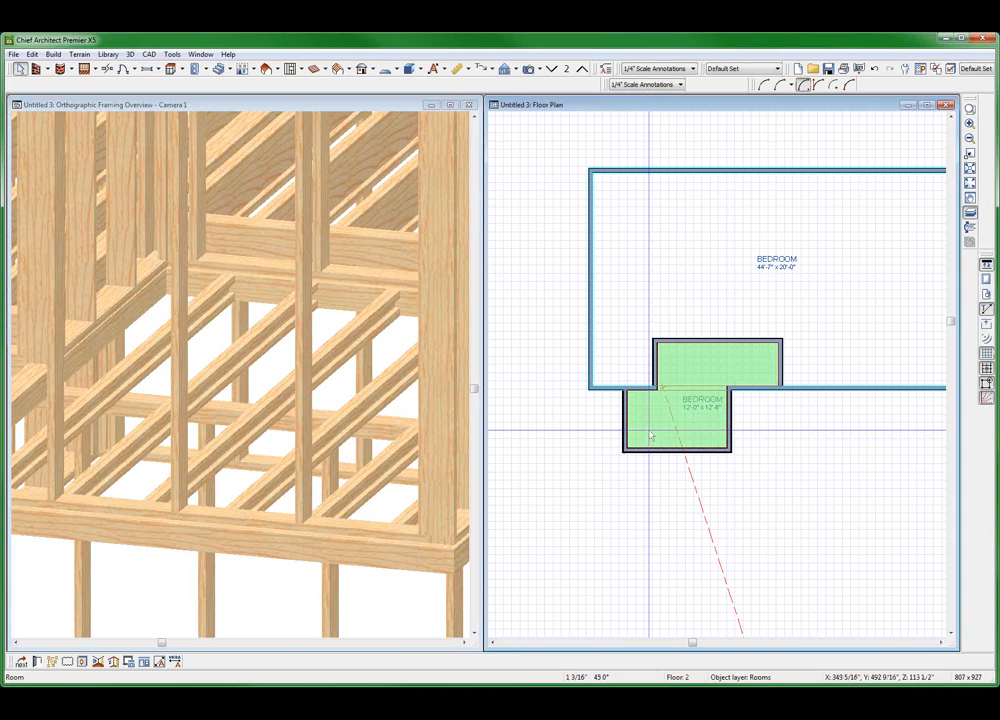
double_click(676, 415)
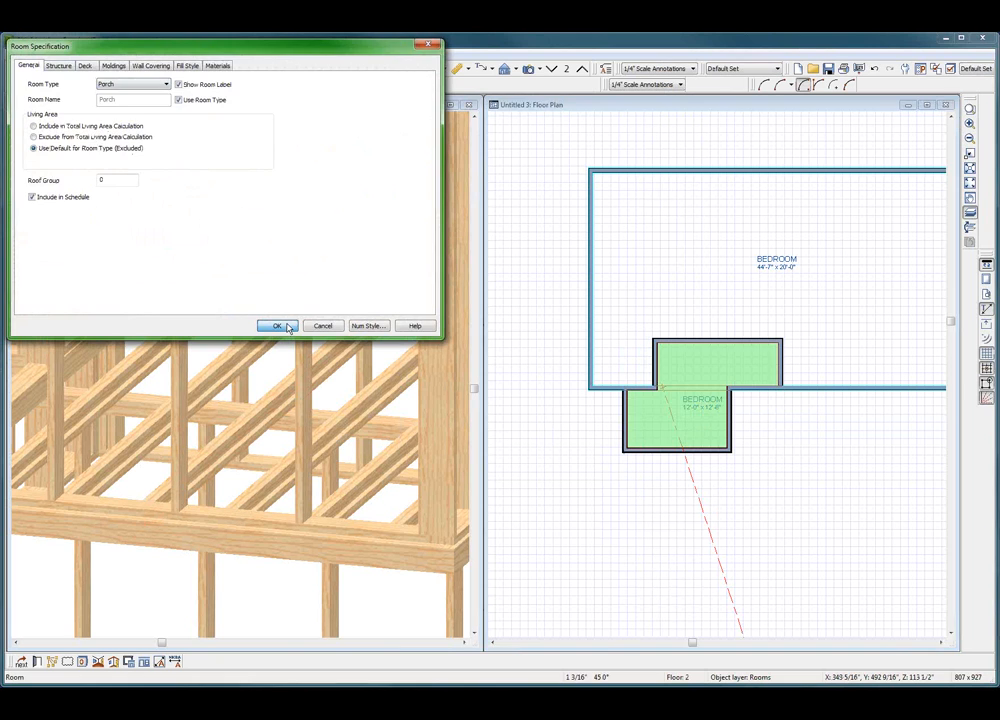
click(278, 326)
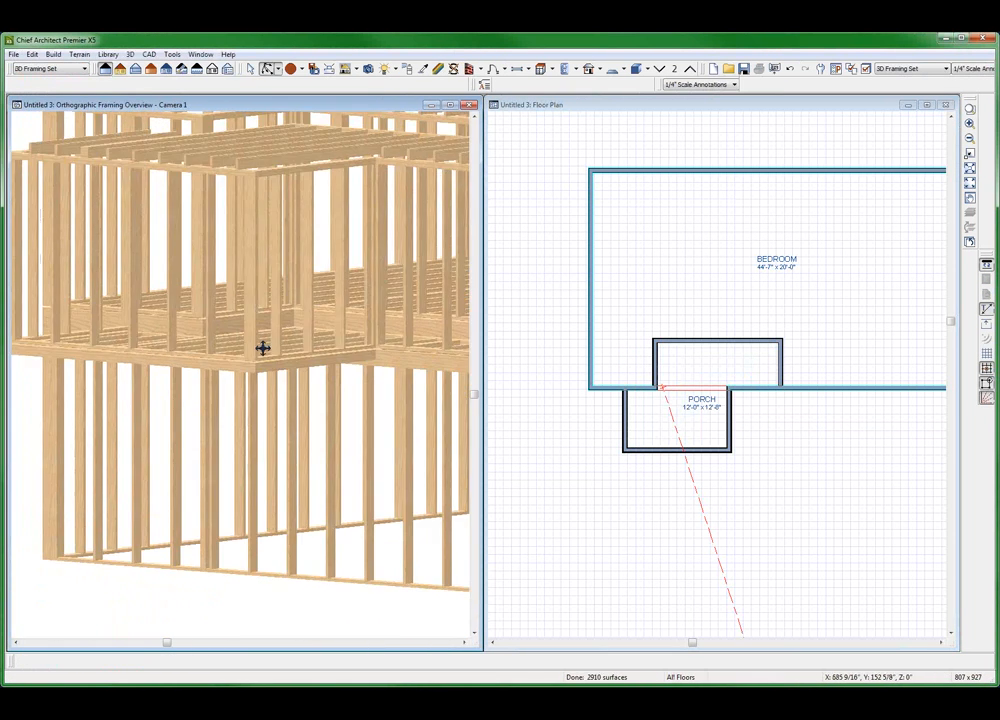
drag(263, 348, 430, 358)
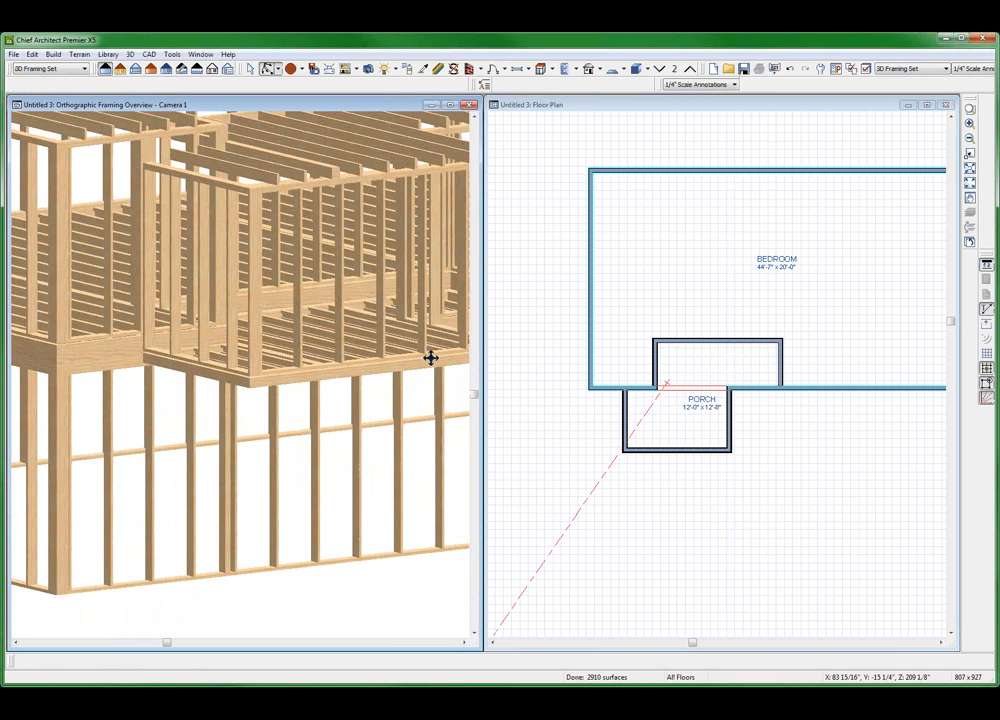
mouse_move(505, 378)
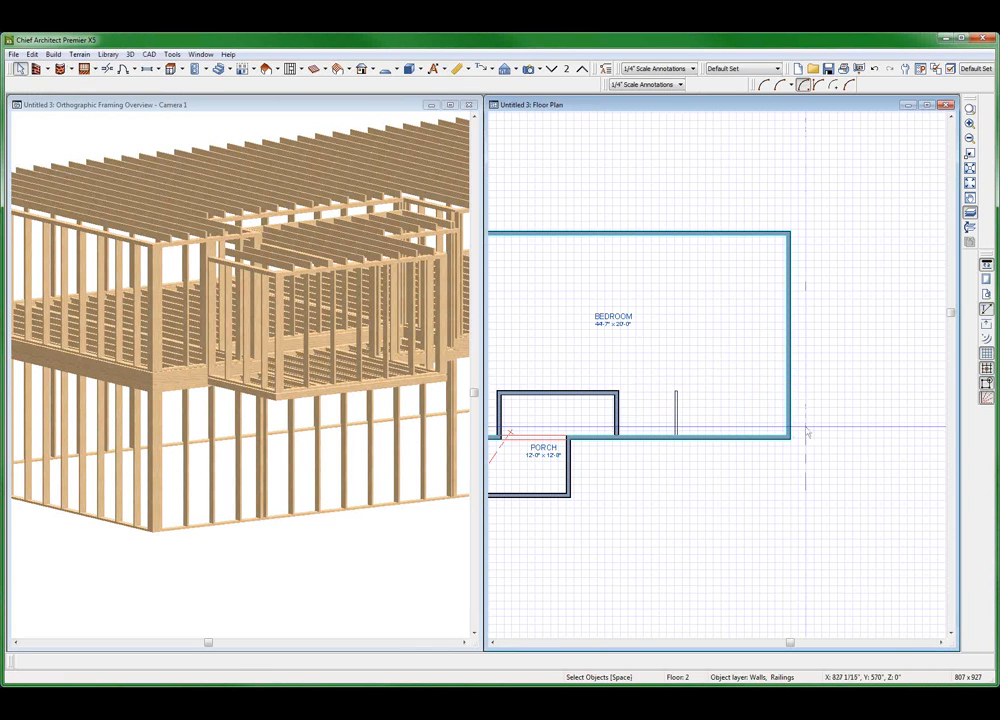
Draw exterior walls for a rectangular bay extending below the upstairs bedroom
click(676, 407)
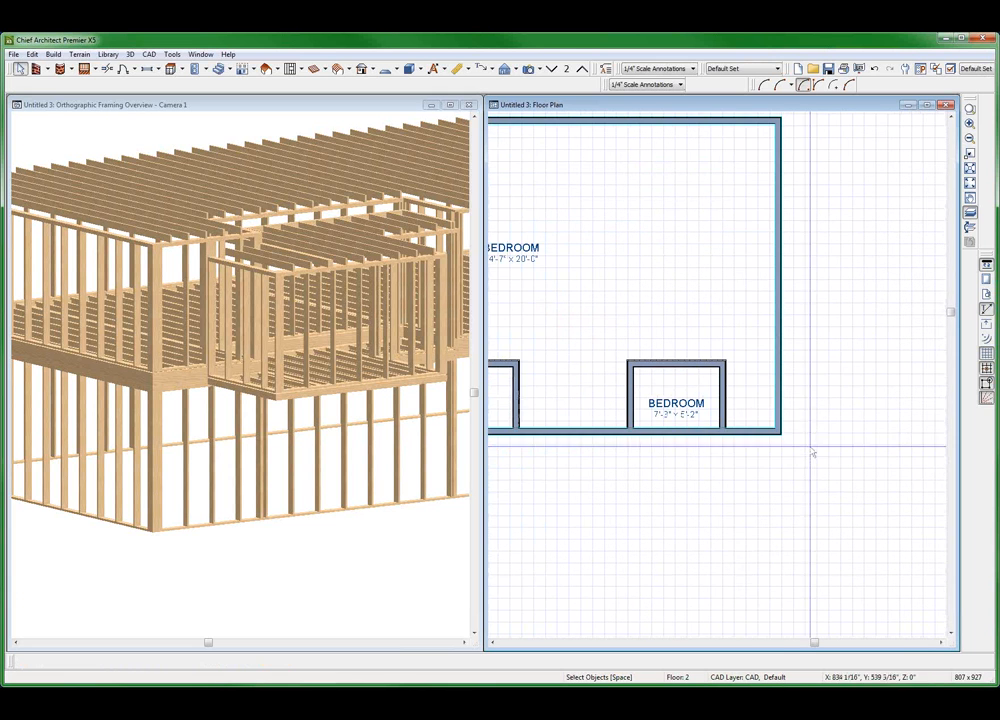
mouse_move(38, 83)
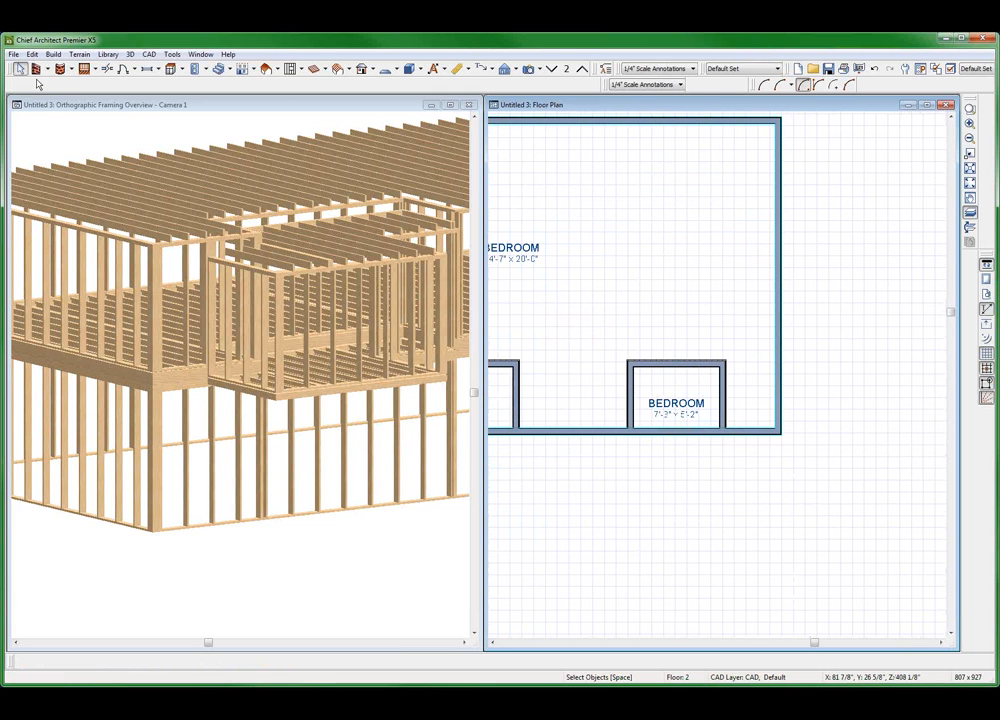
click(35, 68)
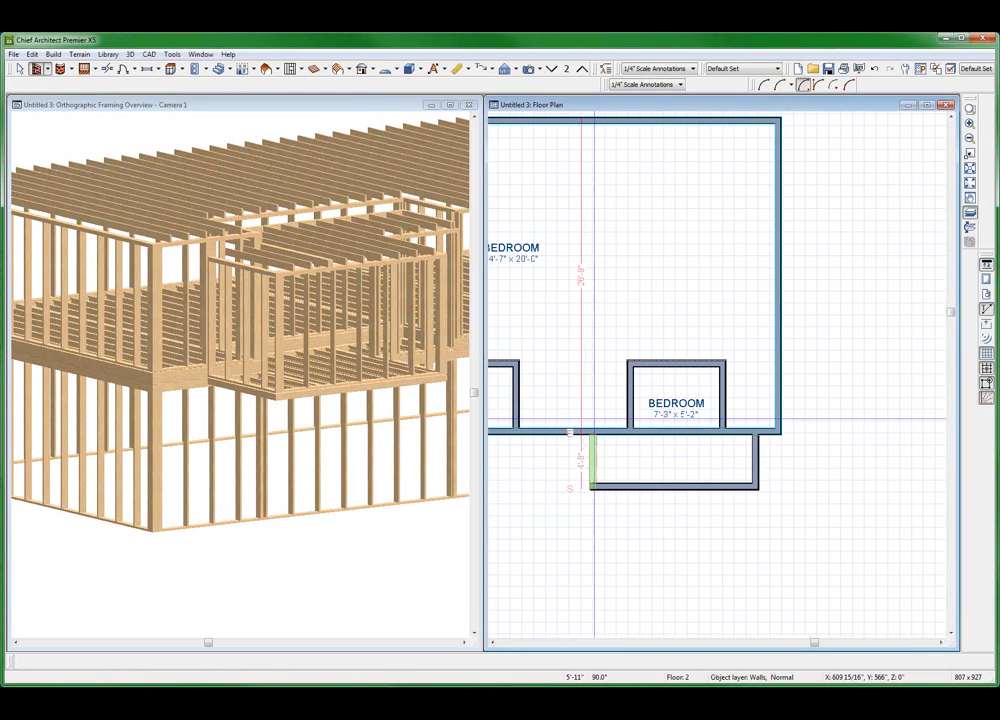
click(665, 433)
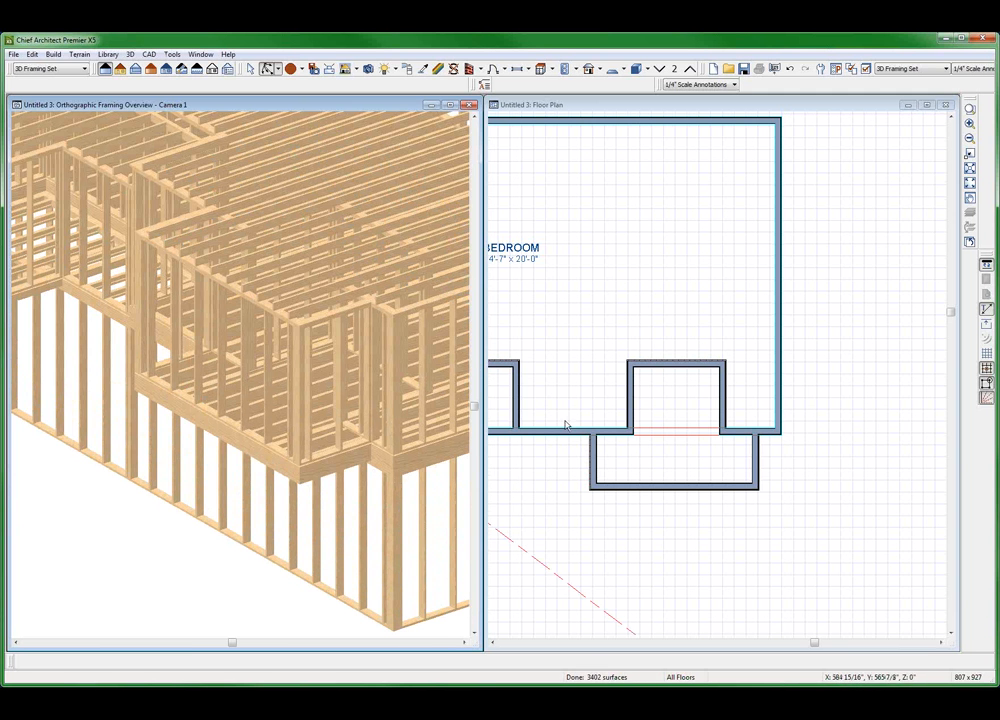
Give the new bay room a 4 5/8" floor structure and set its type to Balcony
click(668, 449)
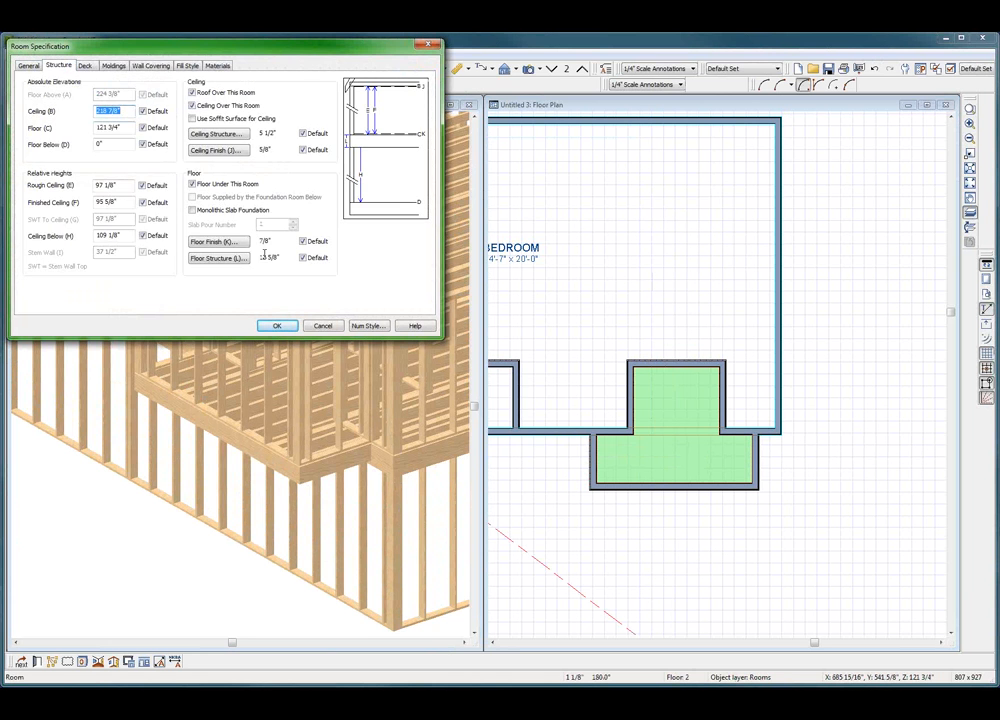
click(218, 257)
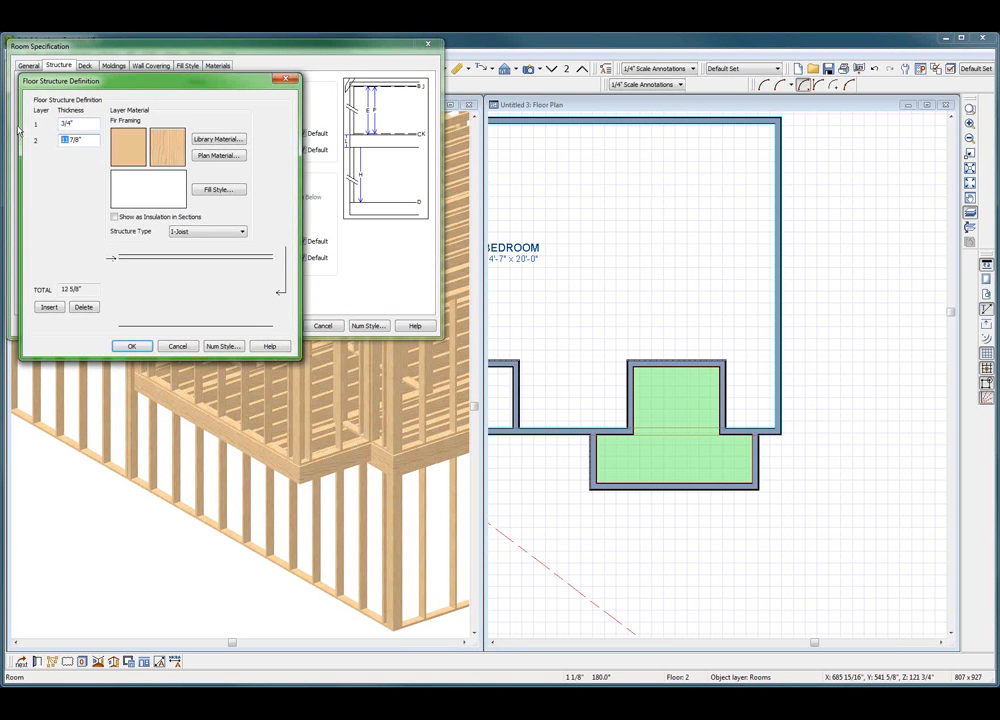
click(131, 345)
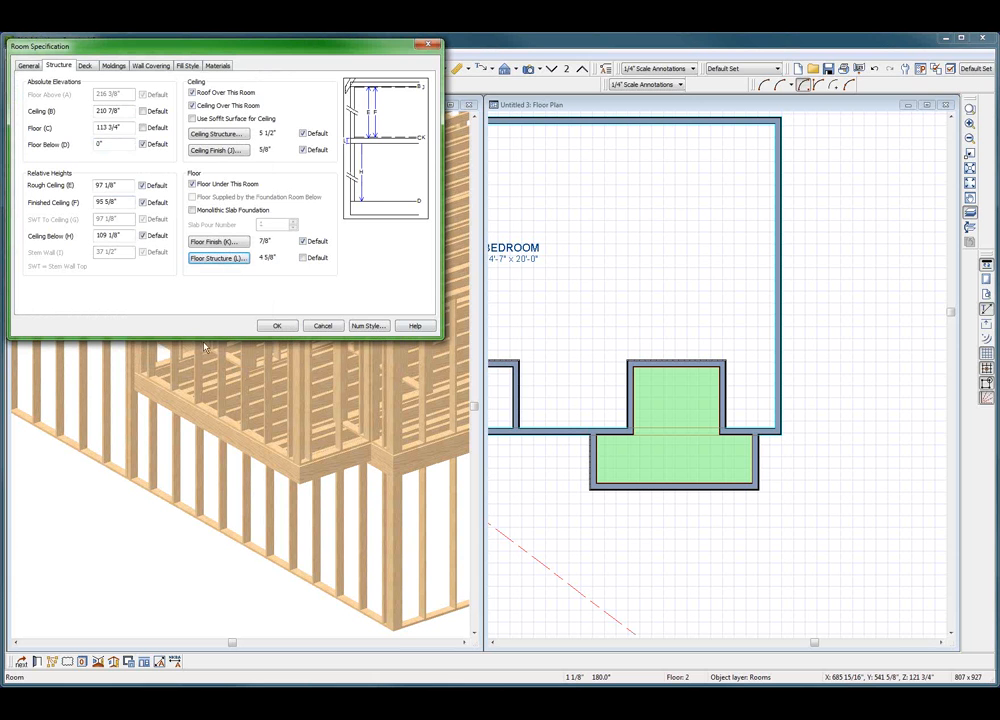
click(277, 325)
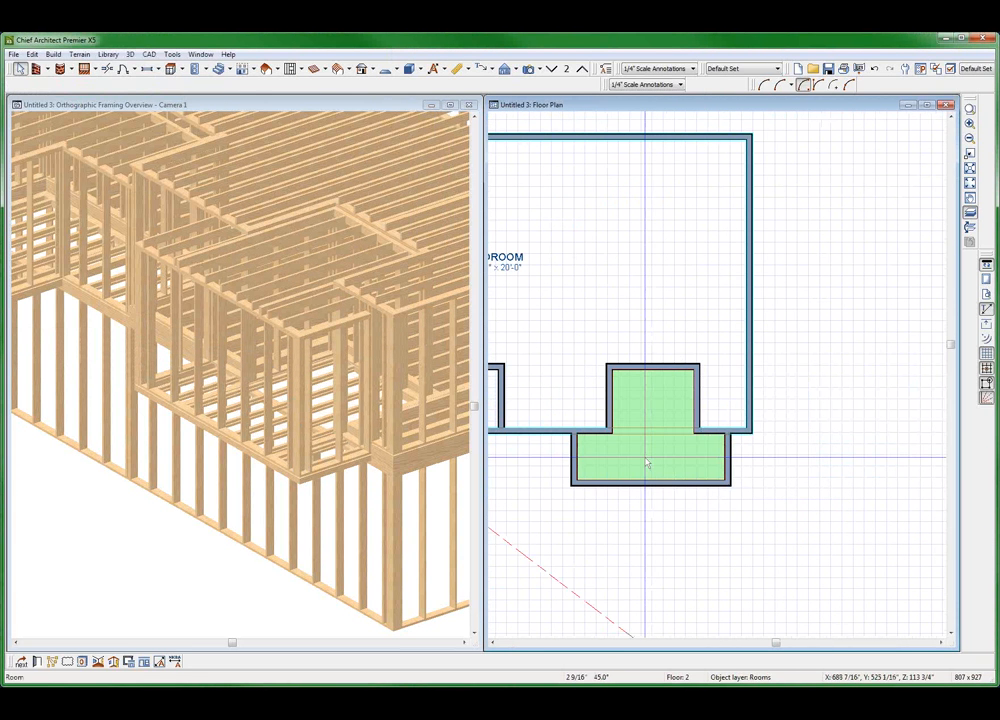
double_click(650, 465)
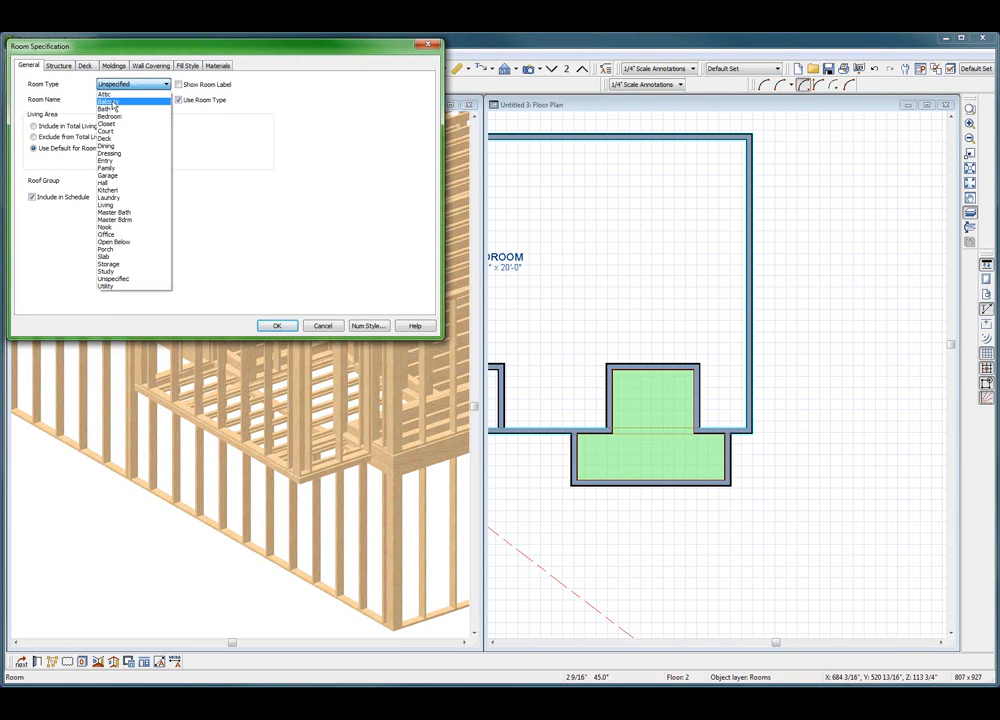
click(277, 325)
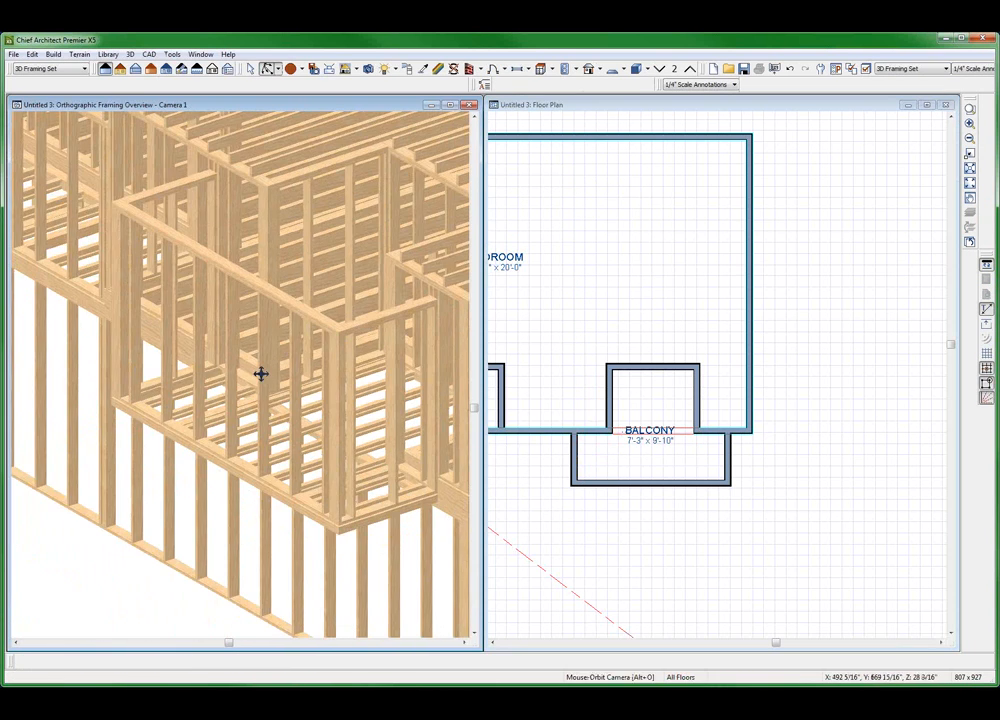
Change the upstairs bump-out room's type from Balcony to Bedroom
drag(260, 375, 388, 412)
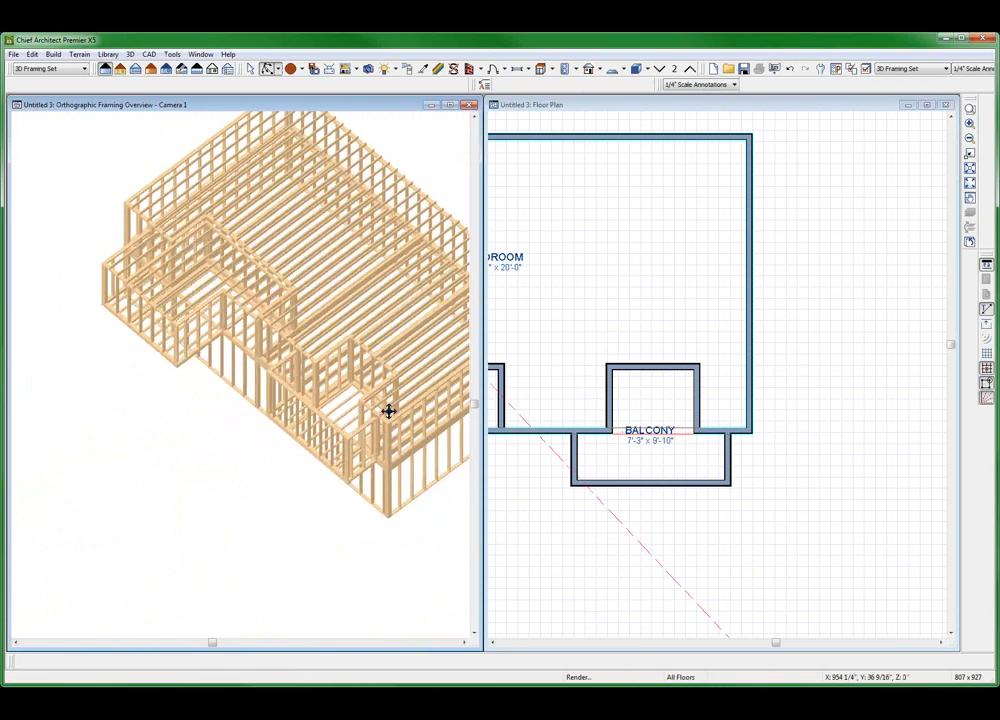
scroll(up, 3)
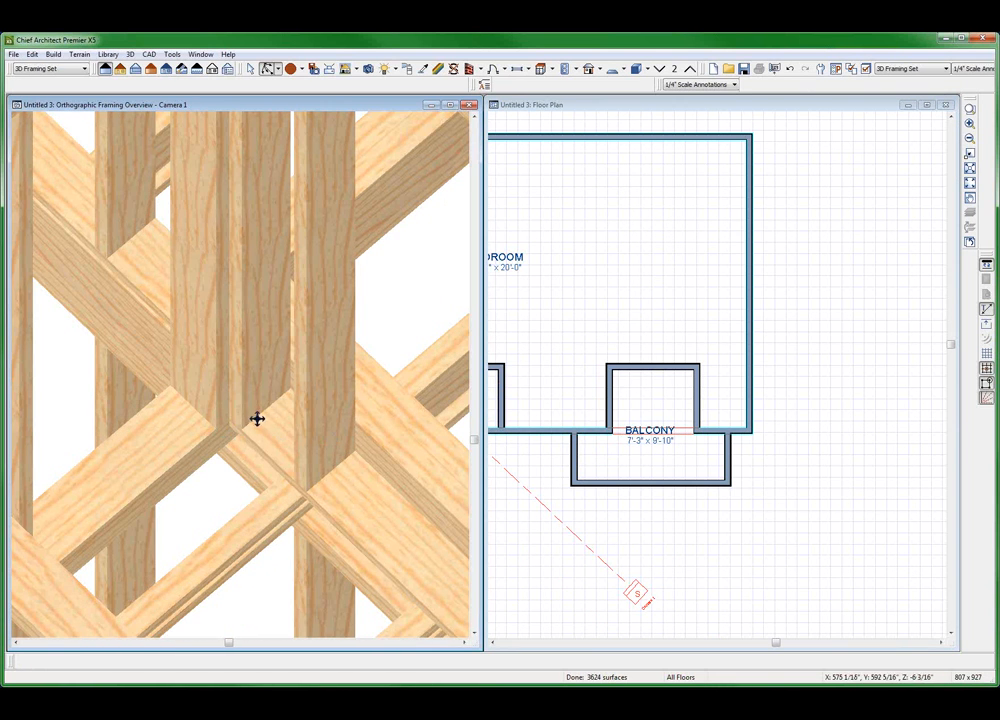
mouse_move(298, 328)
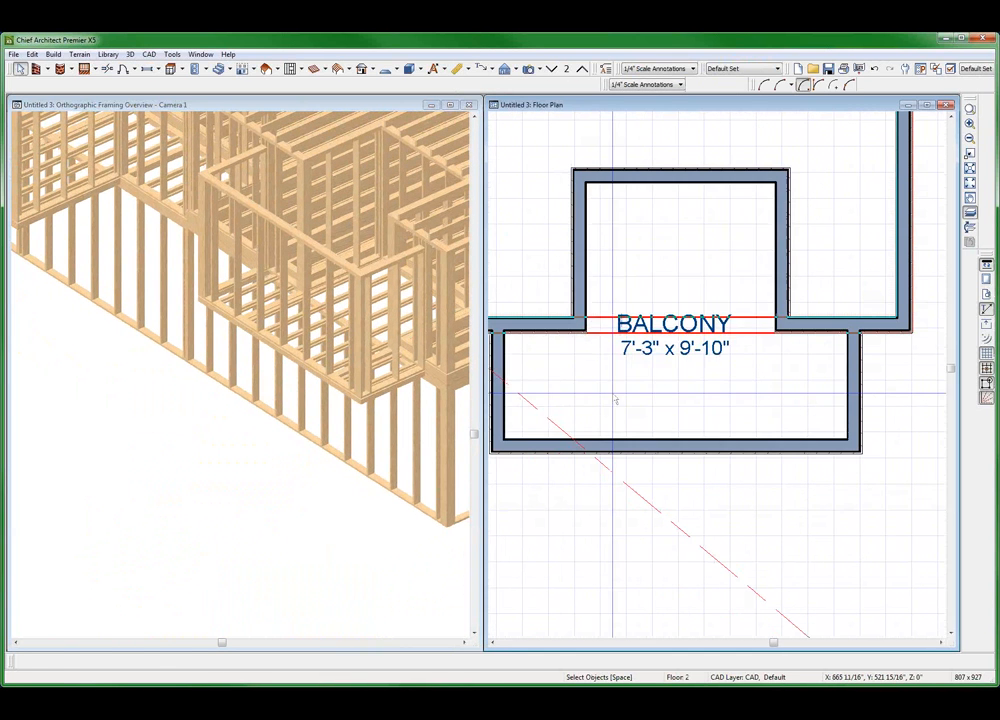
double_click(672, 395)
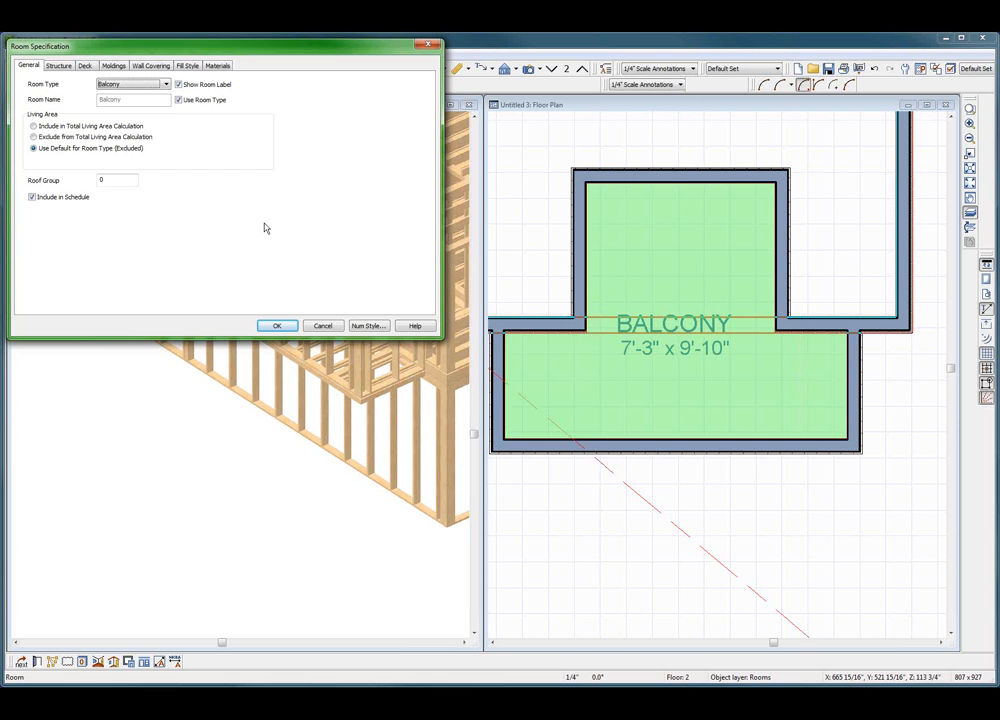
click(163, 83)
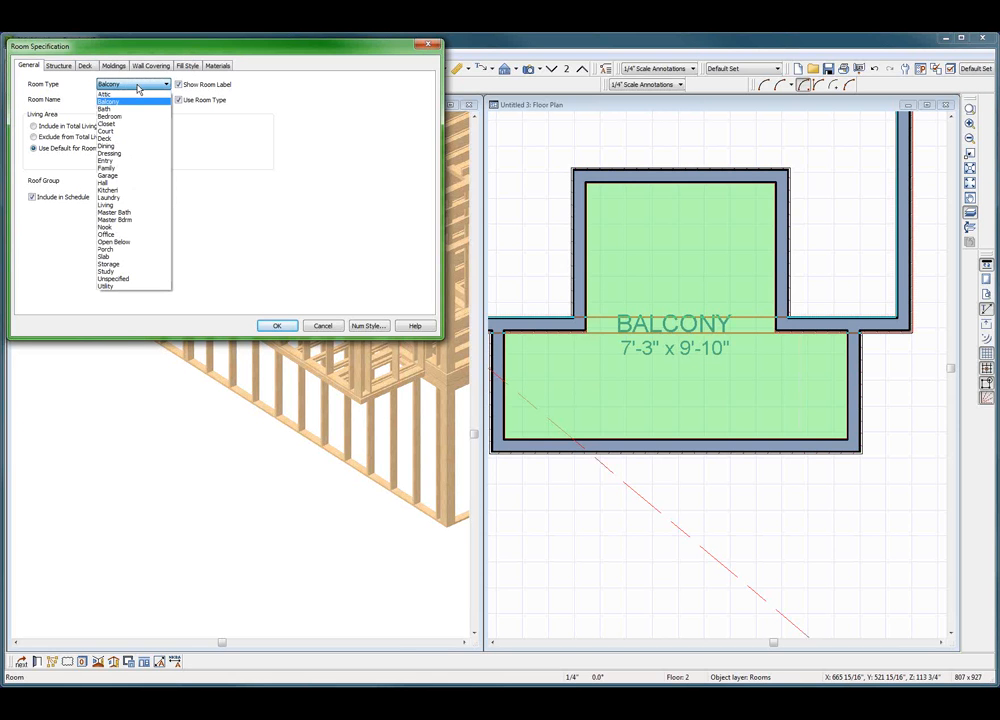
click(110, 116)
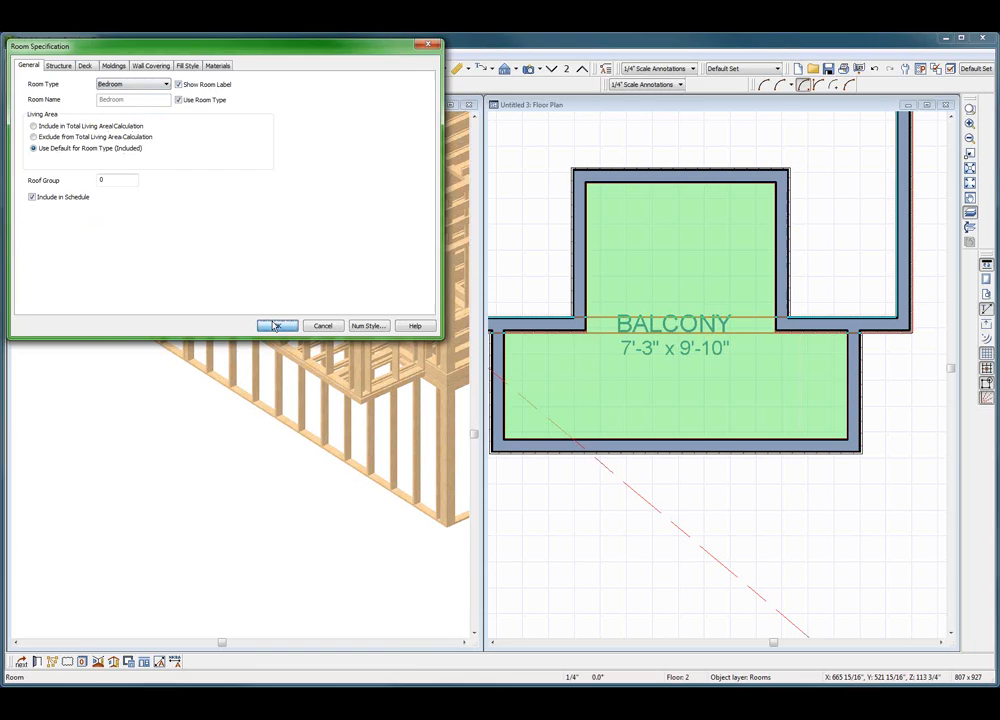
click(277, 325)
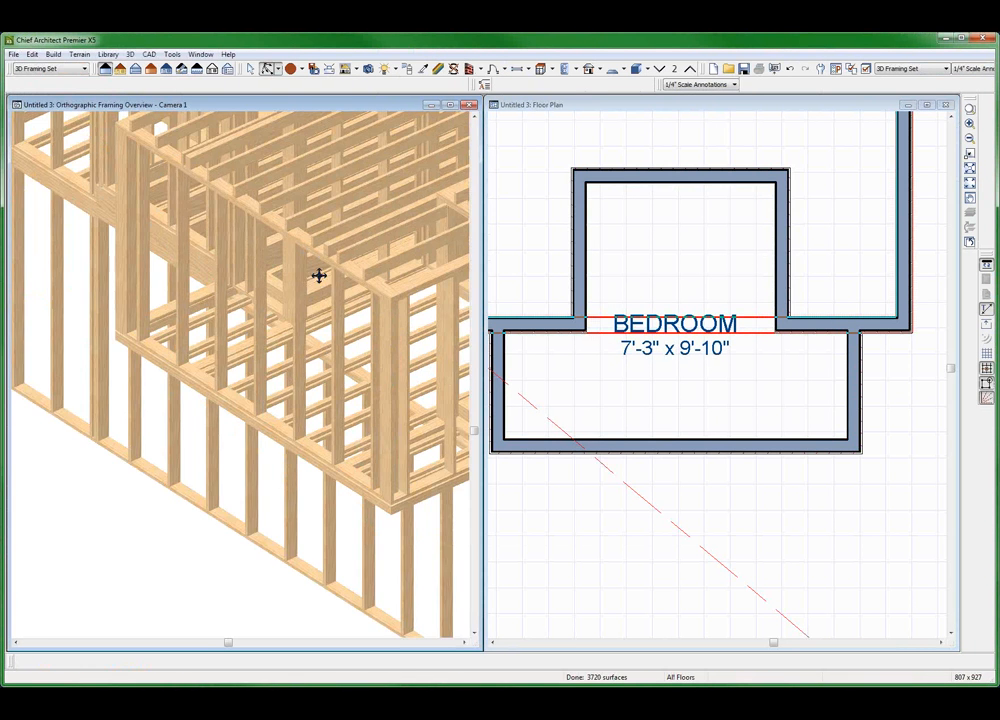
drag(320, 275, 295, 270)
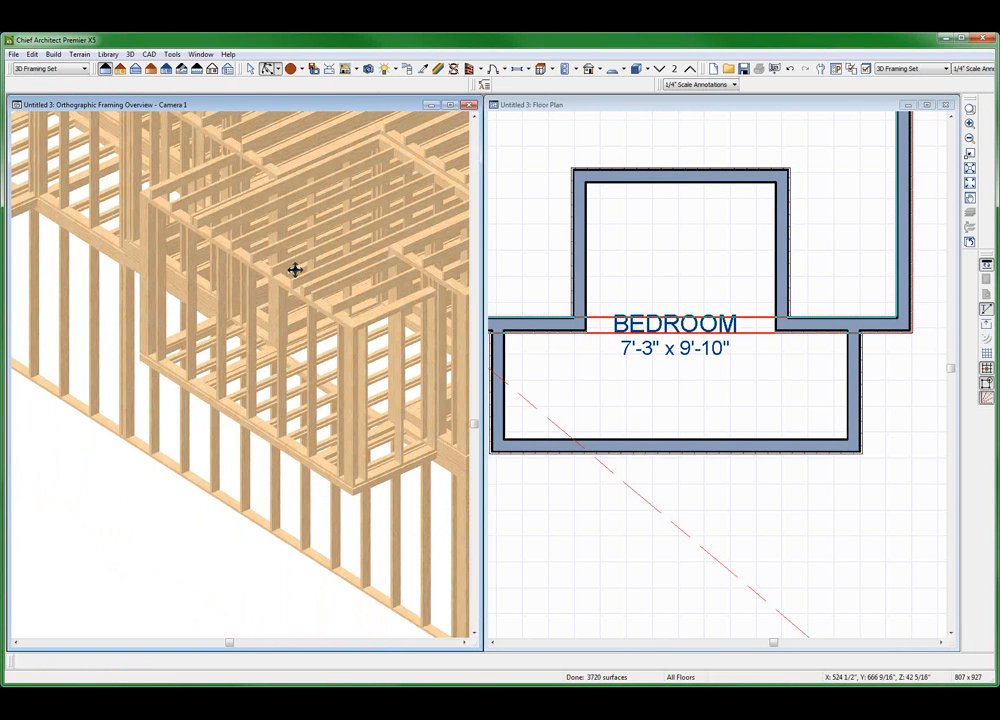
mouse_move(594, 383)
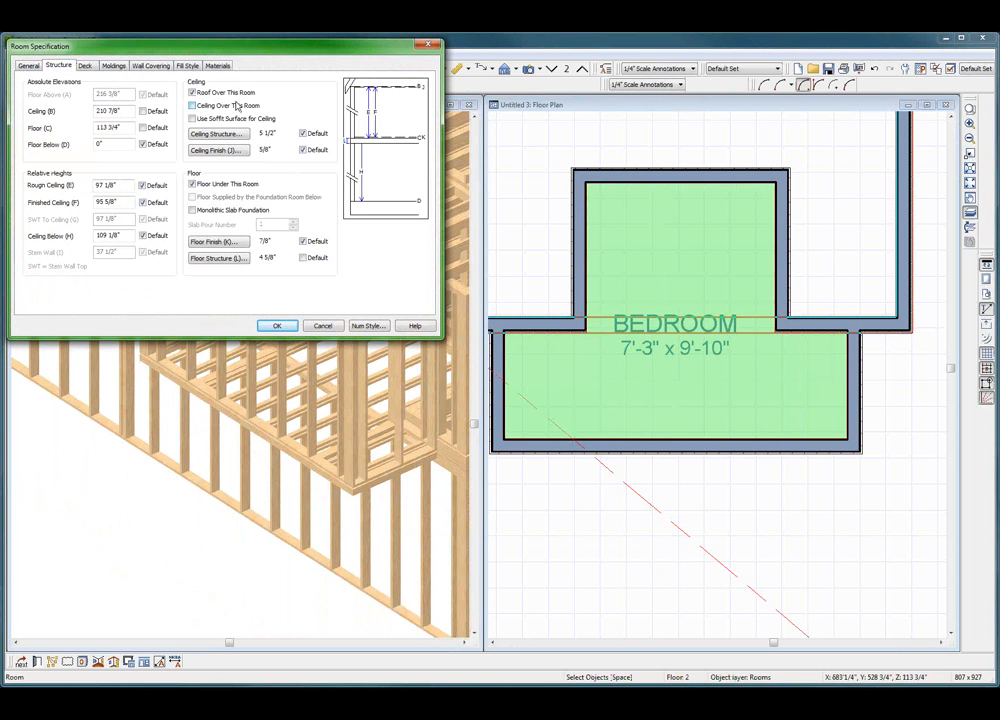
Raise the bump-out bedroom's ceiling height to 218 7/8 inches
click(277, 325)
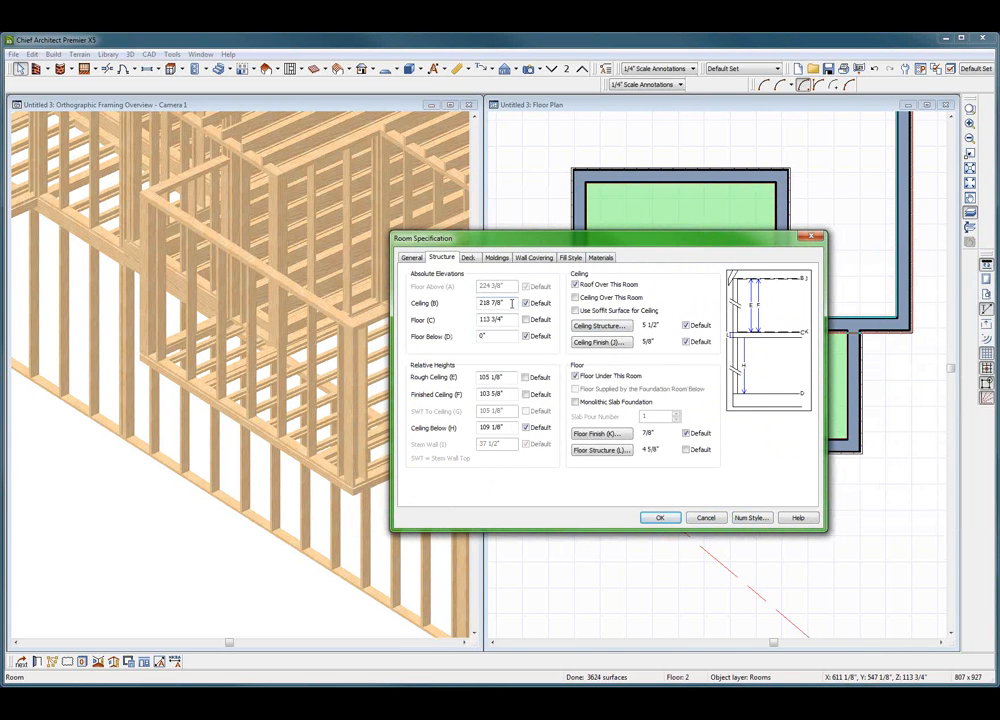
triple_click(492, 302)
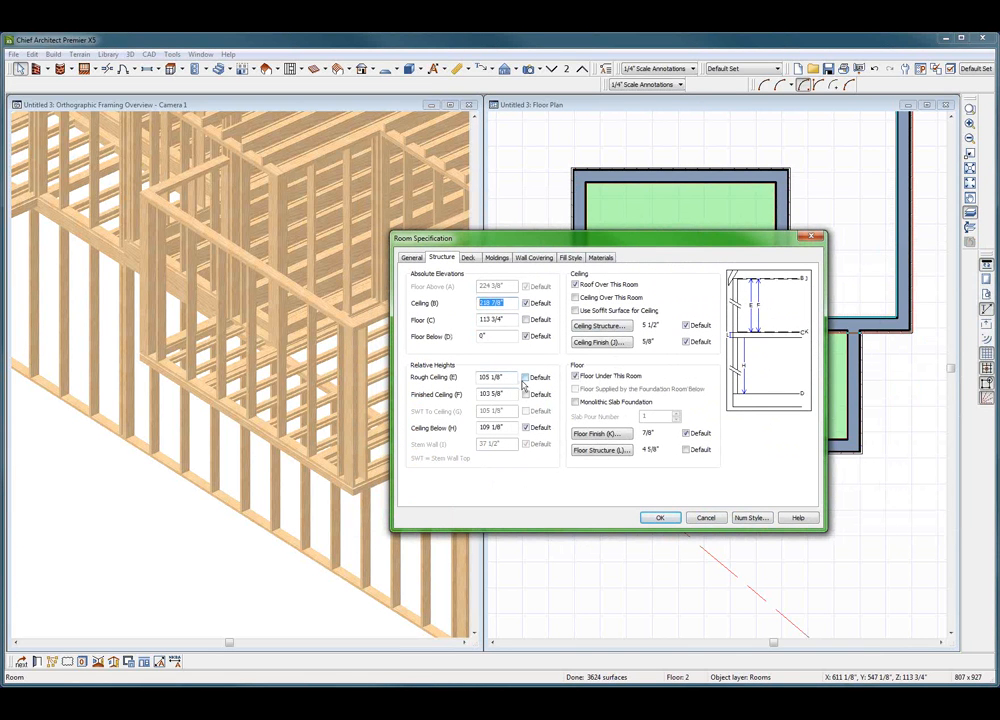
click(525, 377)
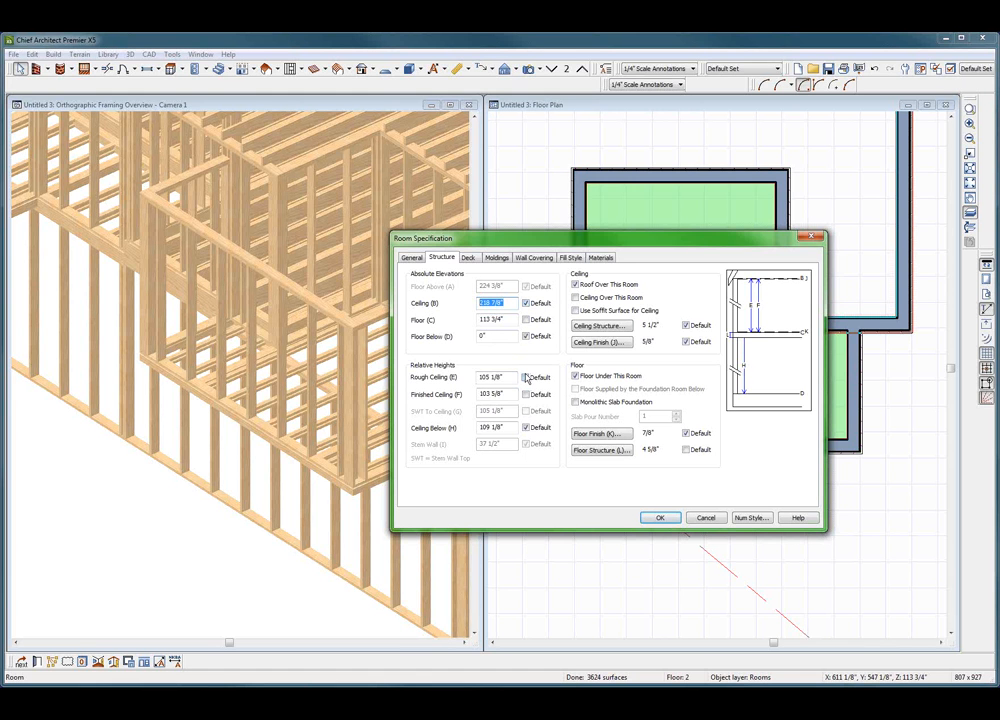
click(525, 377)
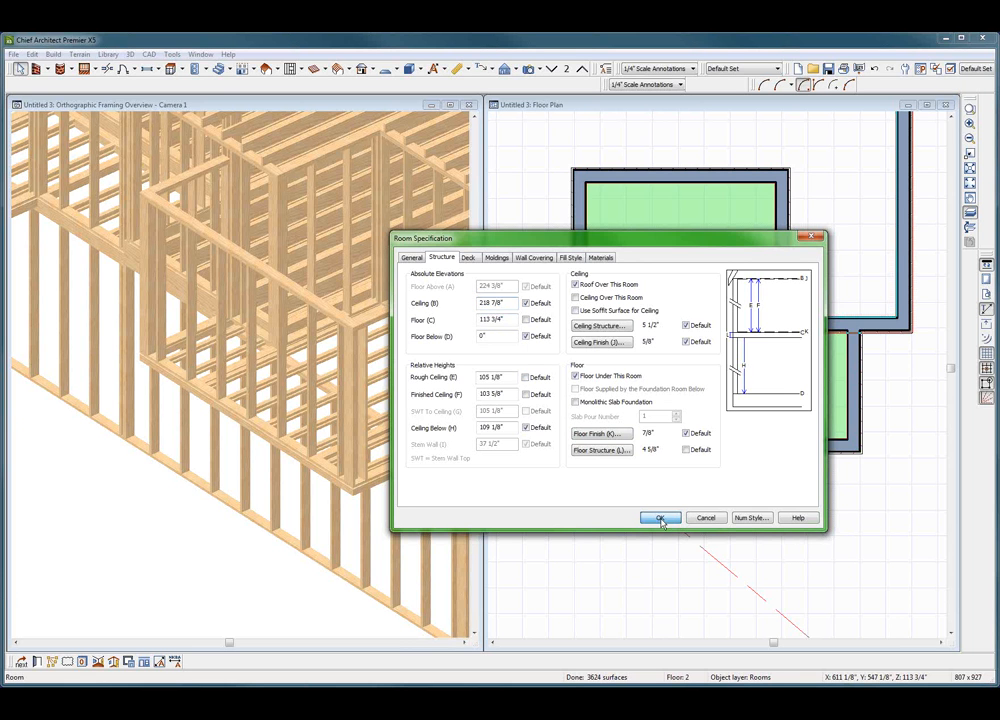
click(659, 518)
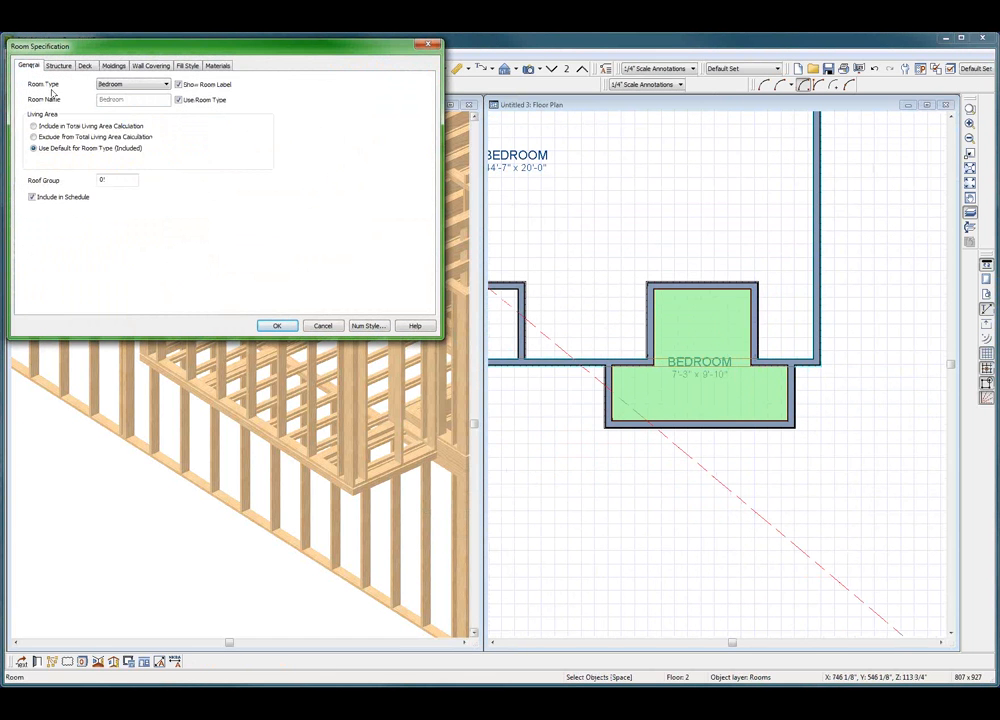
Retype the small upper bump-out room as Porch, then display Floor 1
click(166, 84)
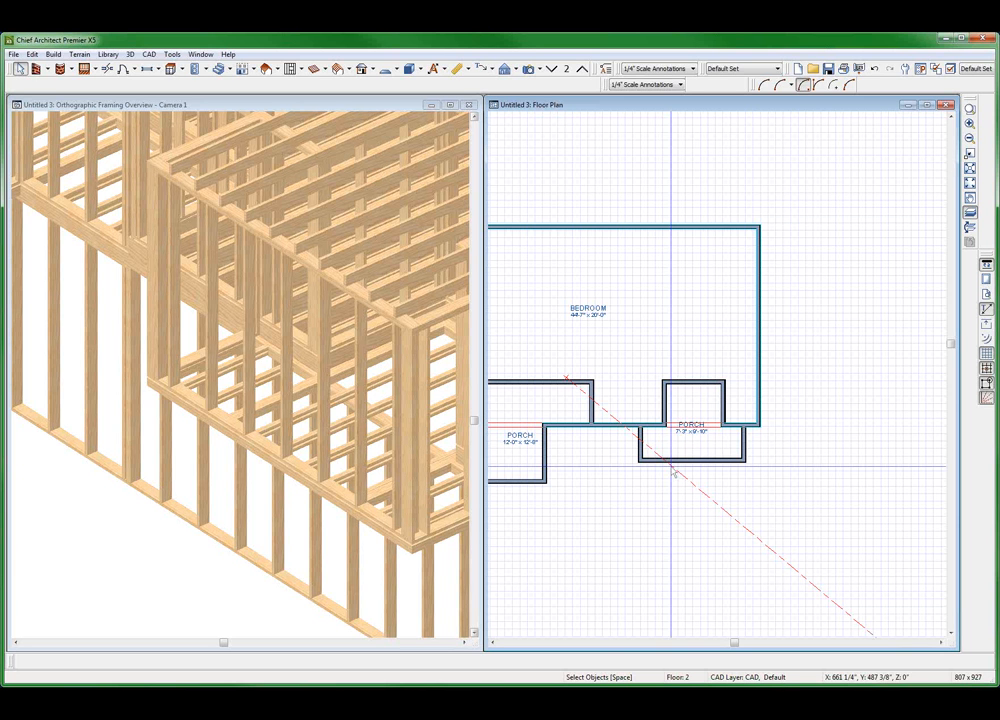
click(693, 425)
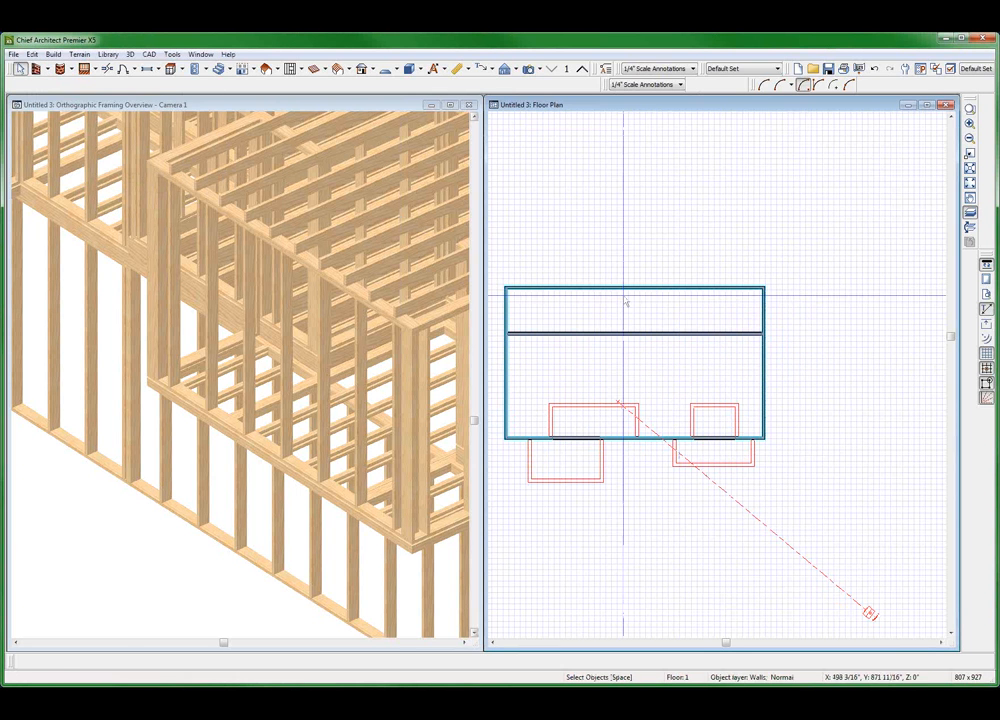
Review the Floor 1 strip room's floor and slab settings, cancel, and return to Floor 2
double_click(635, 305)
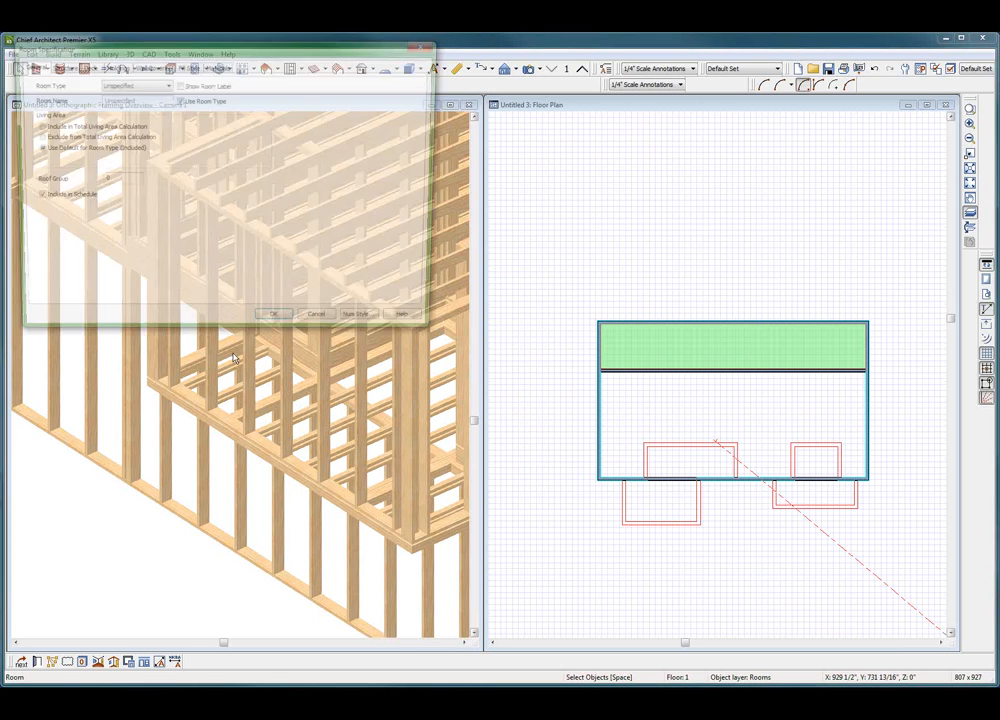
click(59, 65)
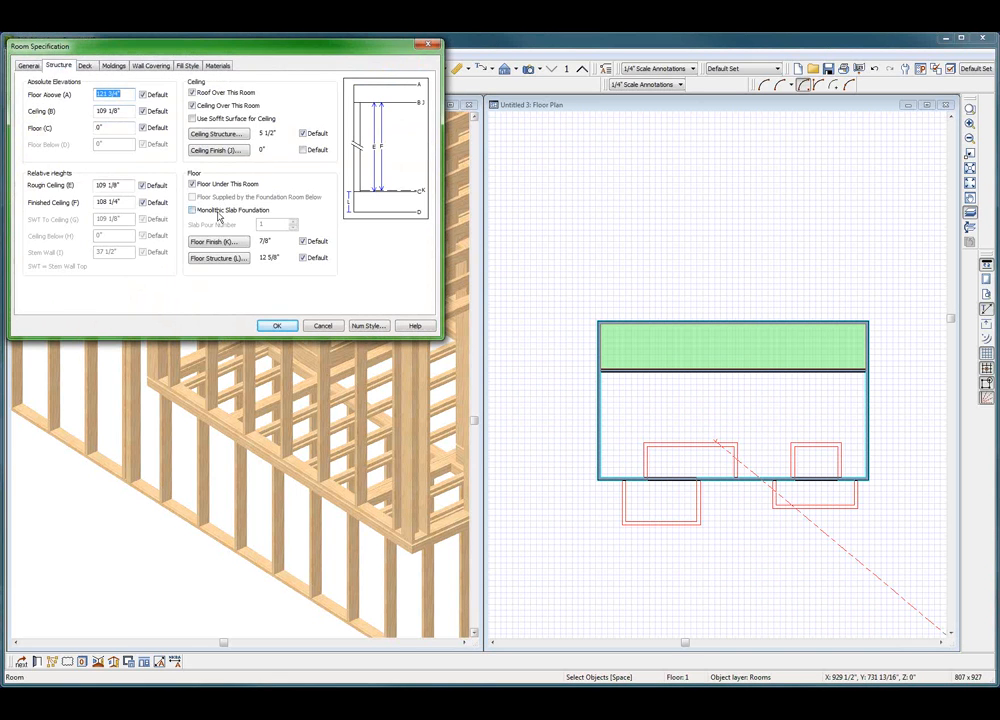
click(193, 210)
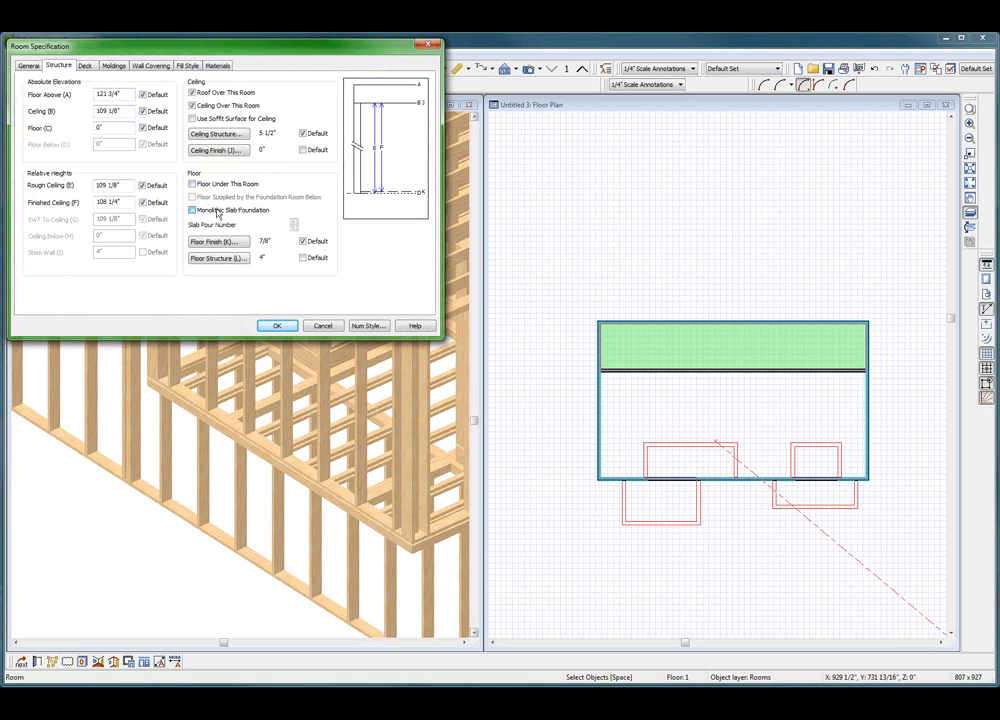
click(192, 210)
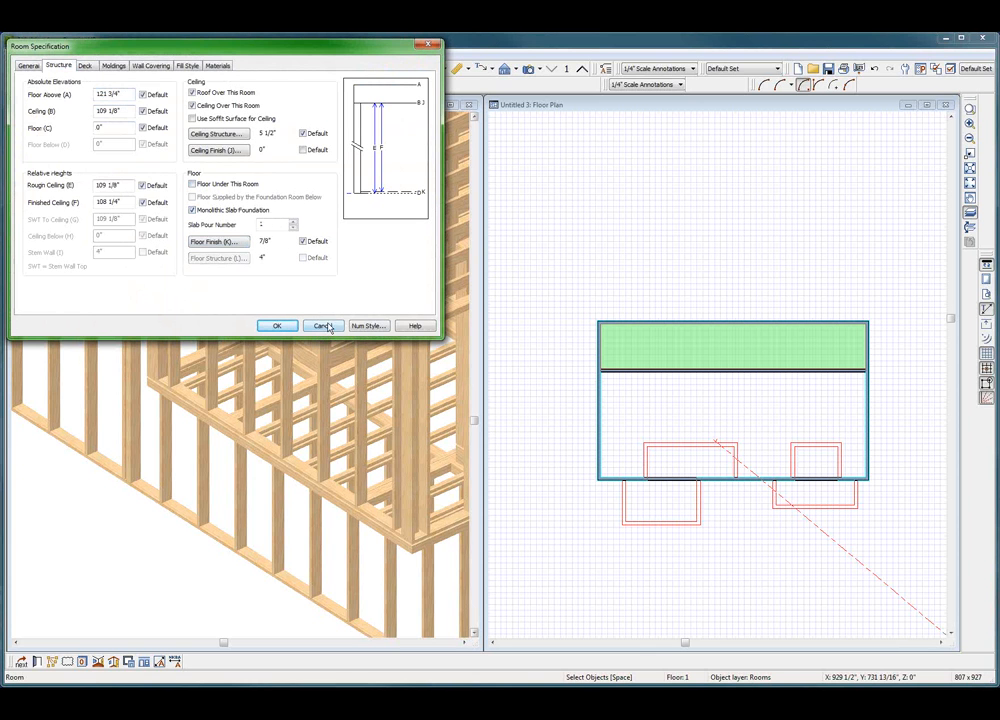
click(323, 325)
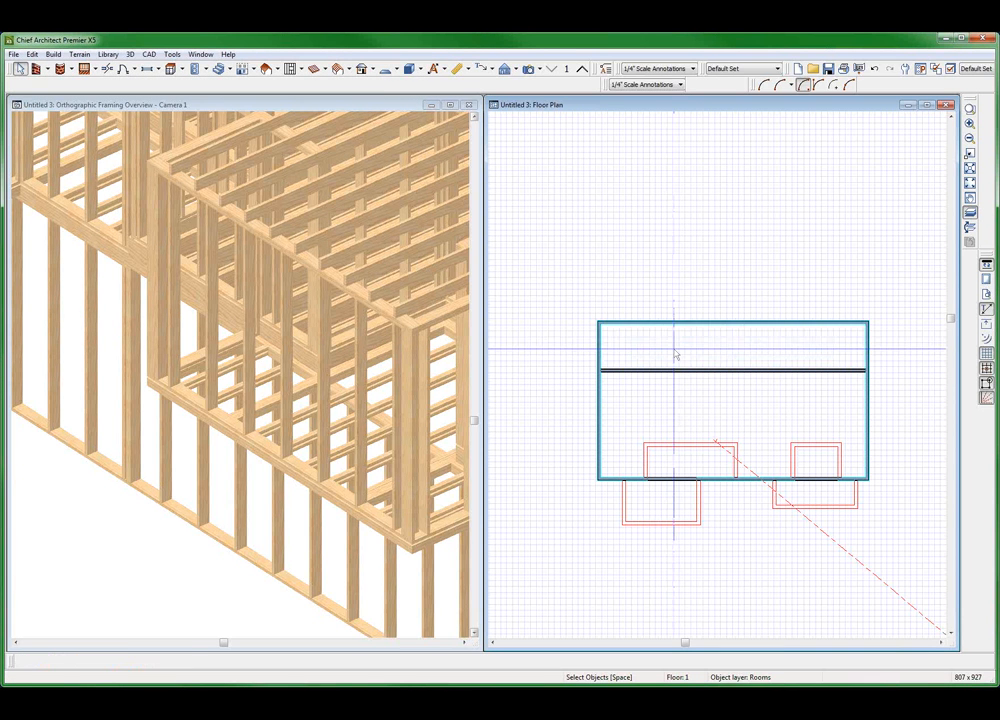
click(675, 350)
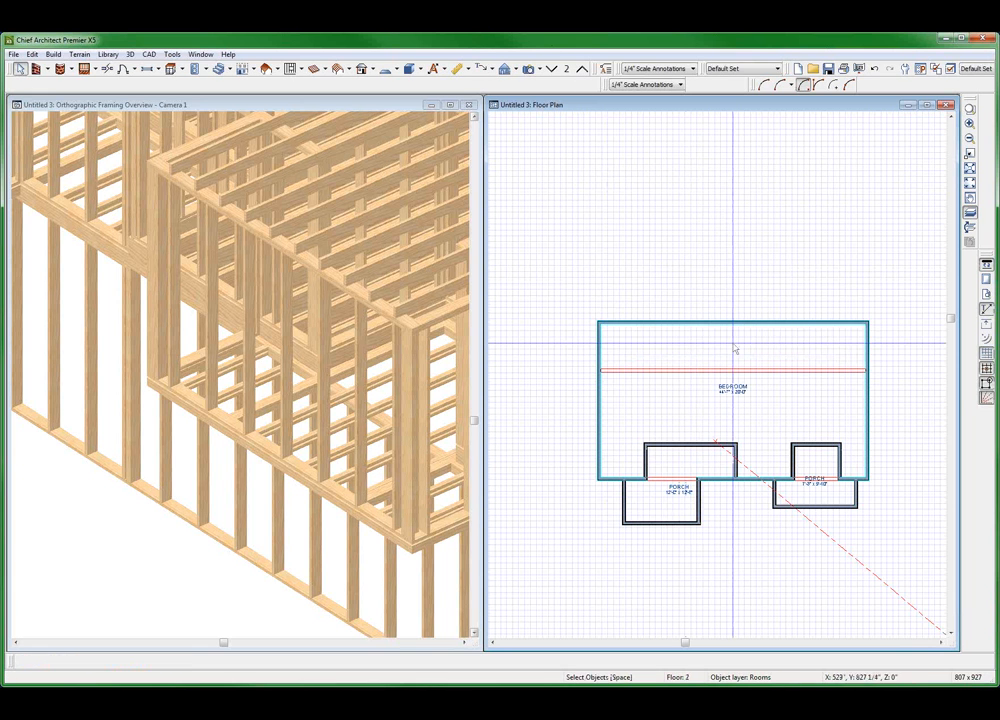
Draw interior walls splitting the upper bedroom strip into smaller rooms, shifting one wall left
click(36, 68)
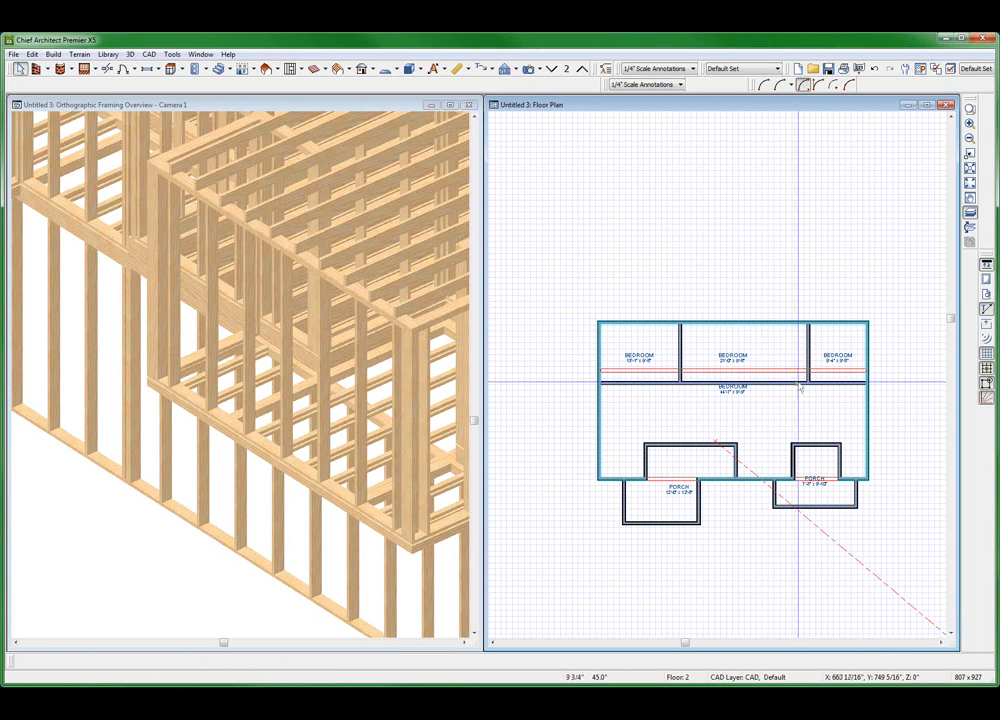
click(732, 381)
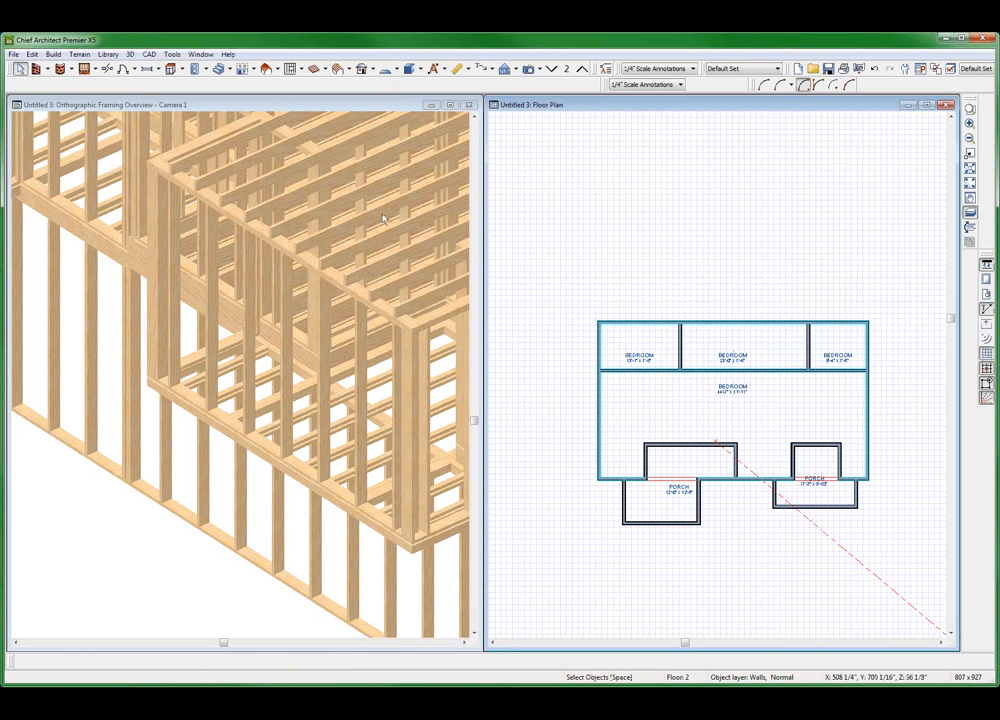
click(680, 330)
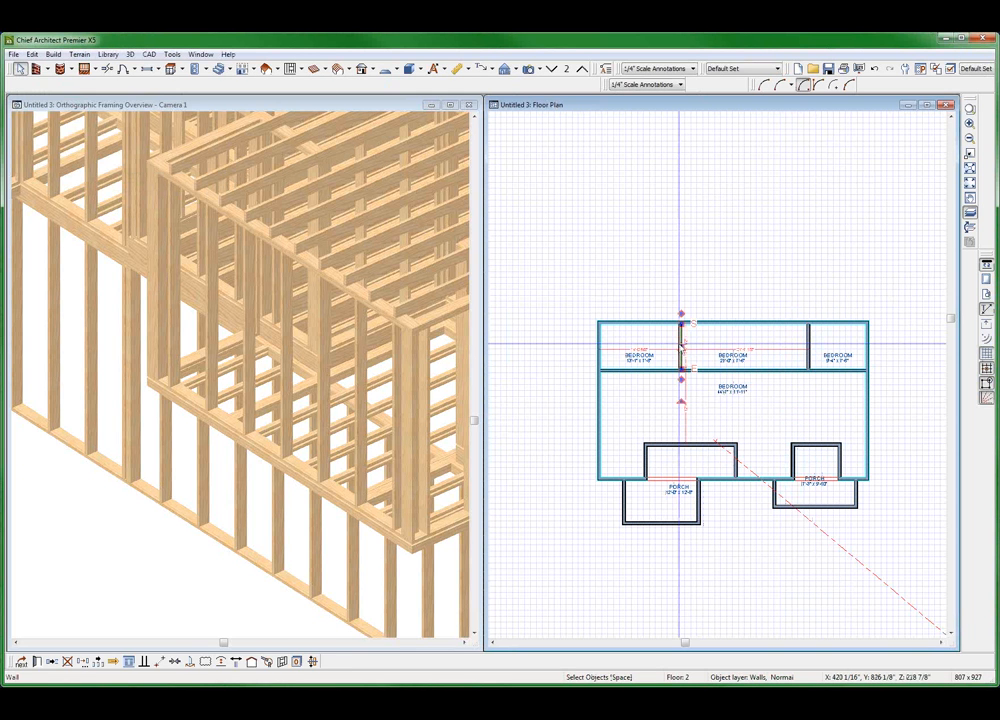
click(645, 353)
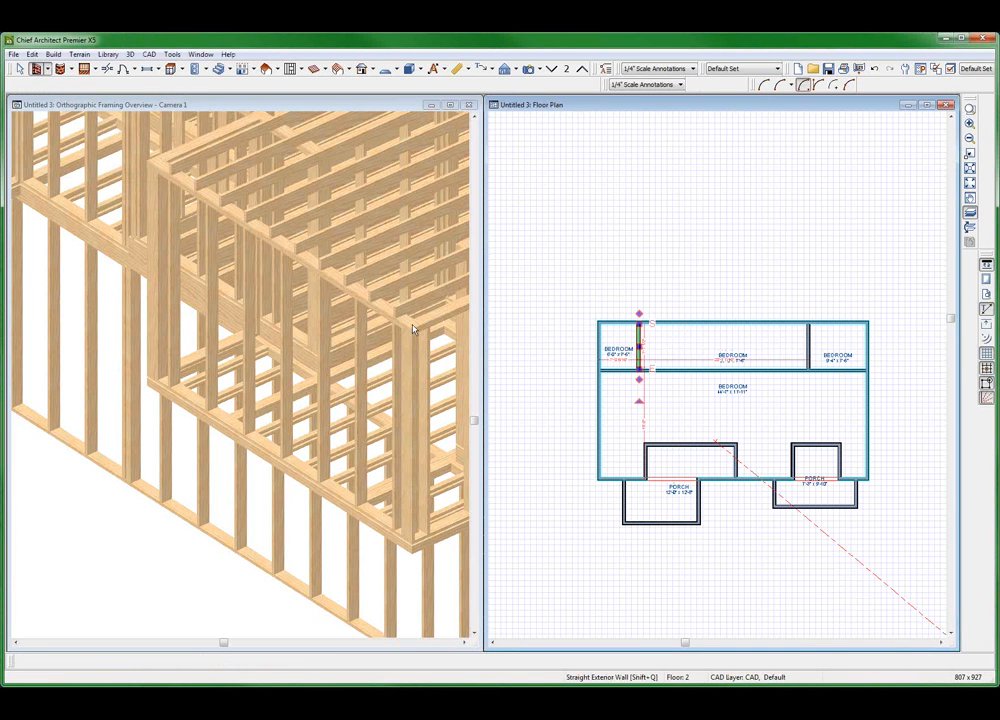
mouse_move(735, 330)
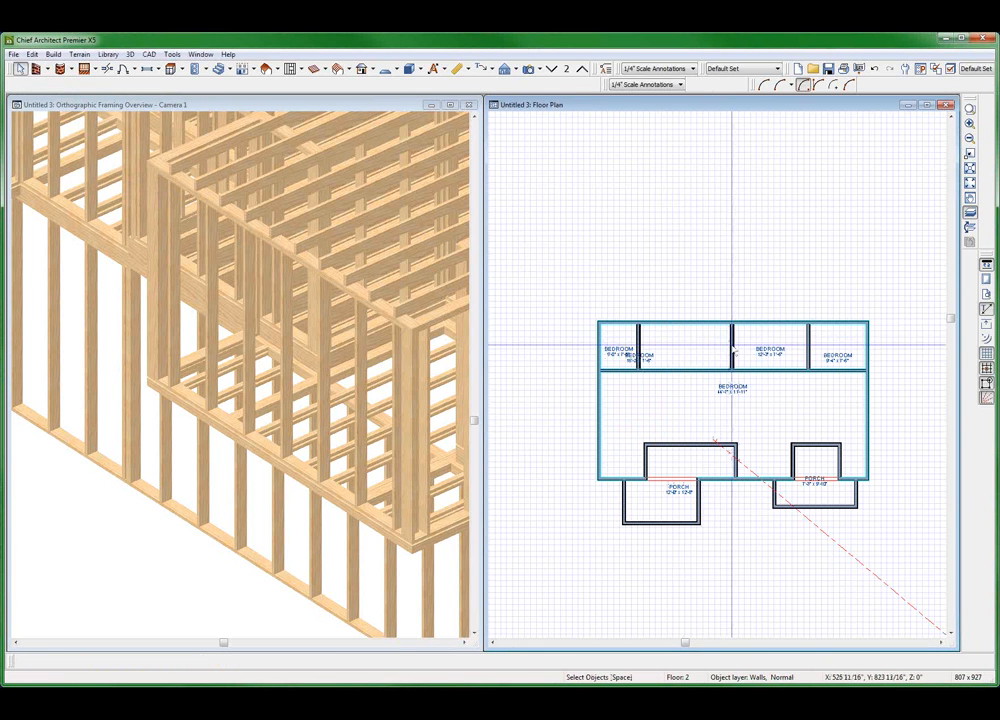
click(732, 345)
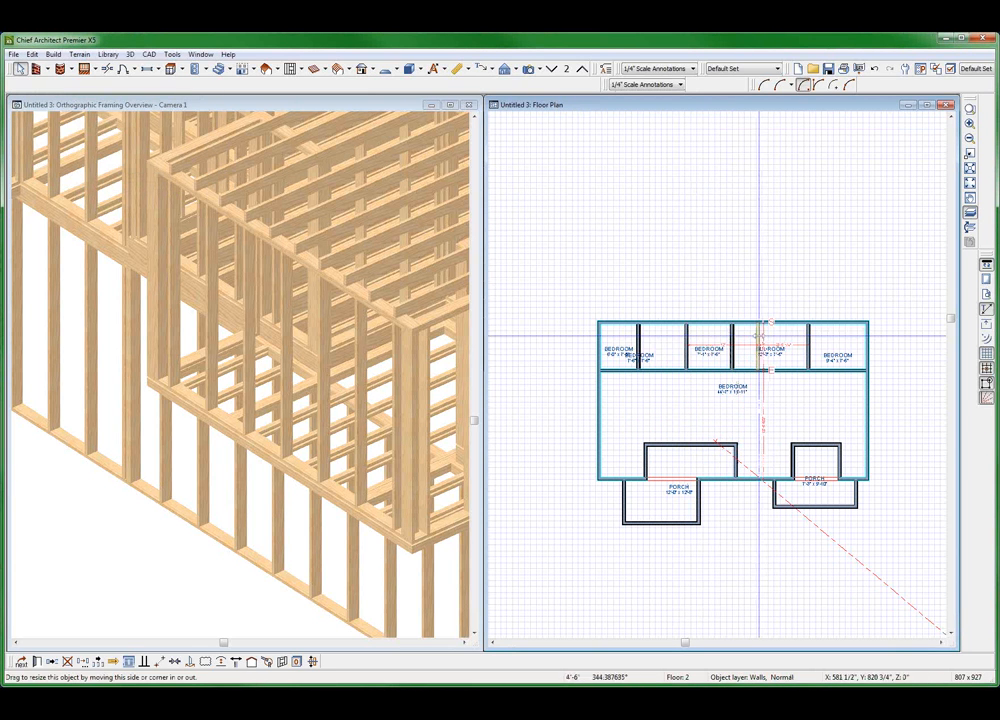
click(655, 345)
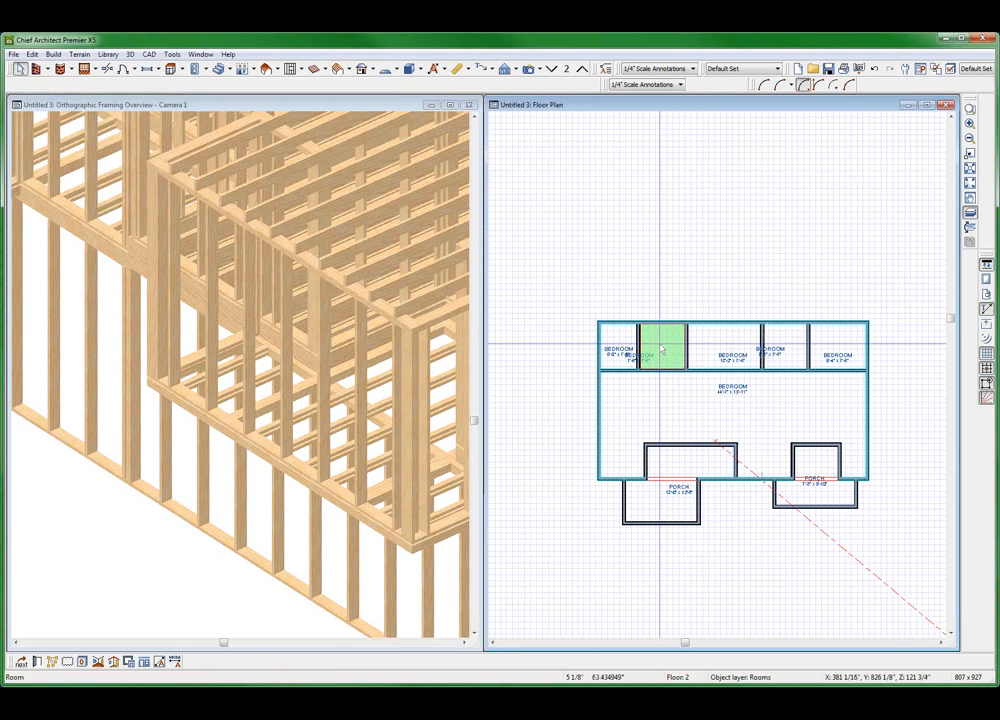
Set the small room between the new walls to Open Below
double_click(660, 345)
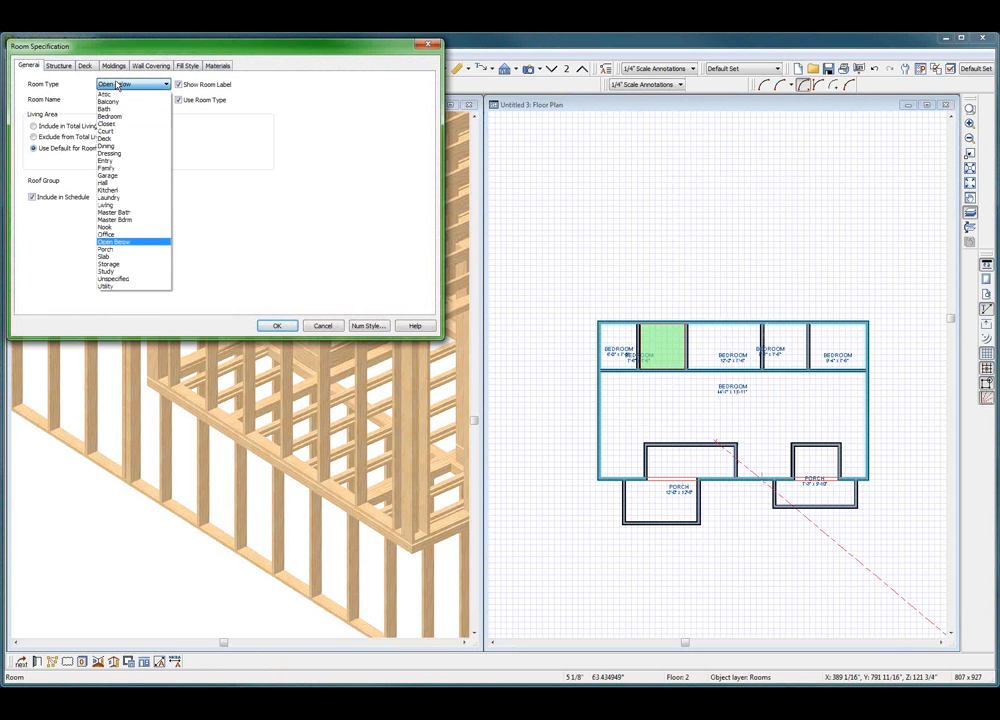
click(113, 241)
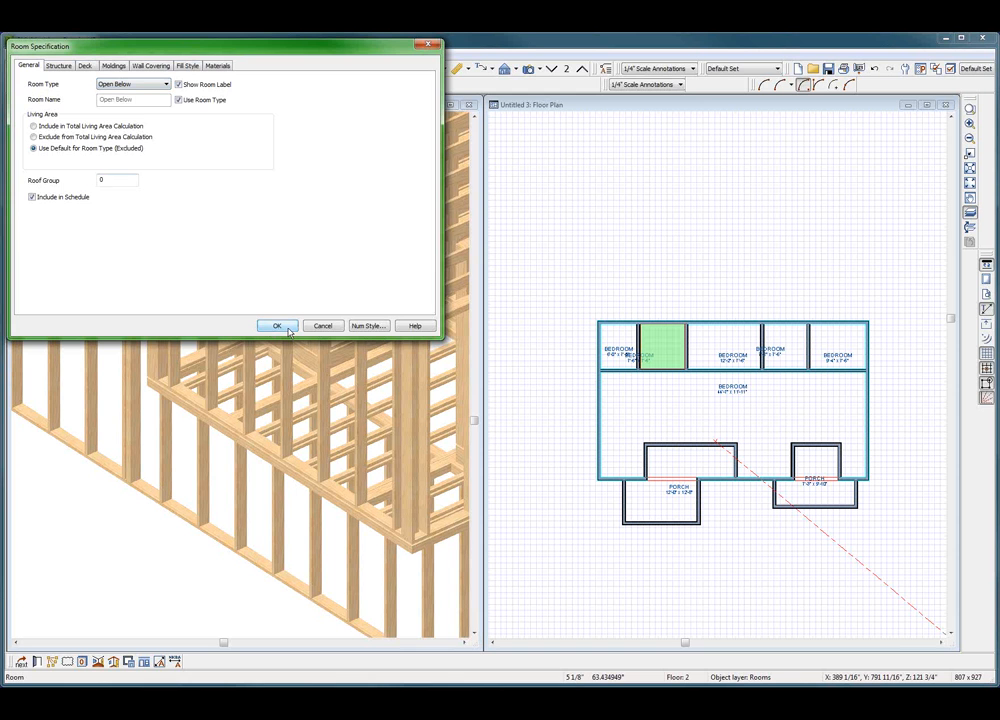
click(277, 326)
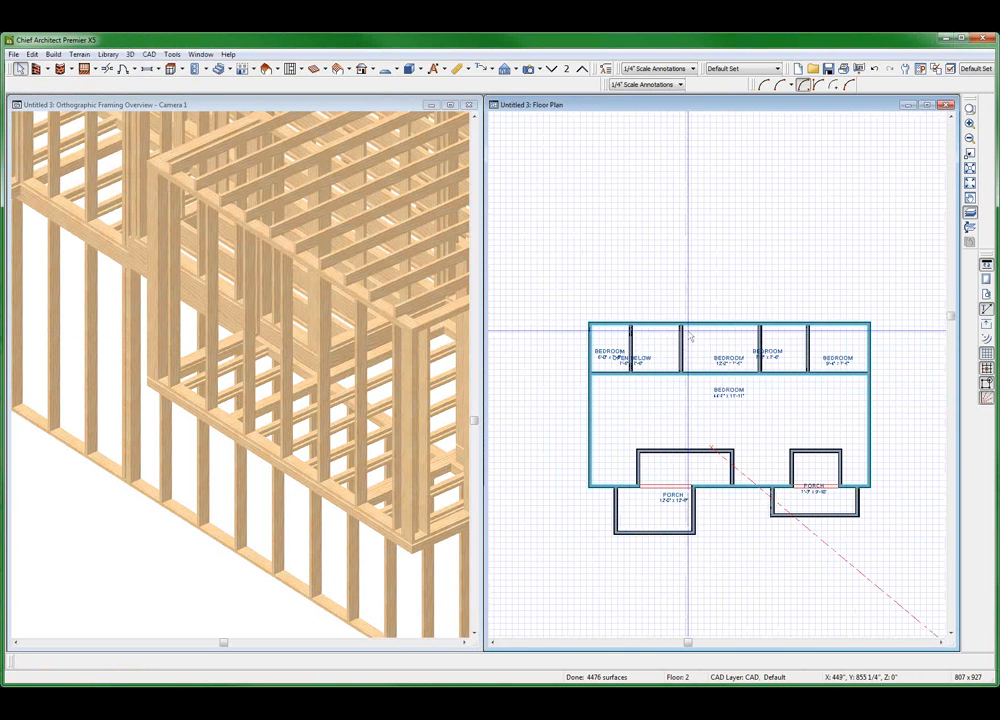
click(655, 347)
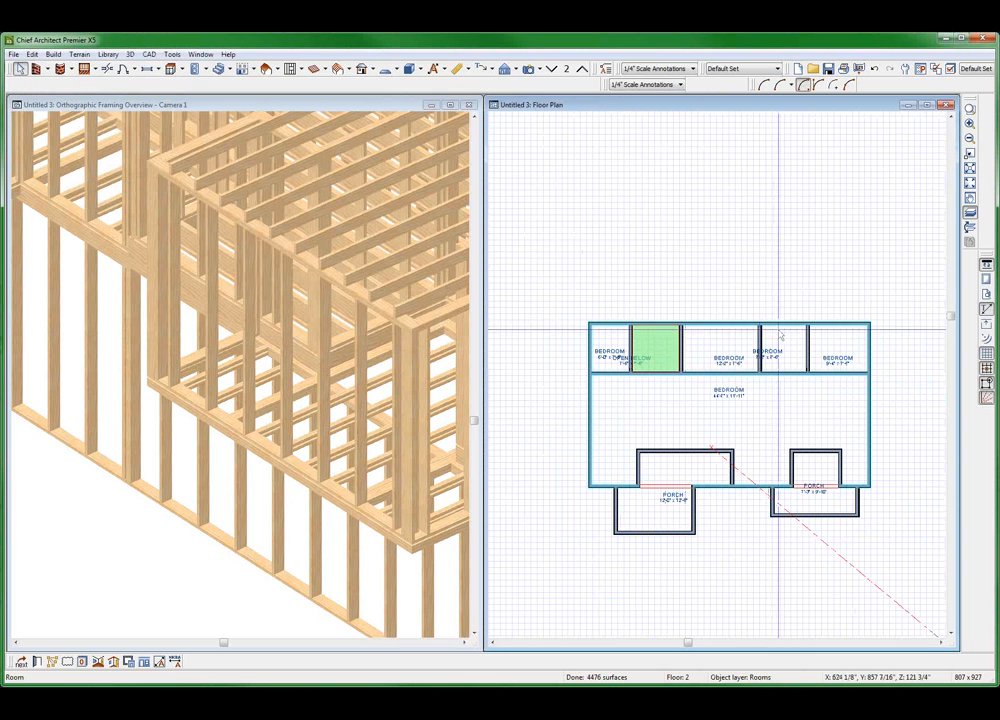
Remove the other small upper room's floor structure layer, lowering its floor to 109 1/8"
click(782, 350)
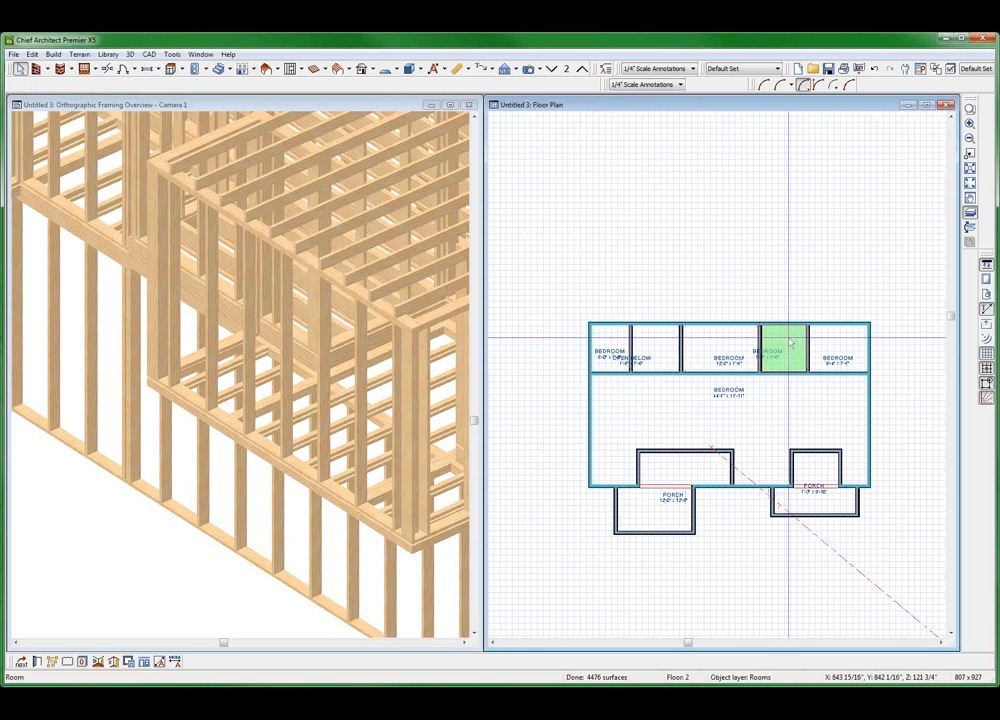
double_click(783, 347)
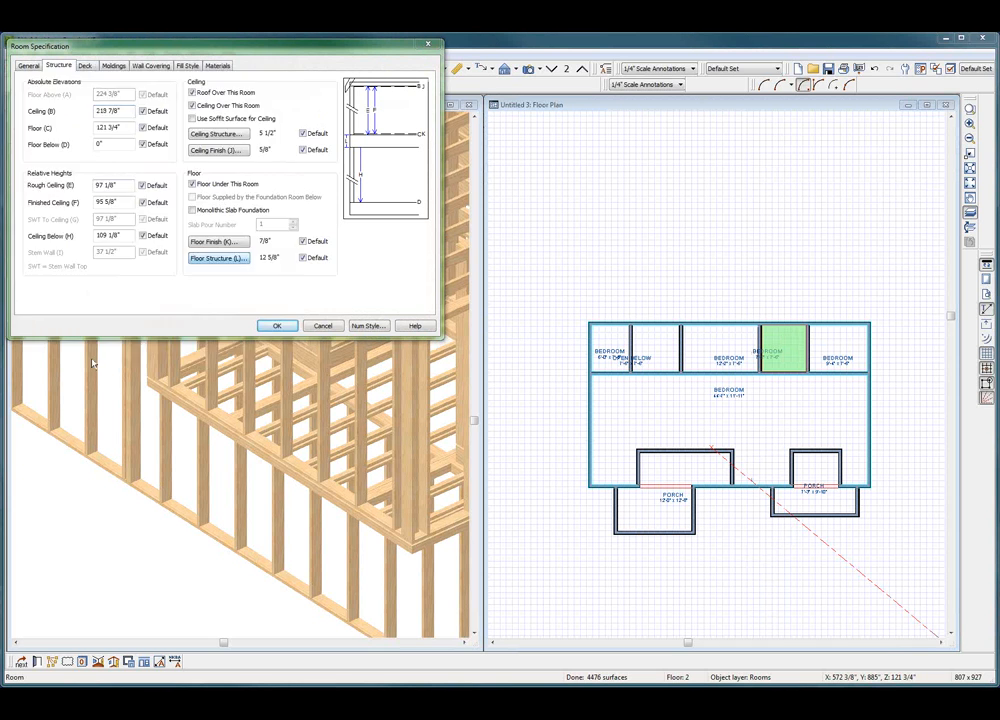
click(217, 257)
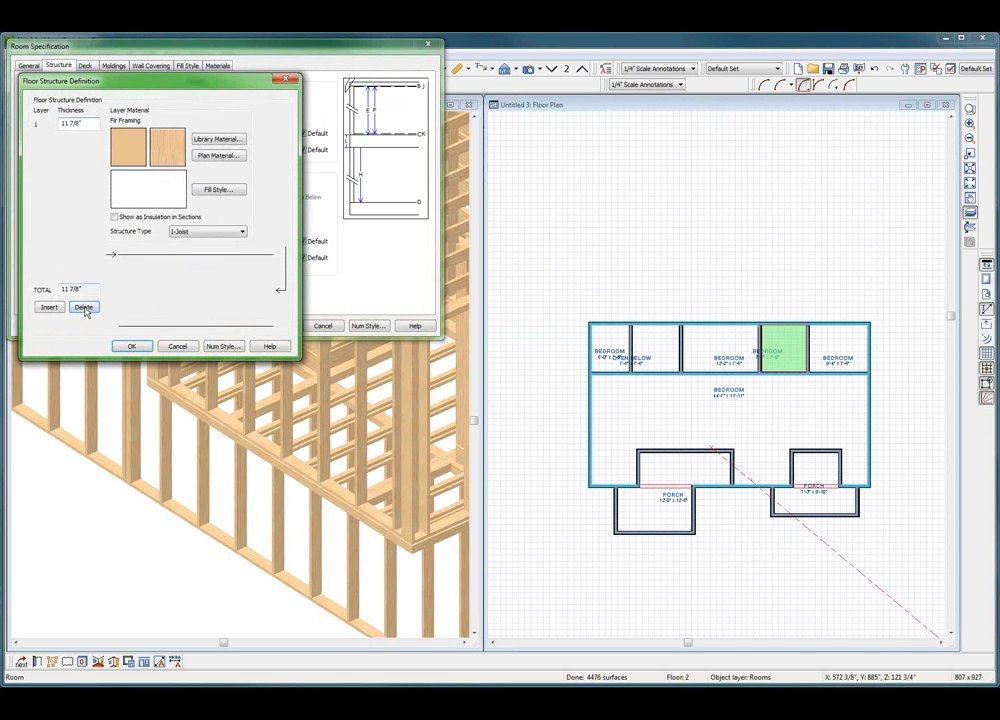
click(131, 346)
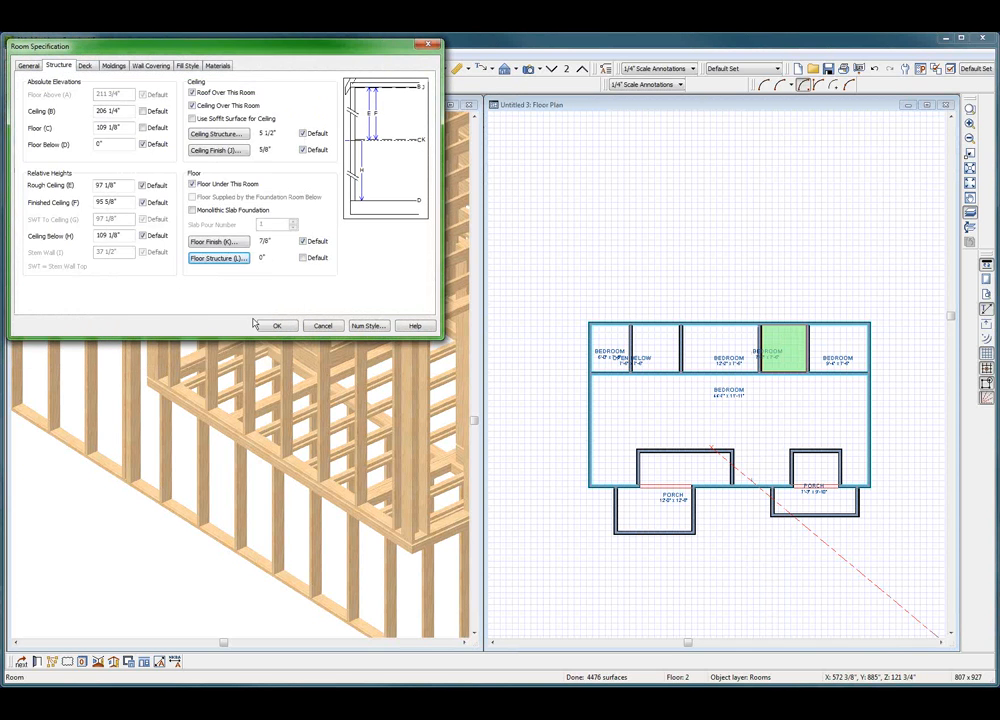
click(277, 325)
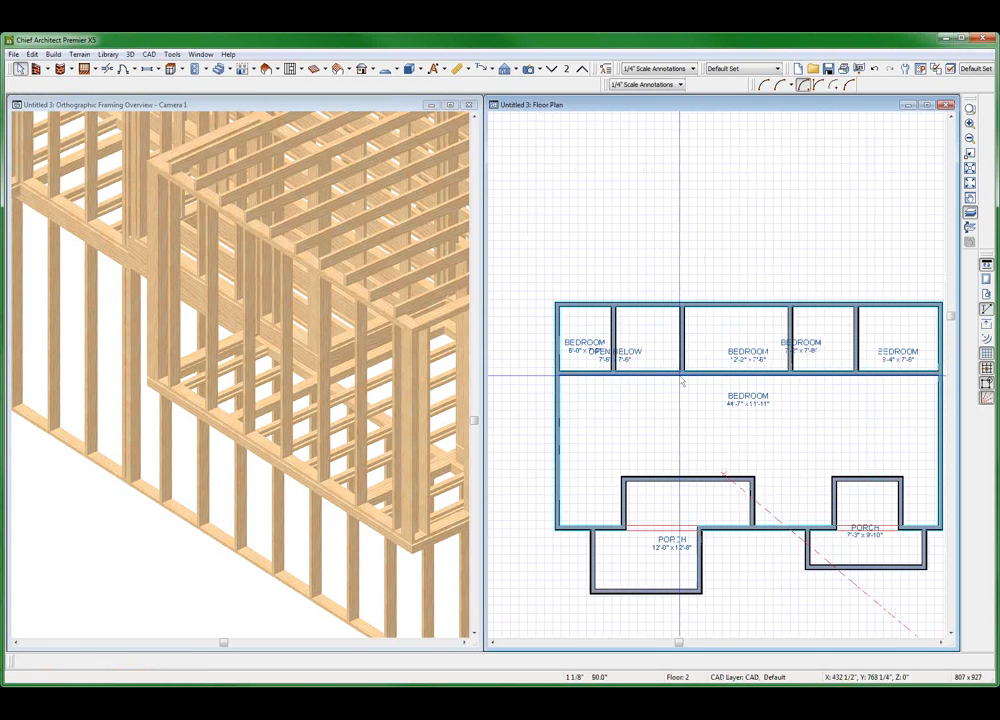
click(637, 334)
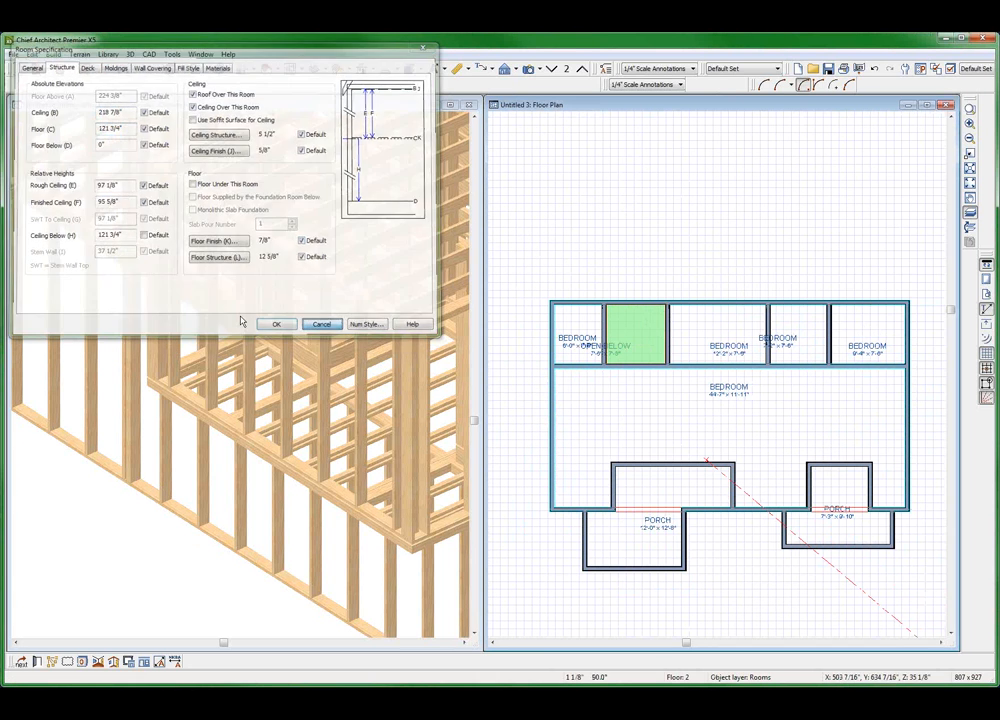
Delete both floor finish layers from the open-below room in the 3D overview
click(276, 323)
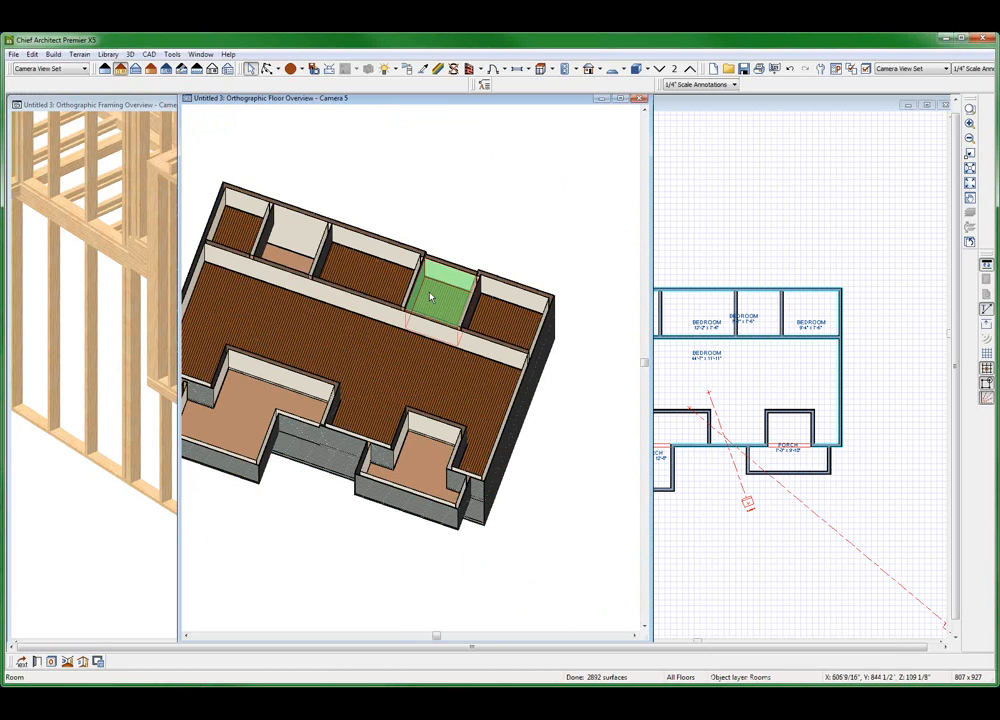
double_click(430, 295)
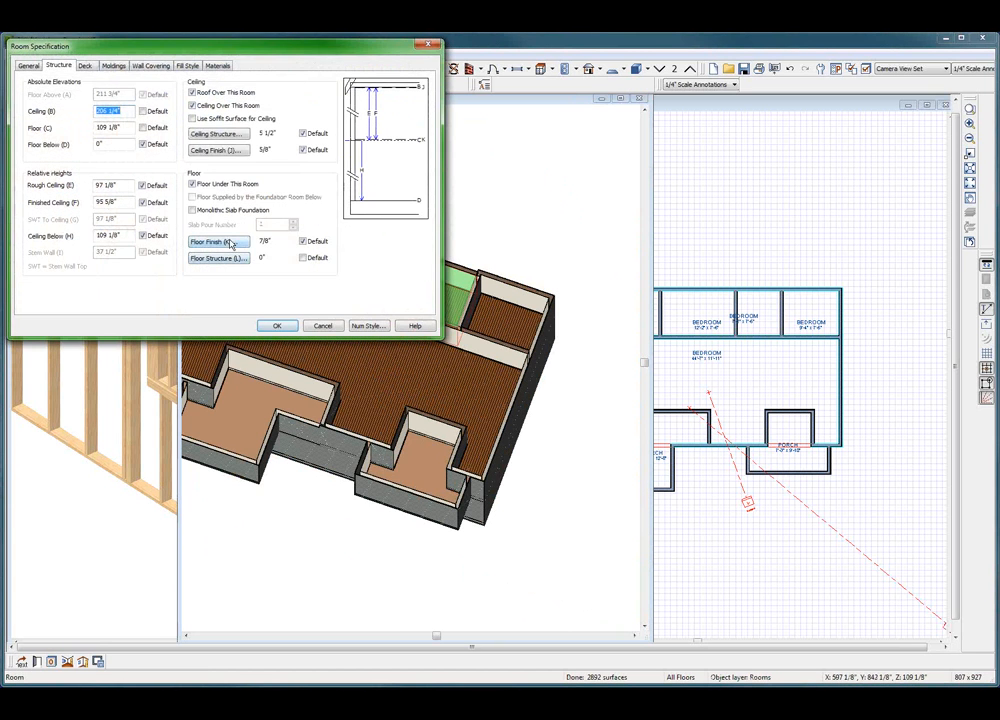
click(218, 242)
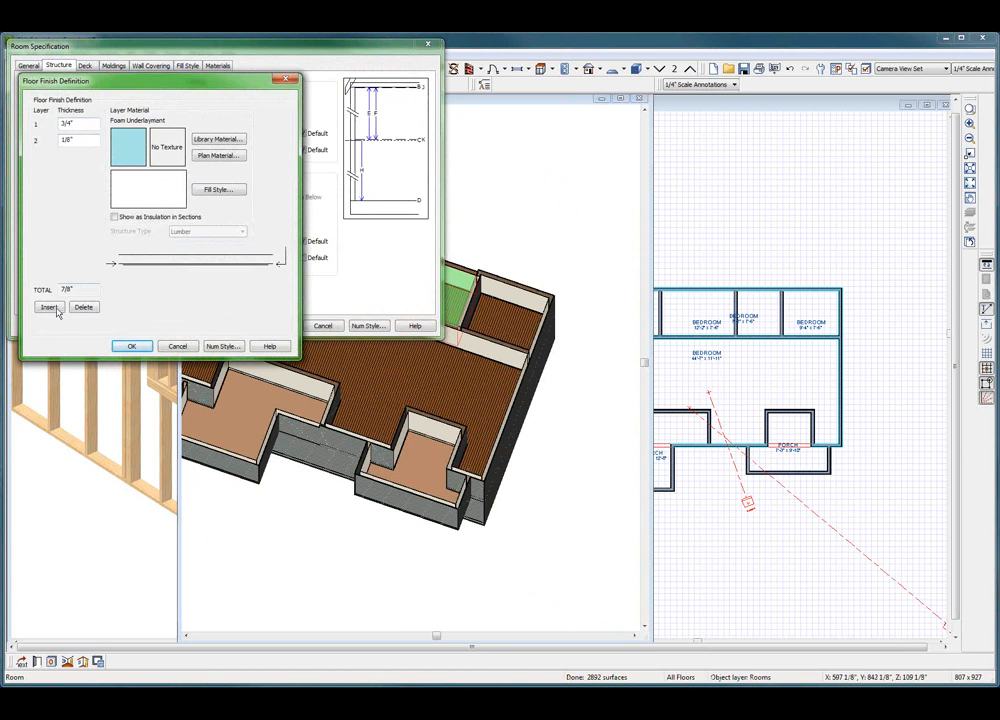
click(84, 307)
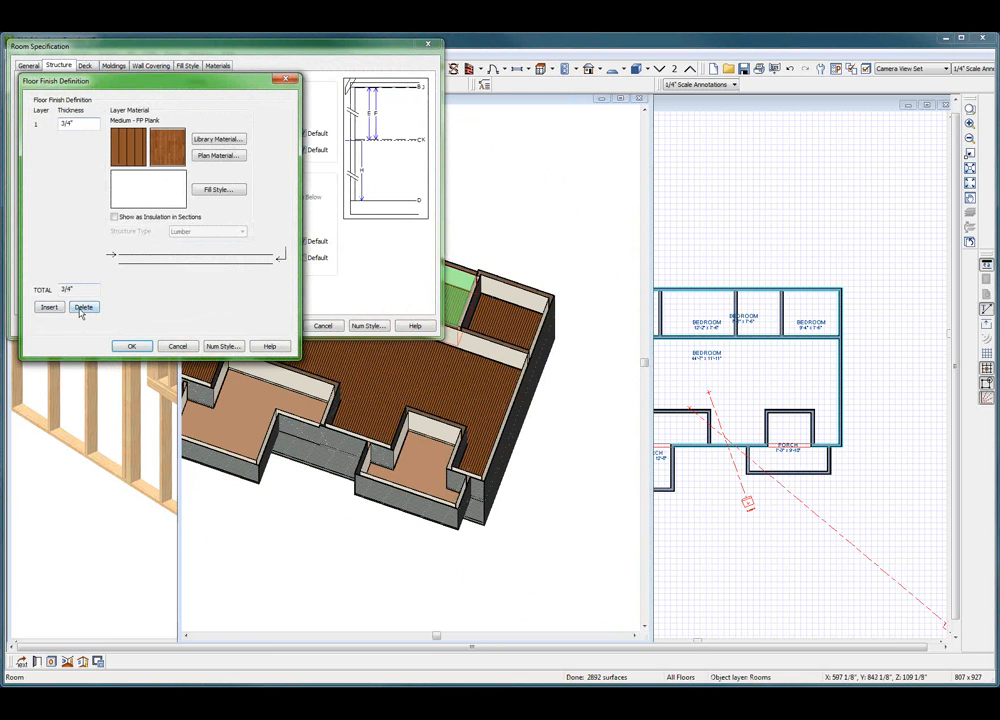
click(131, 345)
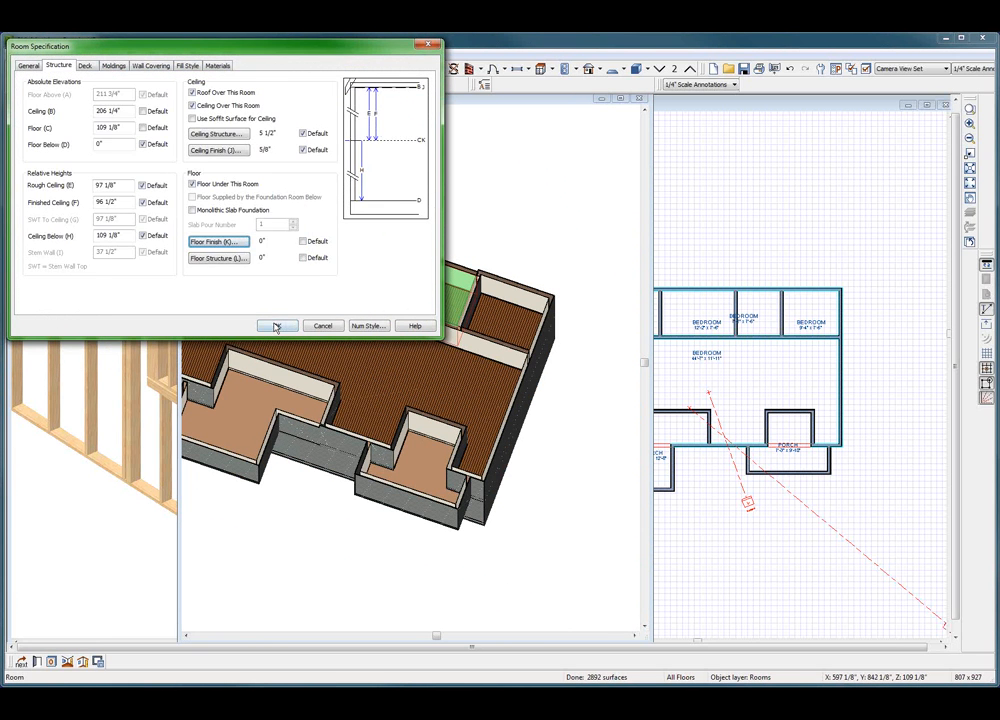
click(277, 325)
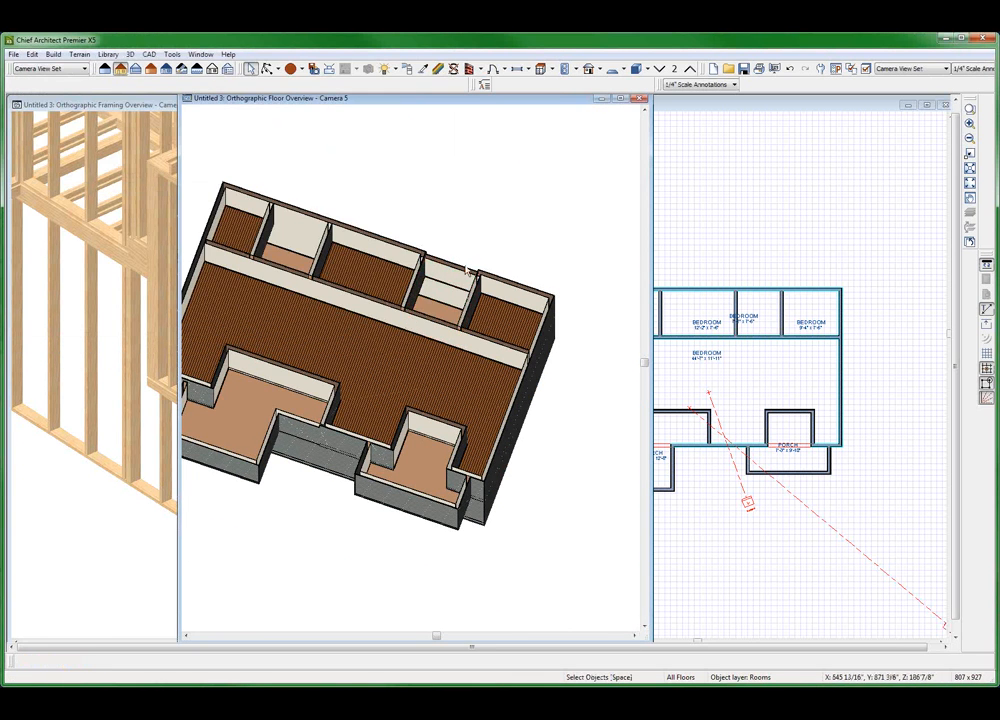
scroll(up, 3)
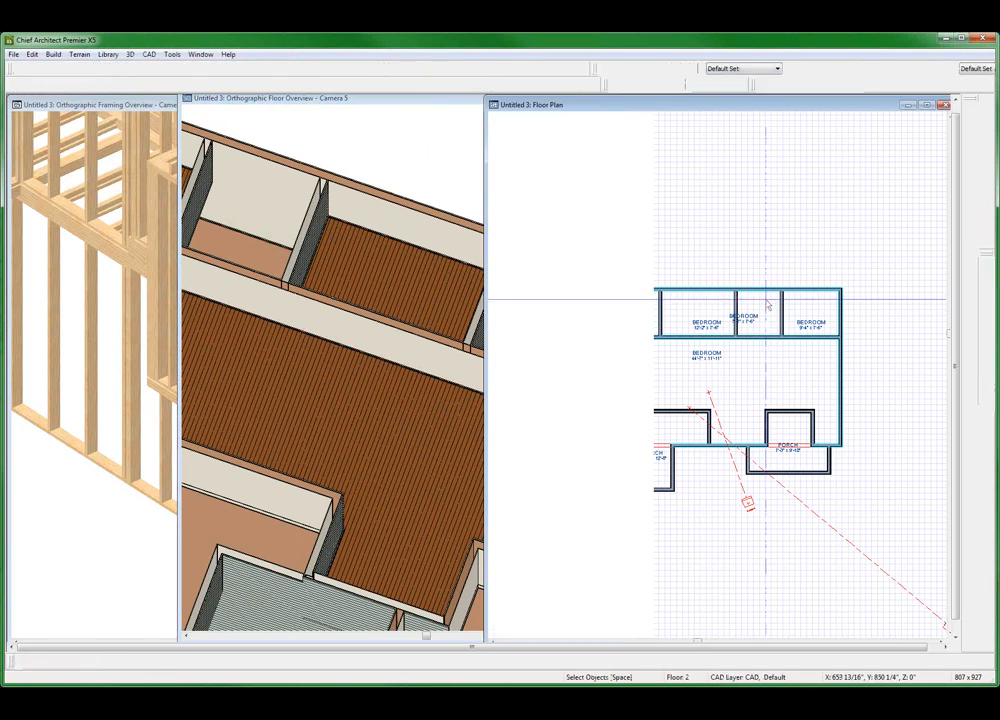
double_click(760, 315)
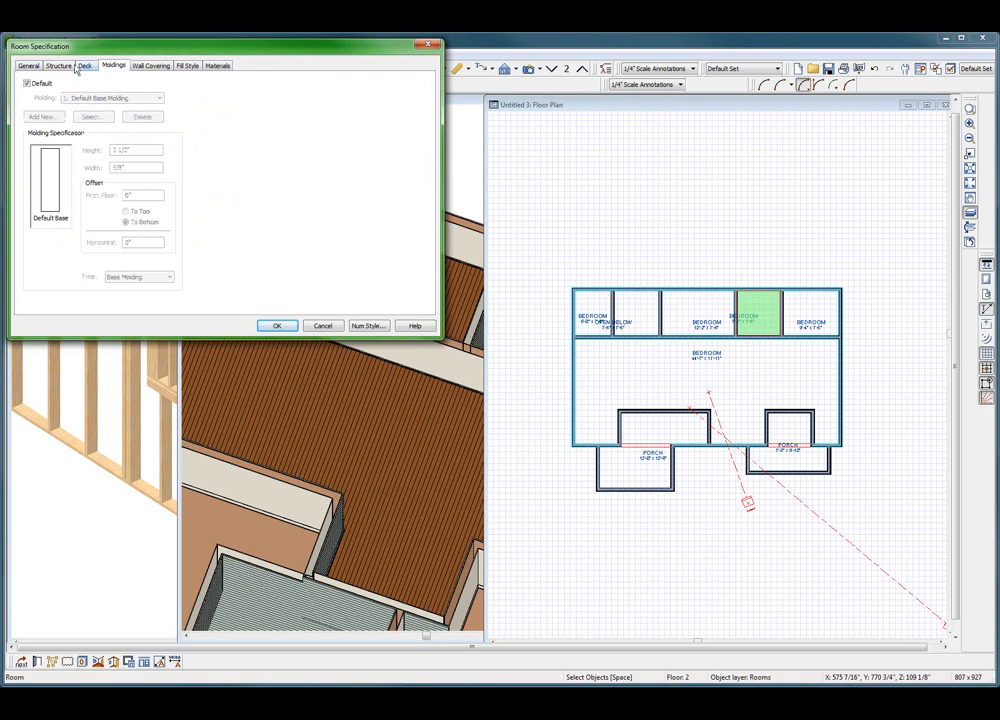
Uncheck Default and delete the narrow bedroom's base molding
click(27, 83)
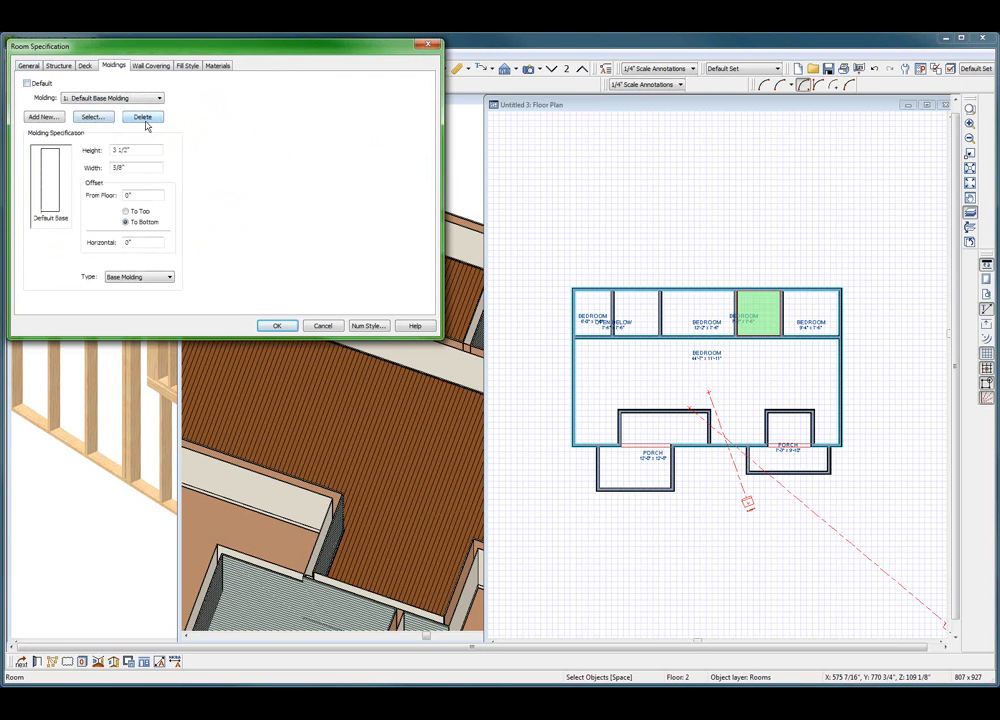
click(142, 117)
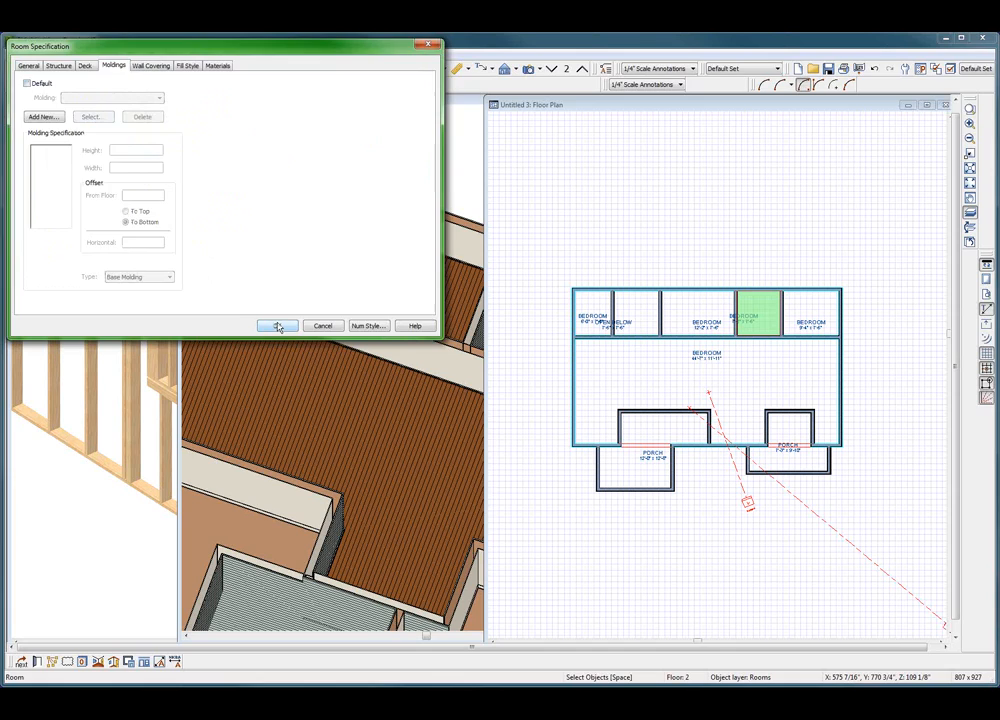
click(277, 325)
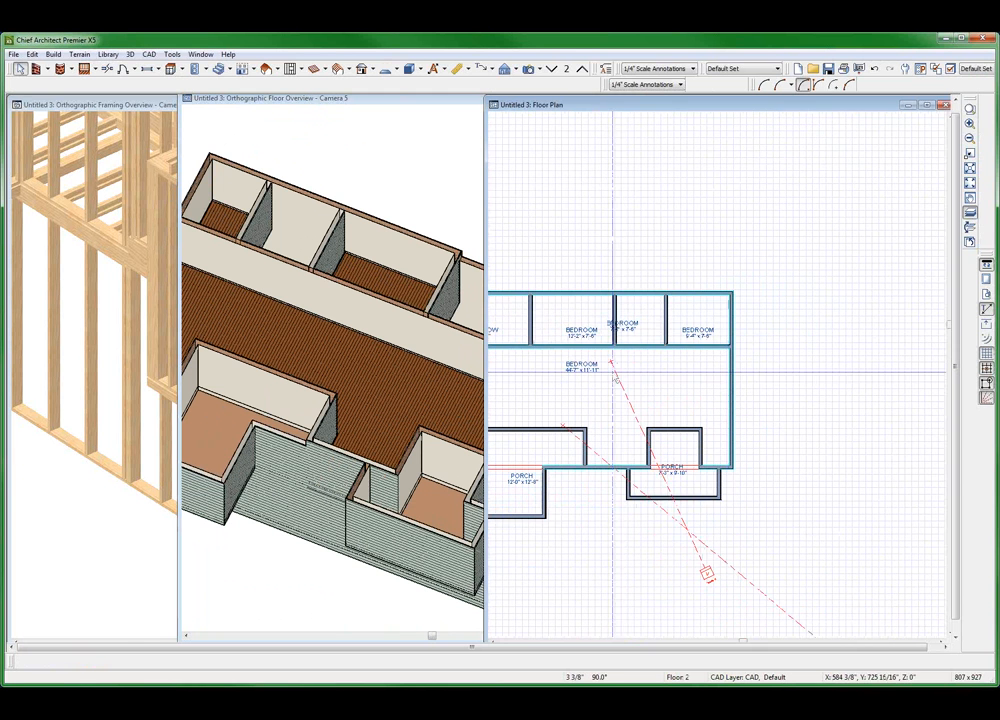
Select the Open Below room in the plan and open its Room Specification
click(580, 330)
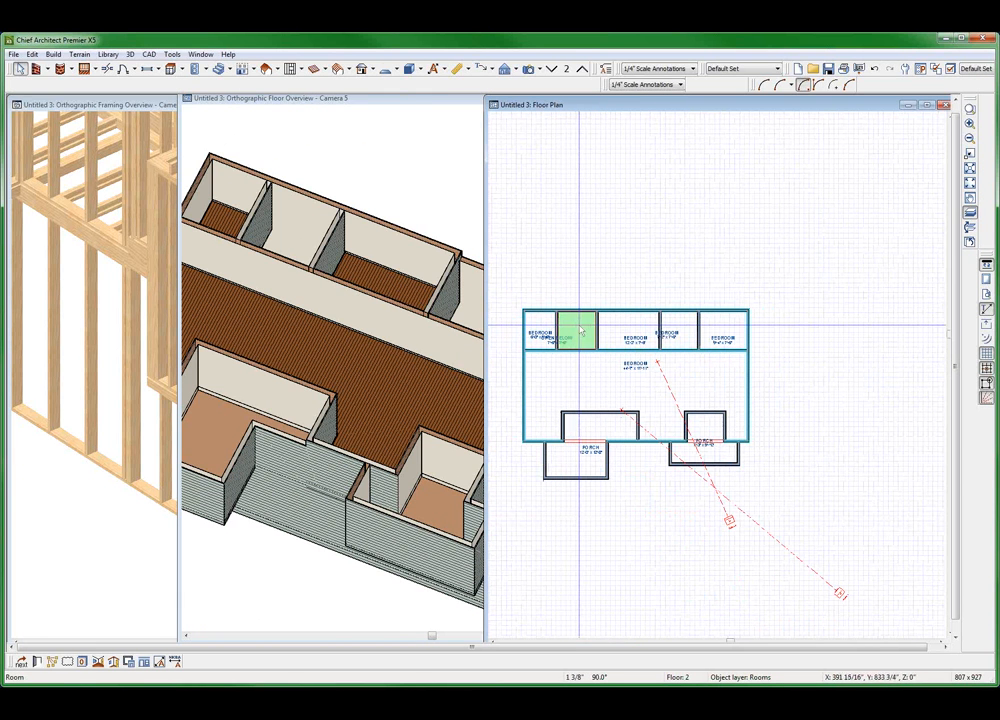
double_click(578, 329)
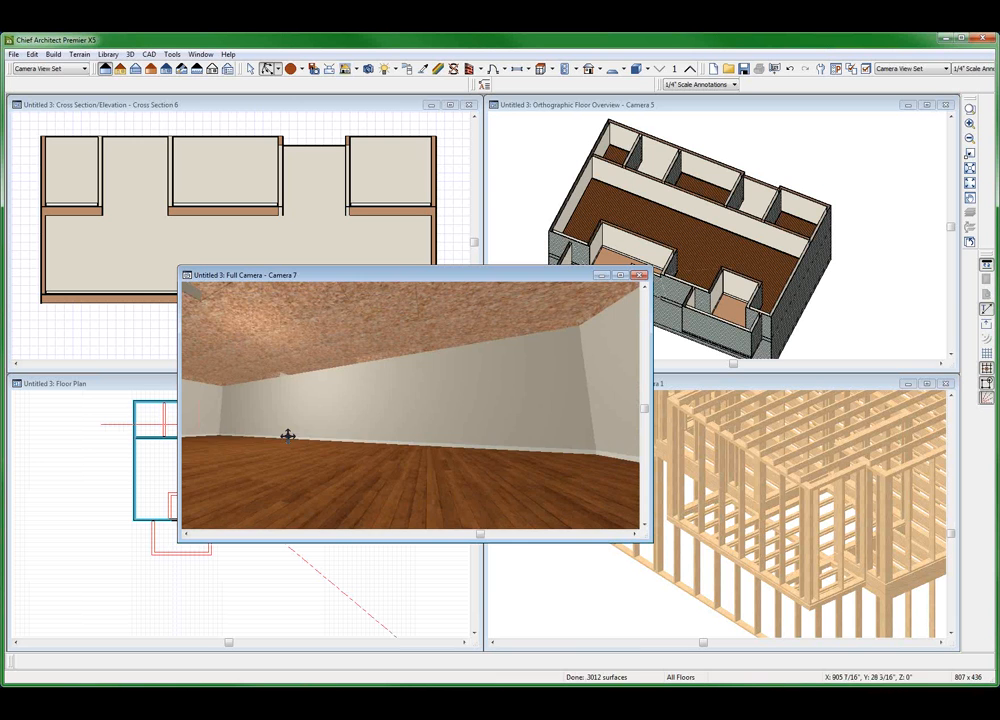
Orbit the Full Camera view to inspect the rough ceiling, then return to Floor 1
drag(288, 434, 322, 373)
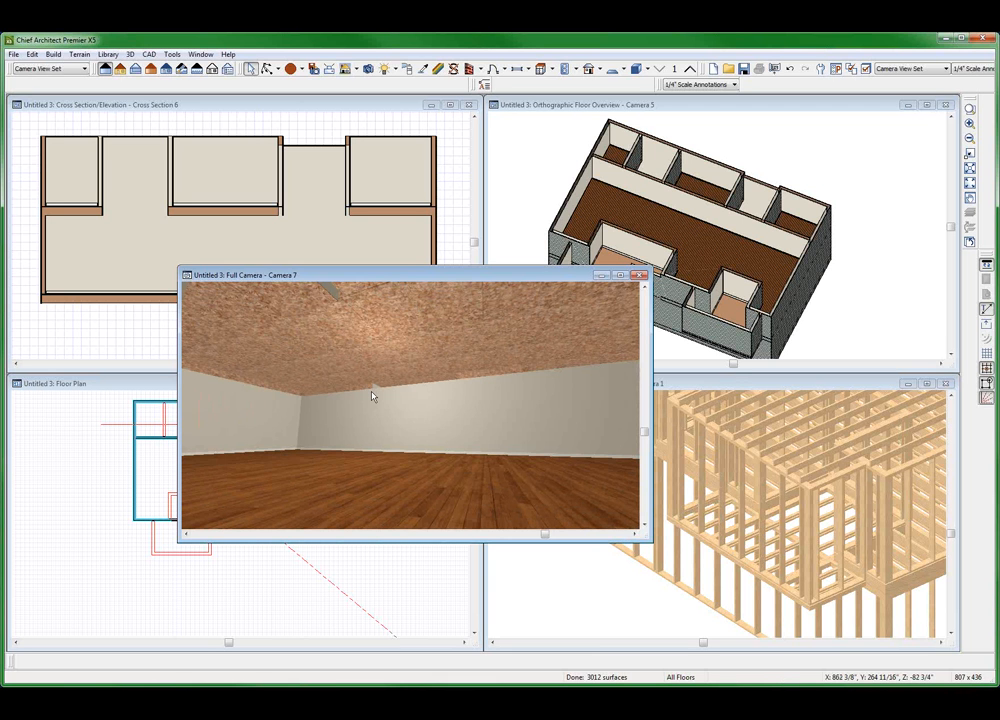
click(370, 395)
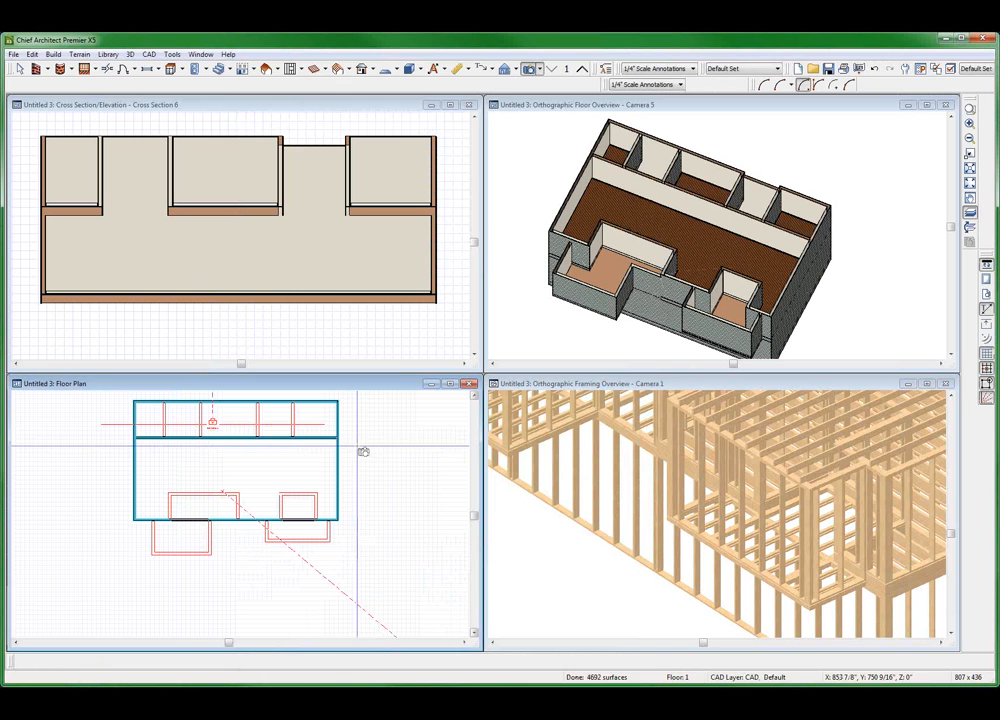
Turn on display of the Framing Ceiling, Floor and Wall layers in the cross section
click(240, 265)
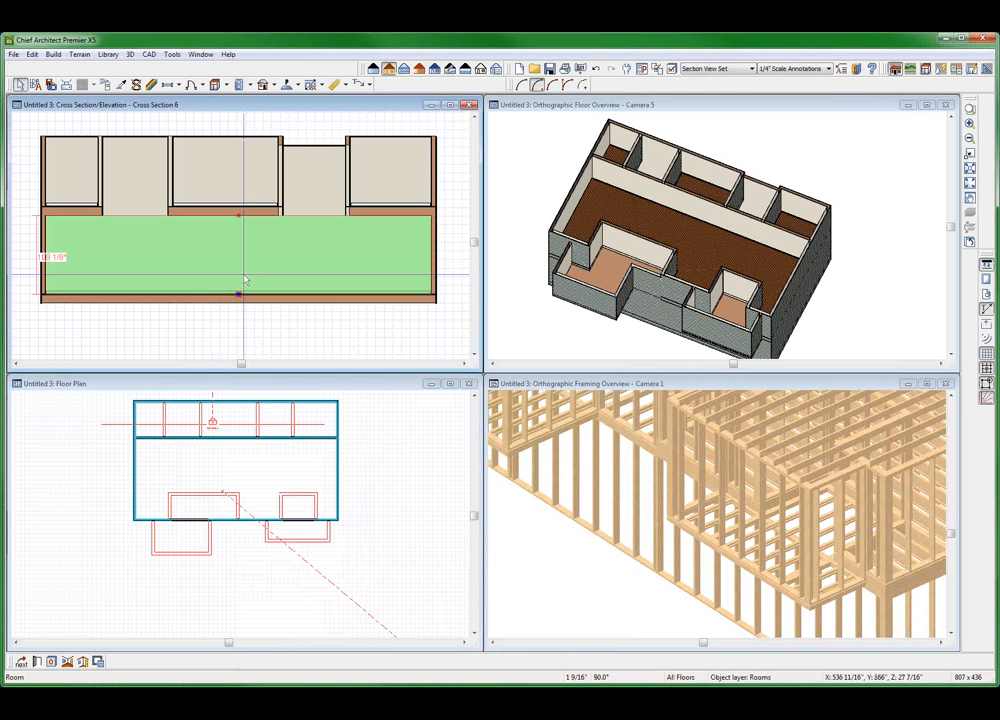
mouse_move(240, 283)
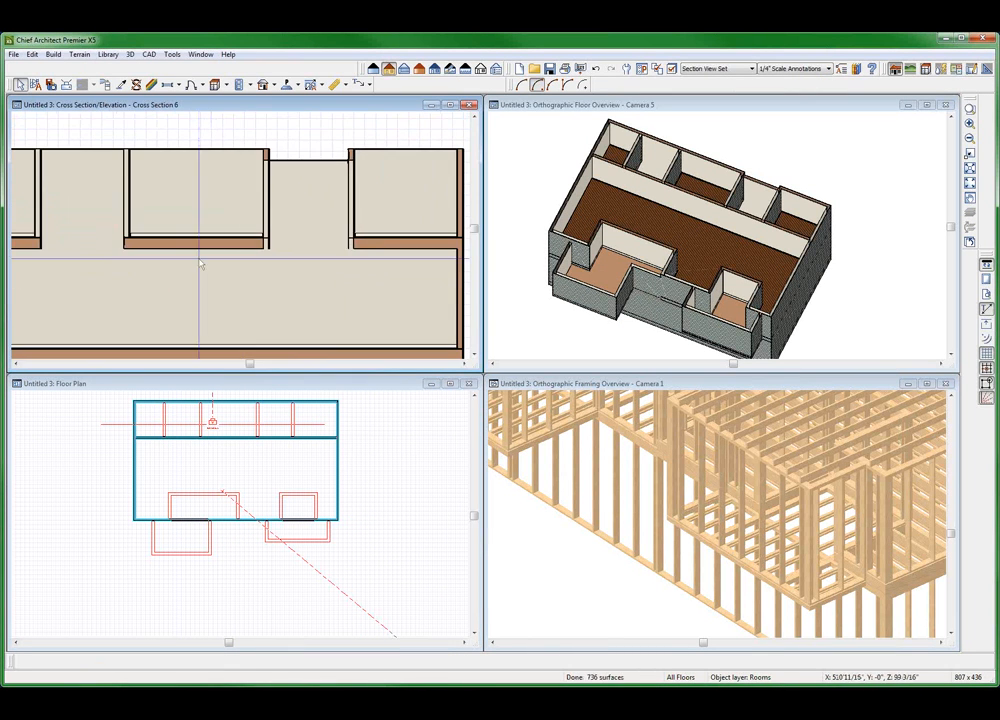
click(210, 300)
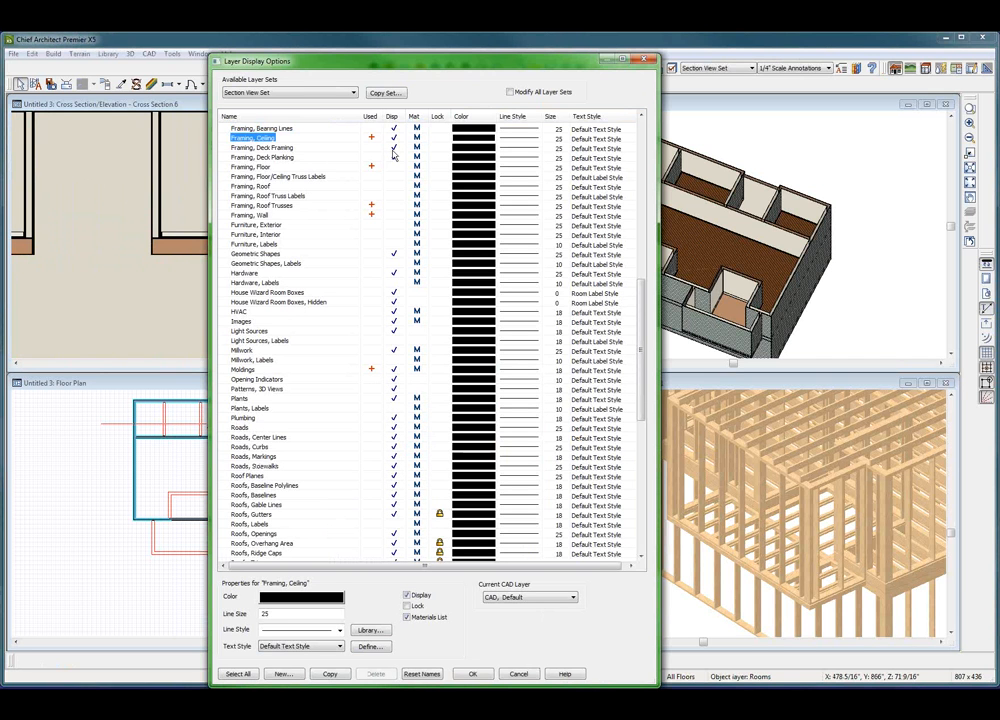
click(250, 166)
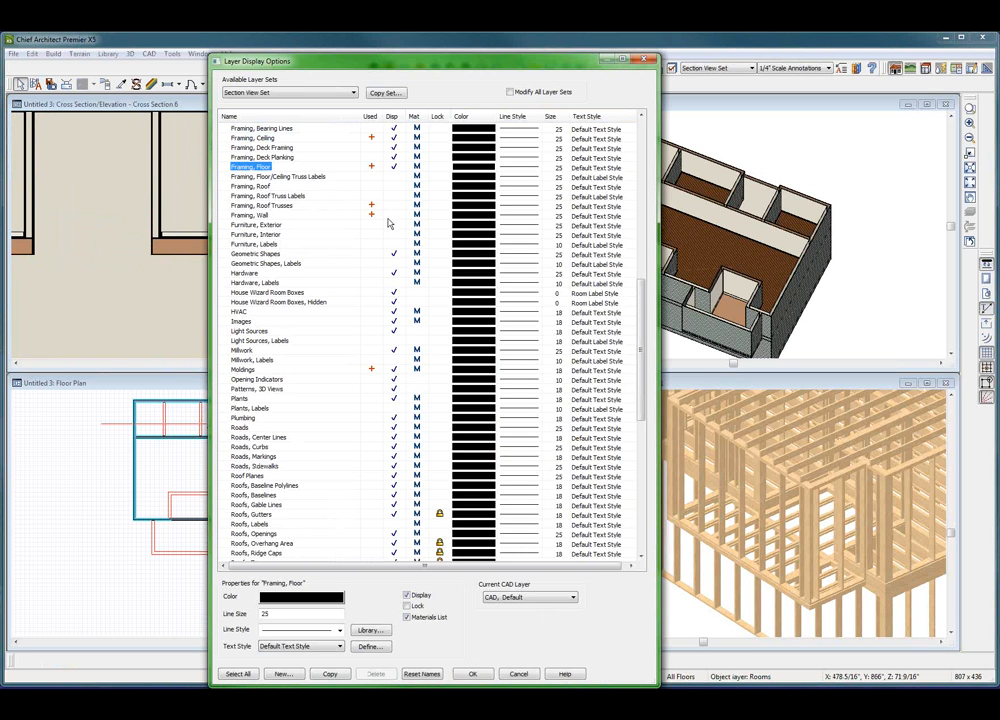
click(250, 214)
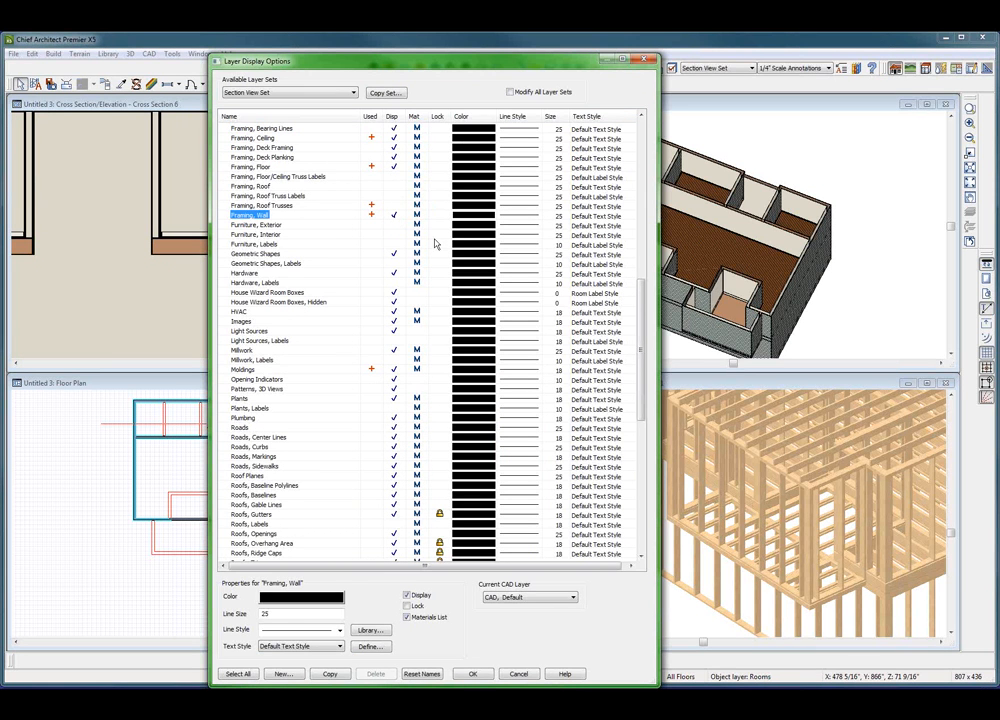
click(472, 673)
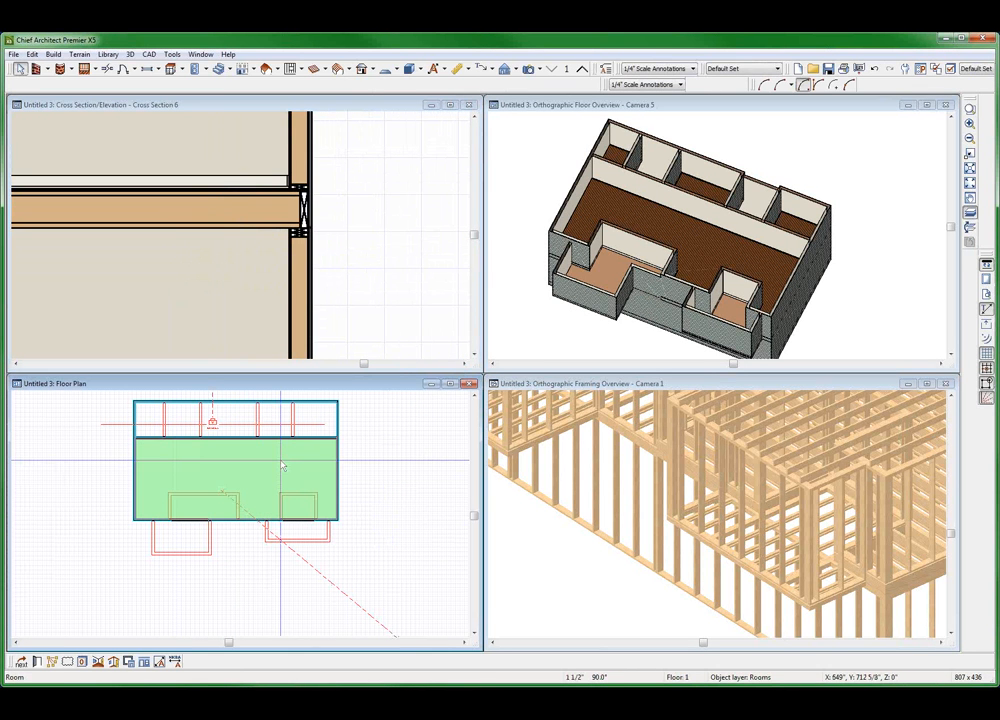
mouse_move(272, 480)
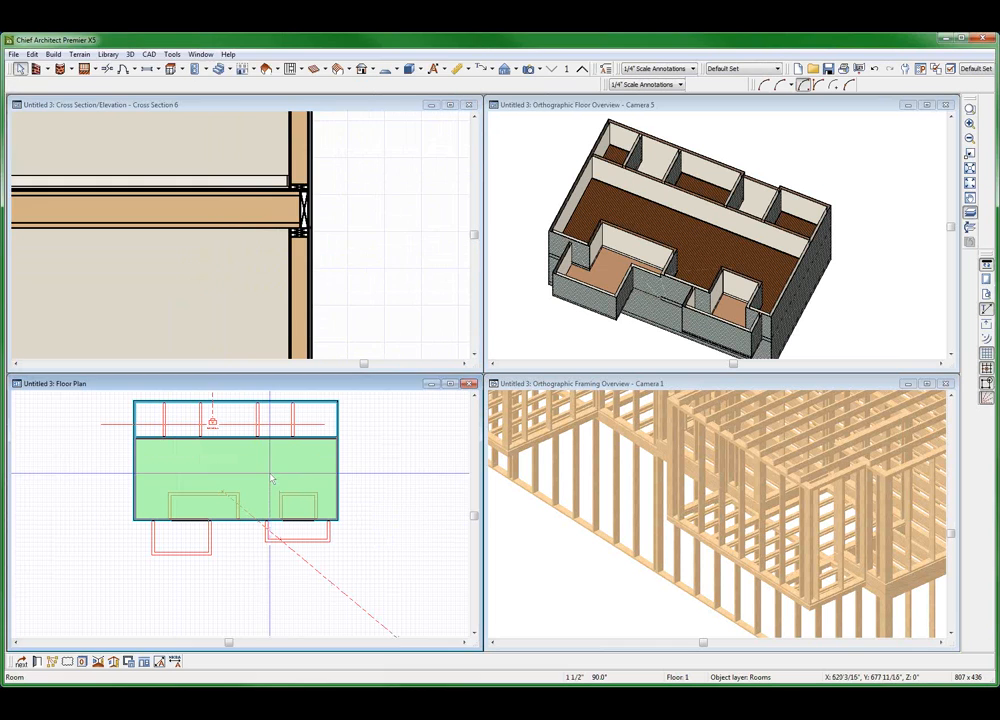
Give the strip room beneath the bedrooms its default ceiling finish, leaving the large room unchanged
double_click(235, 460)
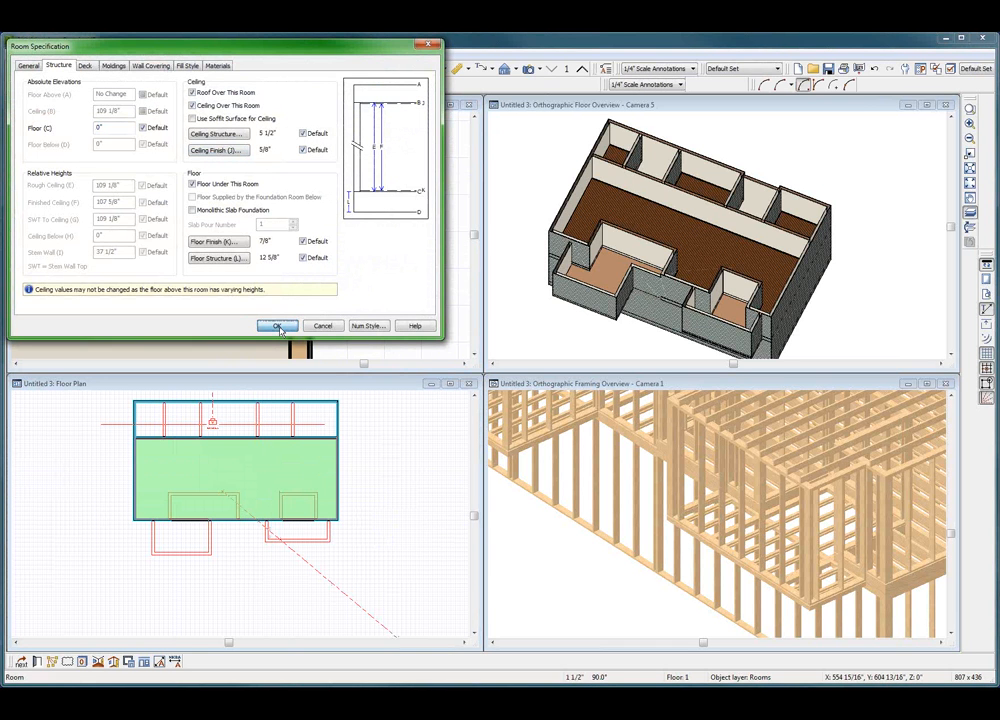
click(278, 325)
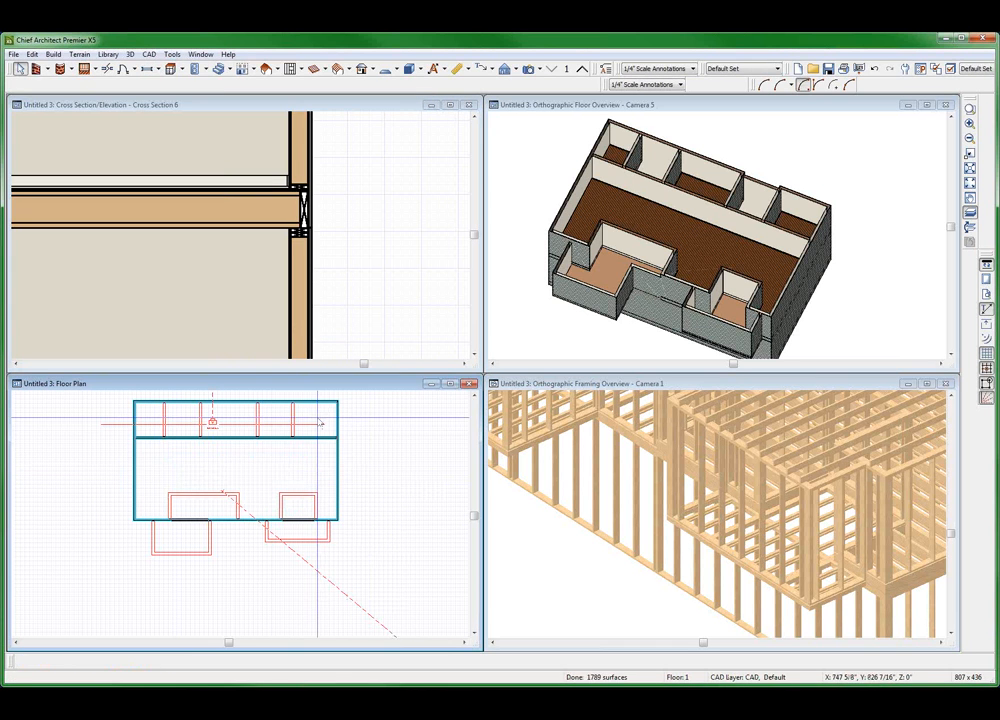
double_click(235, 420)
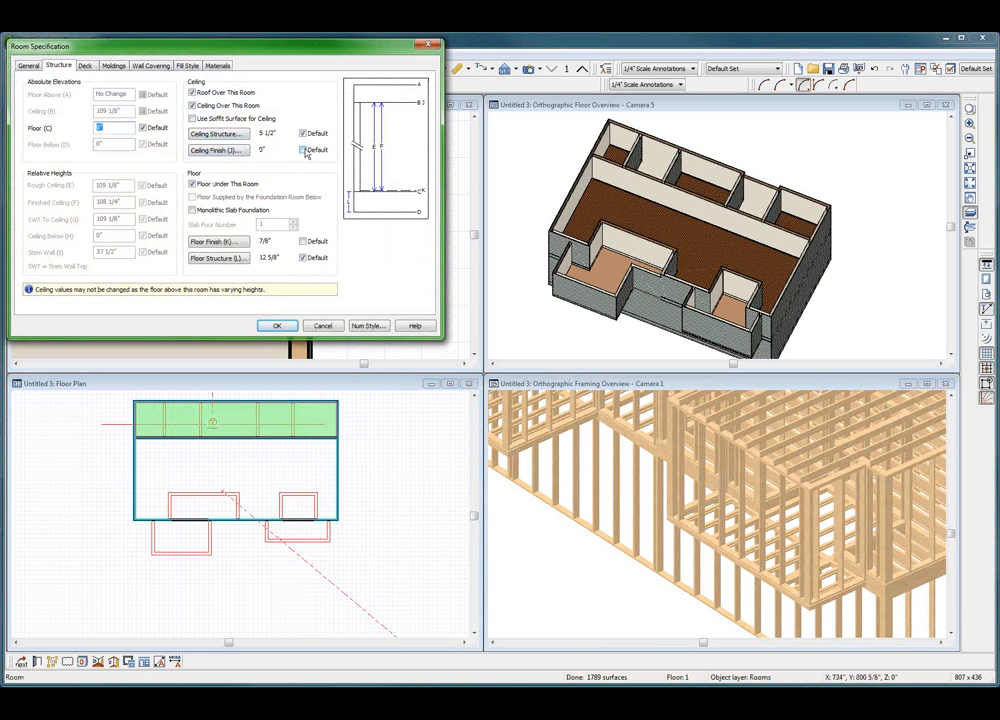
click(277, 325)
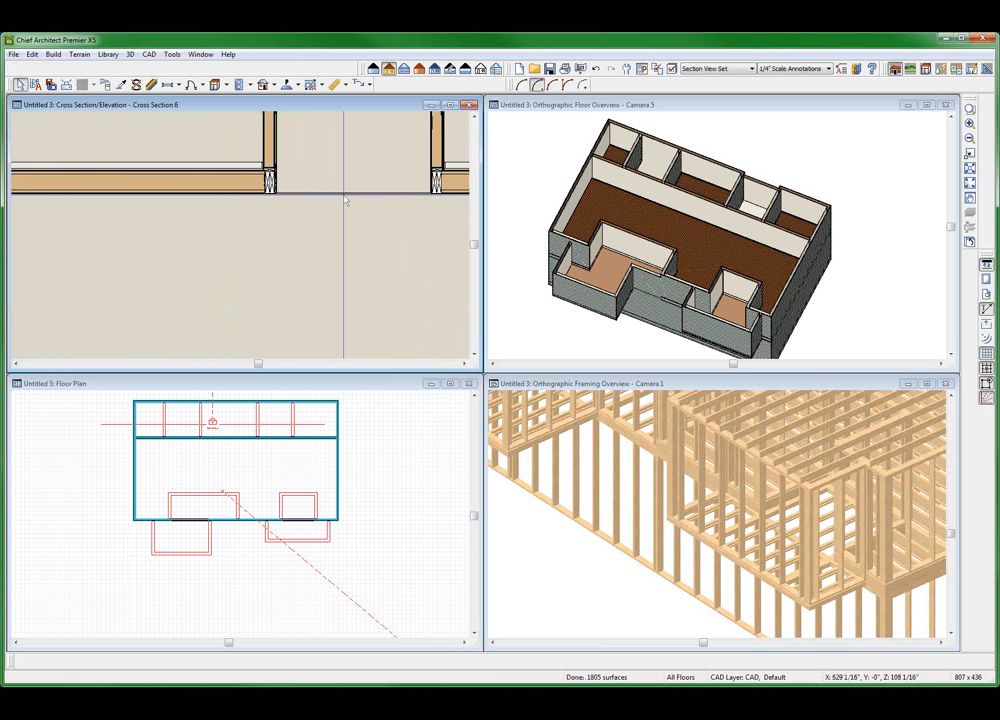
mouse_move(315, 307)
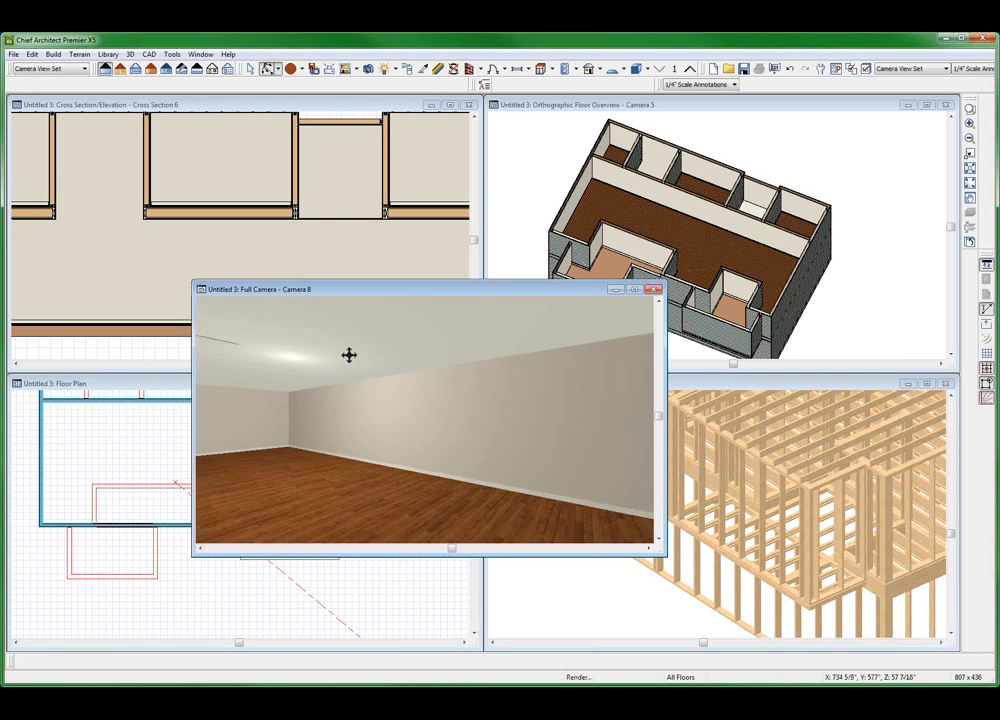
Look around the room's walls in Camera 8, then close that camera window
drag(349, 355, 223, 329)
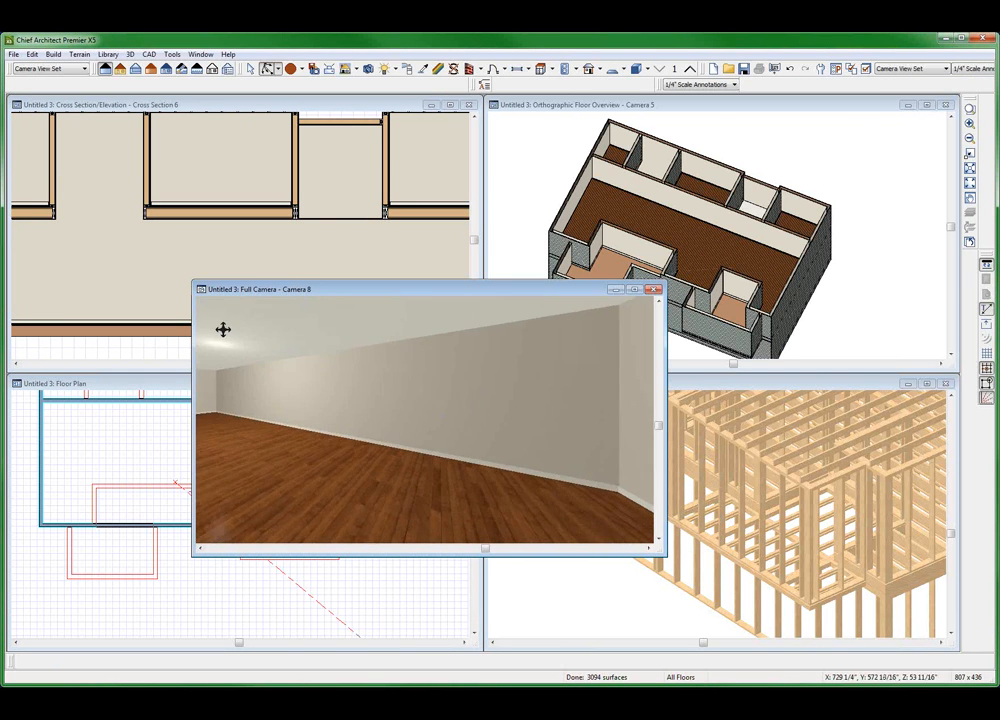
drag(223, 329, 320, 372)
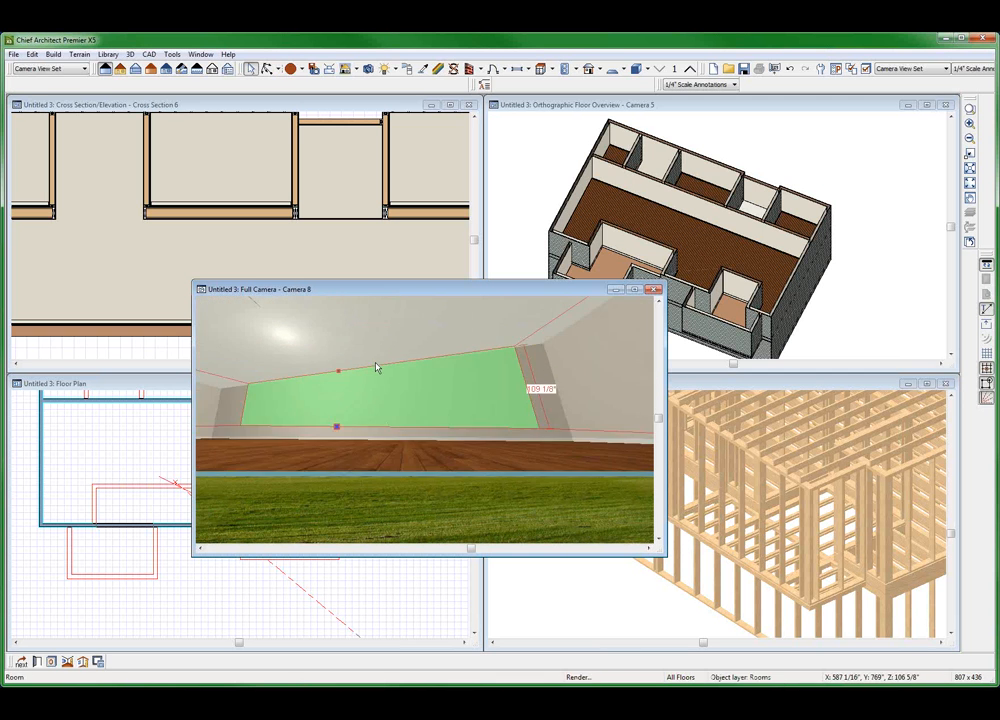
click(654, 289)
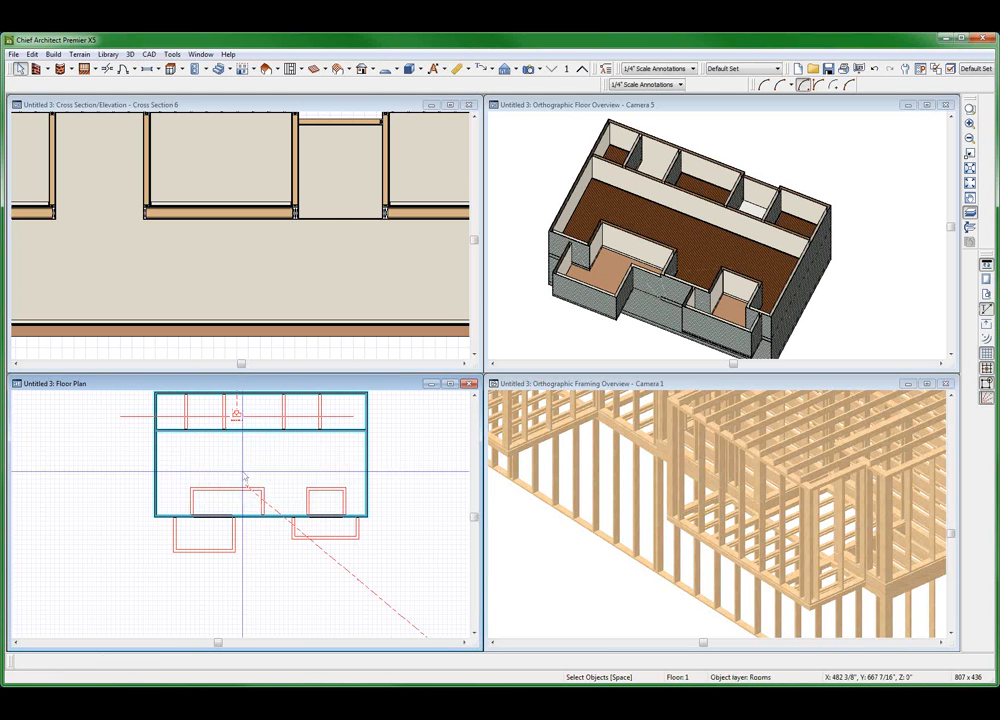
Place a window on the back exterior wall of the first-floor plan
click(233, 467)
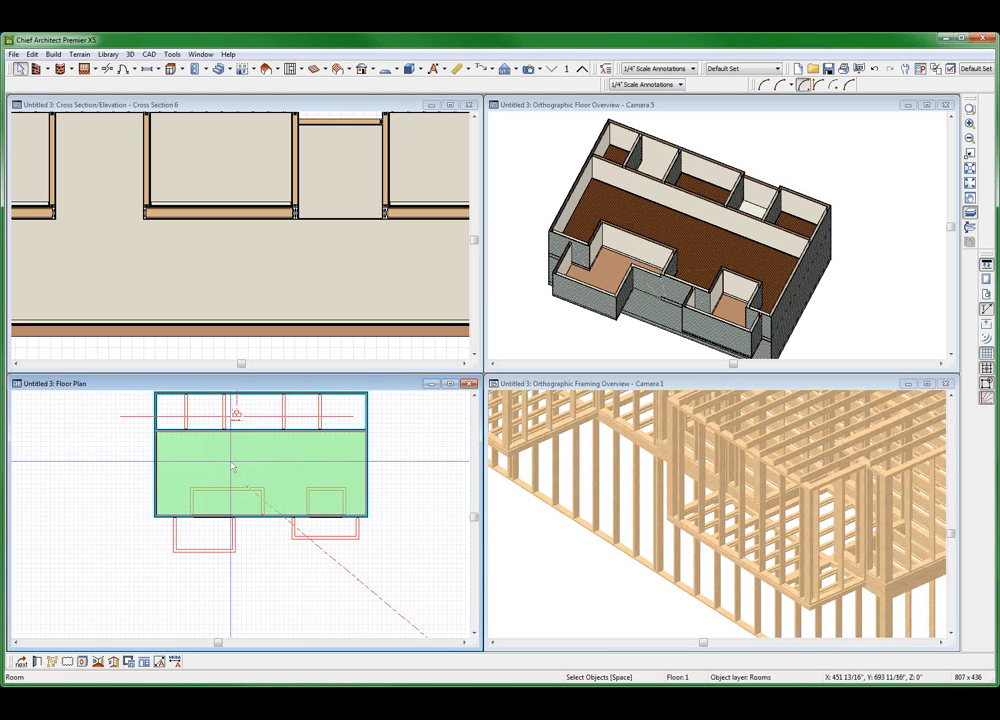
click(175, 480)
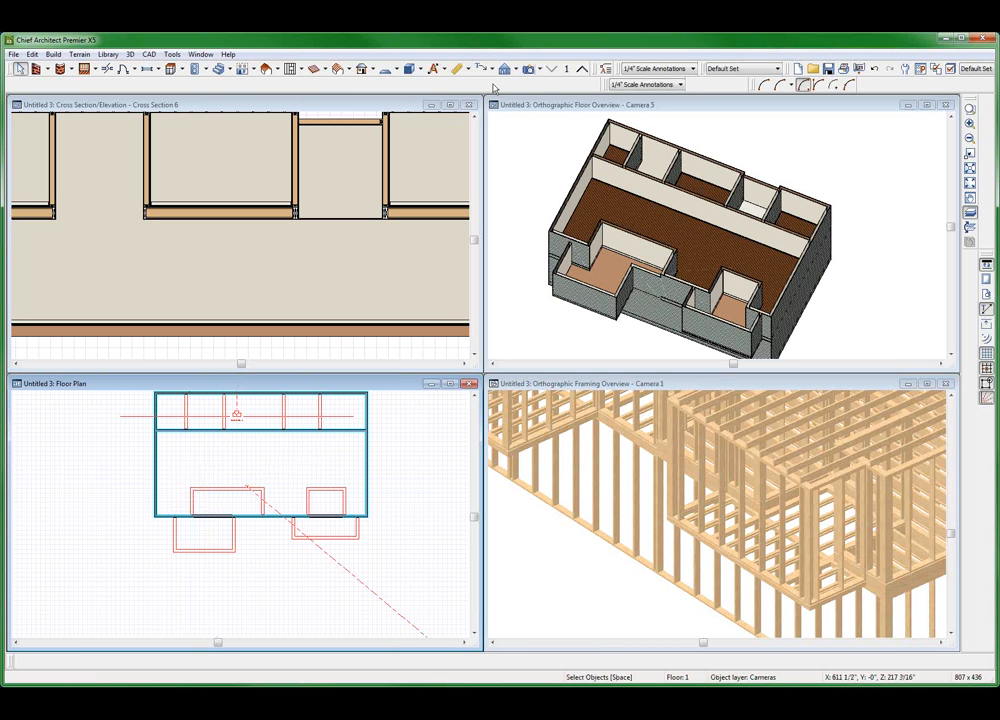
click(700, 104)
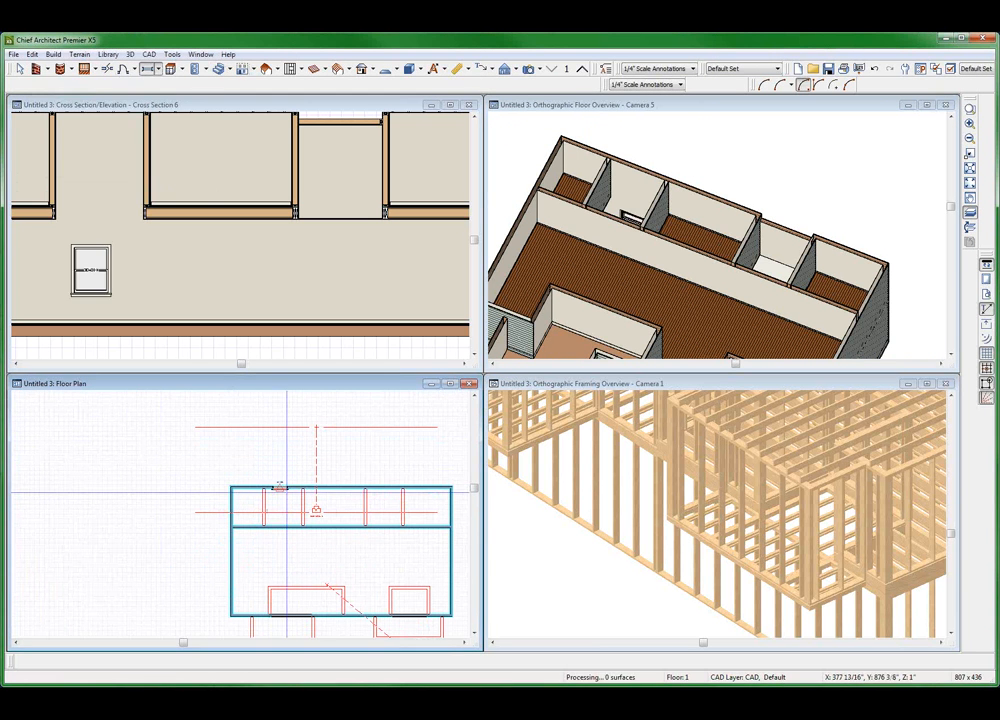
click(280, 488)
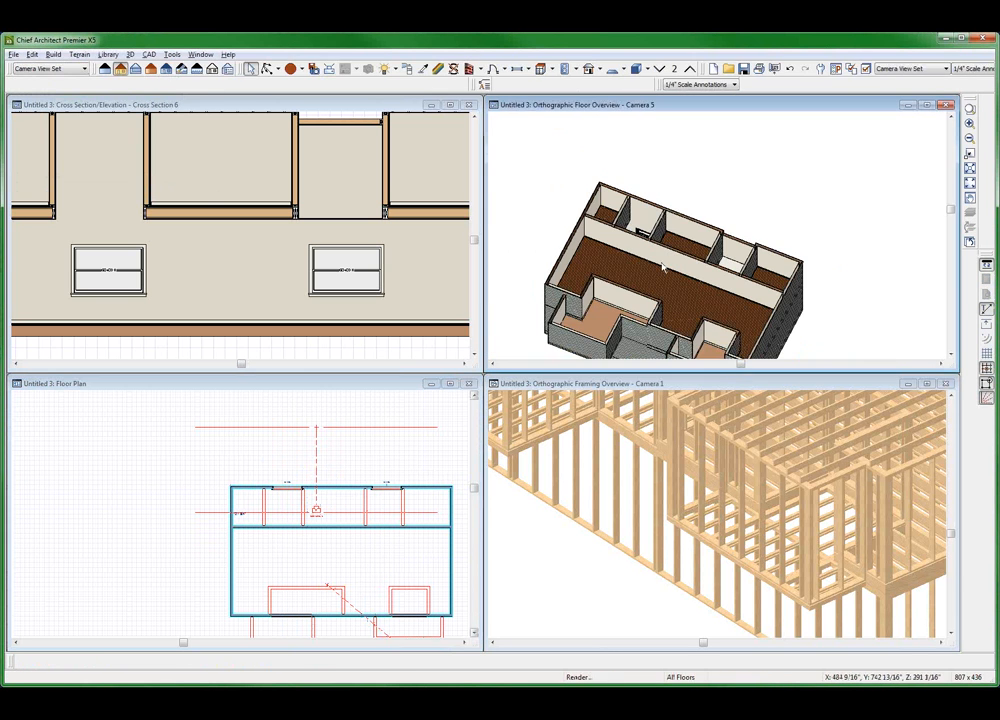
Zoom the Floor Overview camera in on the upper rooms
drag(660, 260, 520, 297)
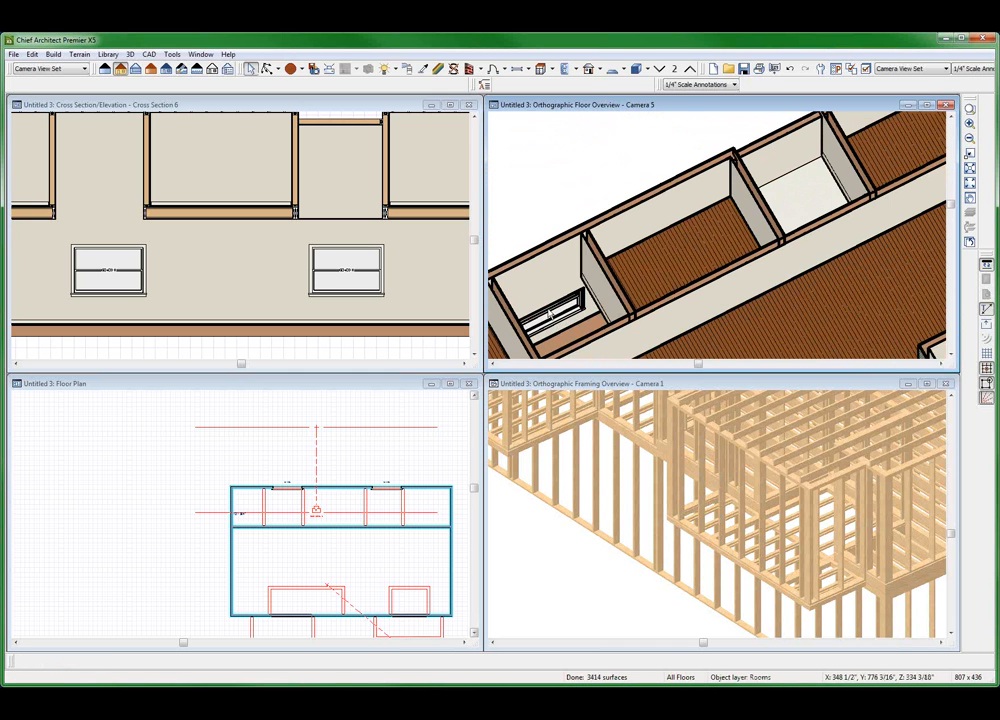
click(788, 192)
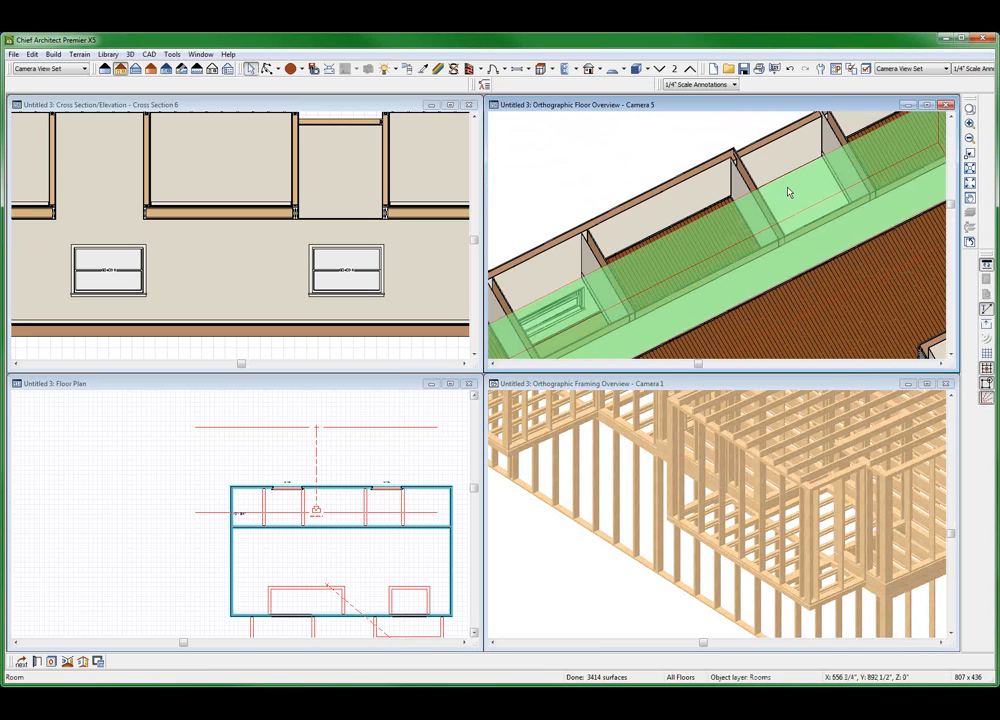
mouse_move(450, 316)
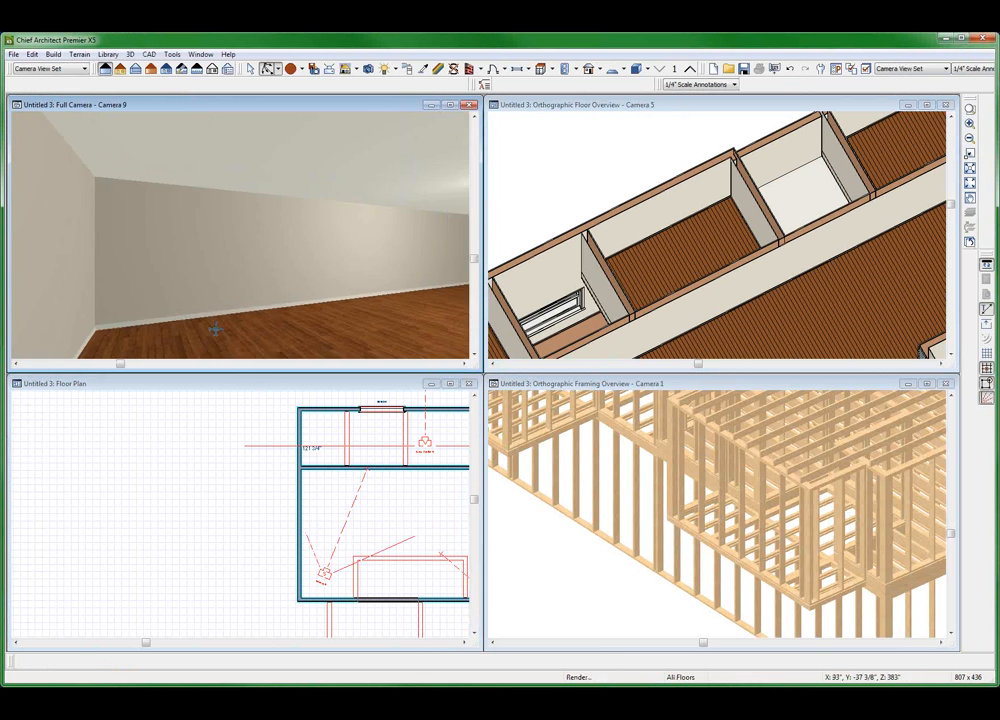
drag(215, 330, 400, 107)
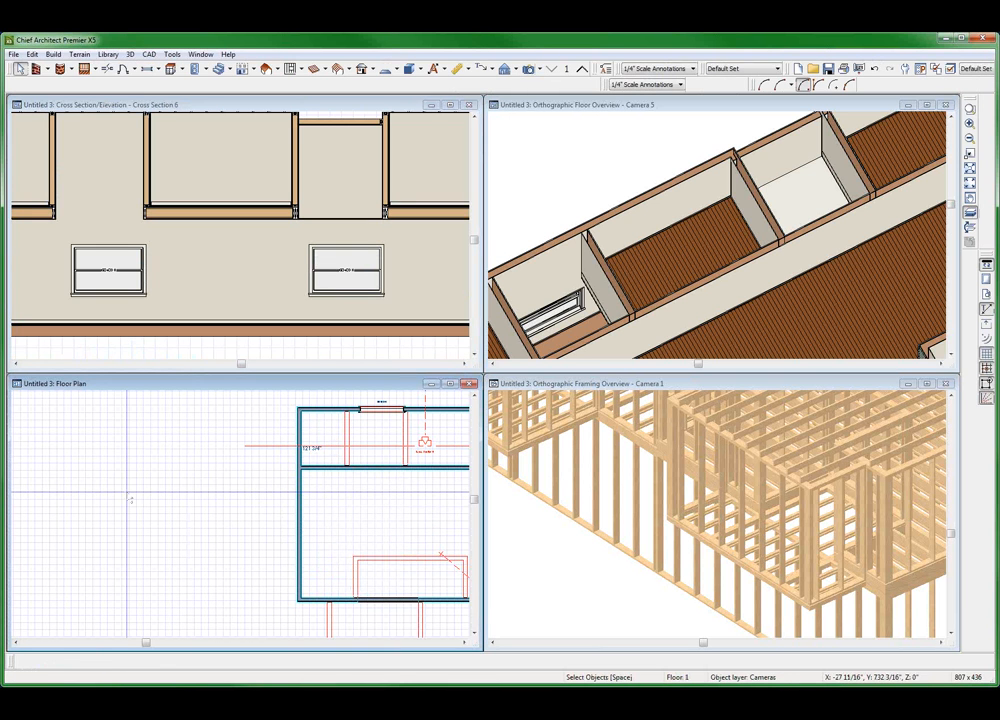
click(370, 517)
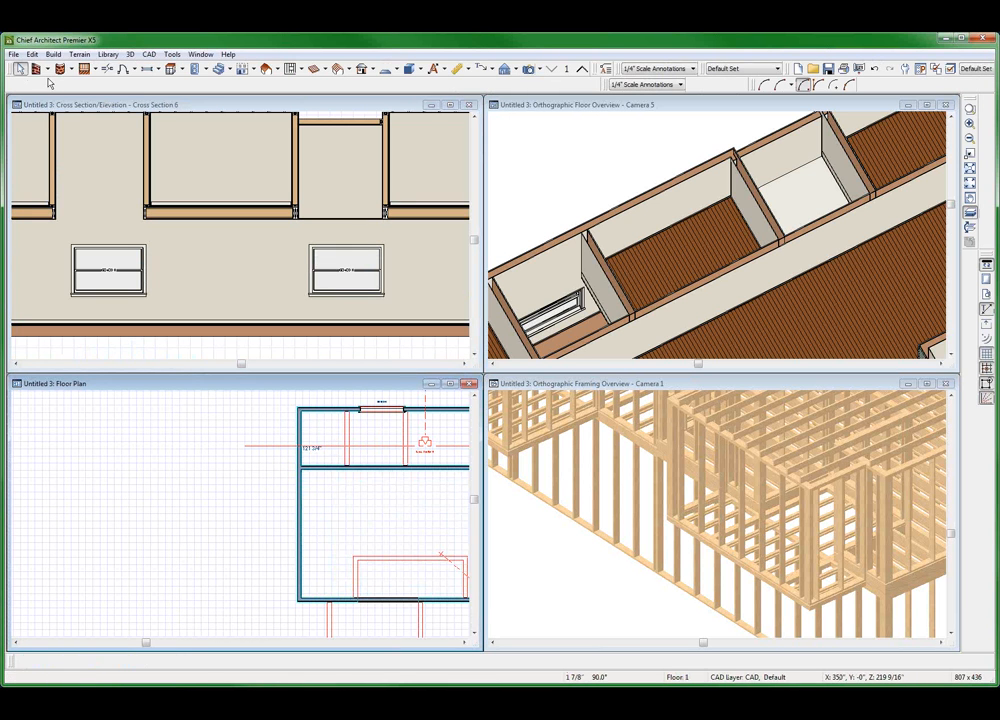
Accept Floor 1 defaults with the default 5/8-inch ceiling finish and close Default Settings
click(32, 54)
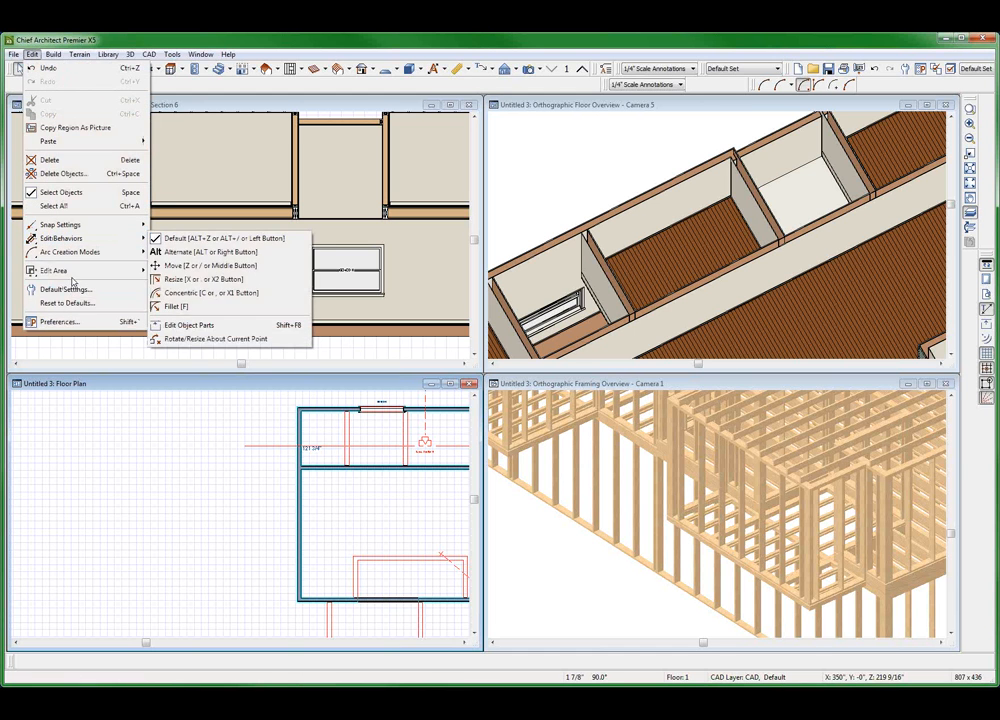
mouse_move(65, 290)
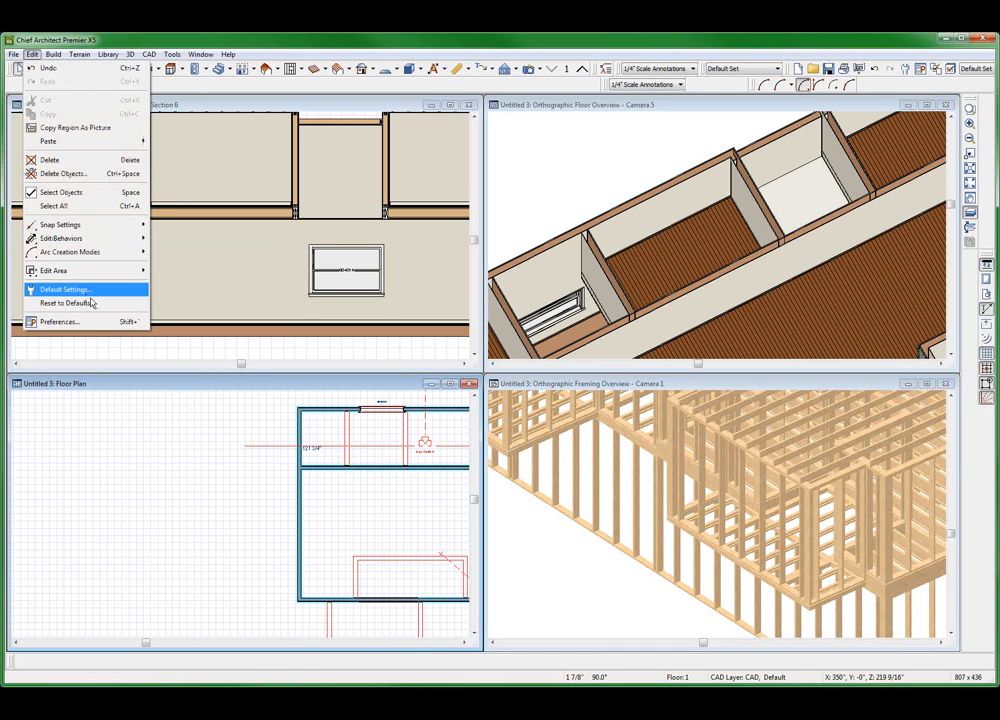
click(66, 289)
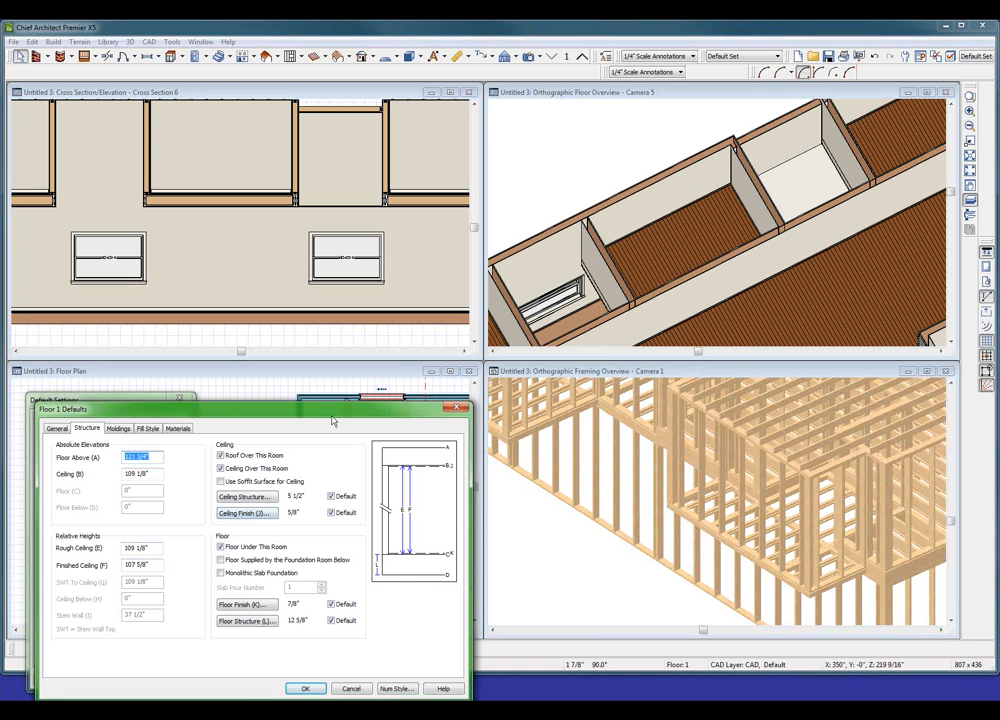
mouse_move(406, 338)
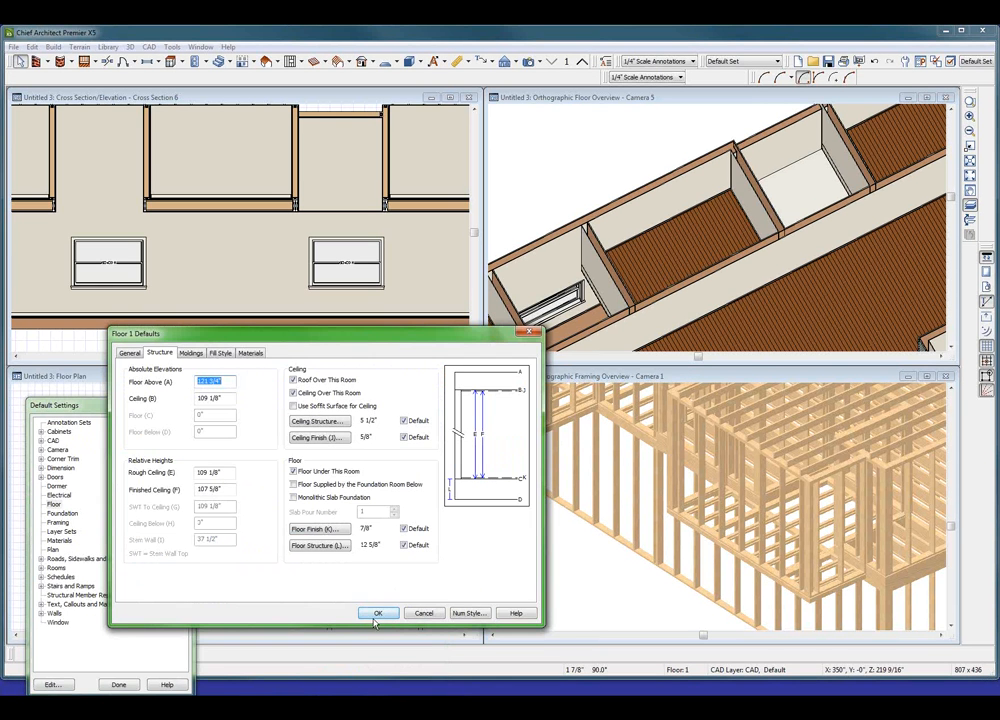
click(378, 613)
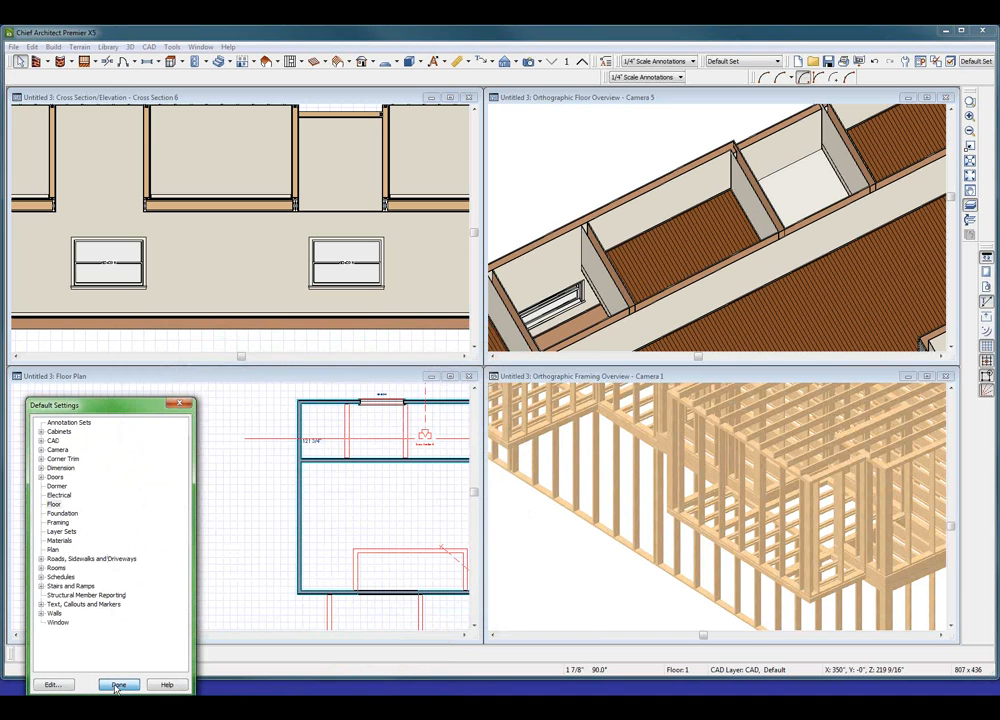
click(119, 685)
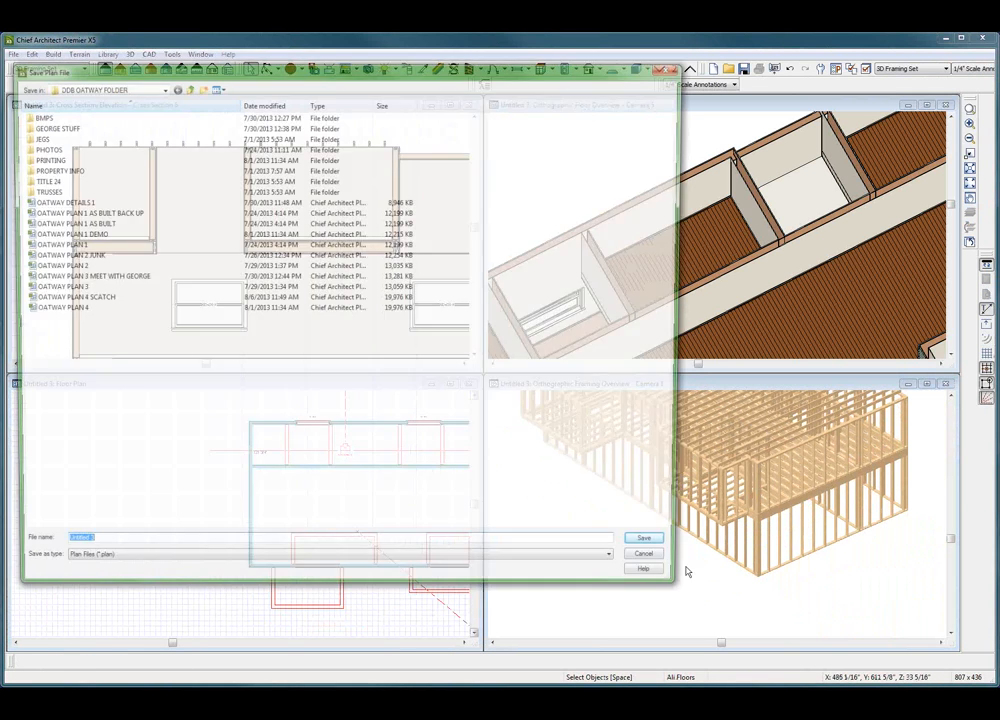
Save the plan as GW FLOOR ASSEMBLY FRAMING and place a camera facing the windowed wall
click(643, 553)
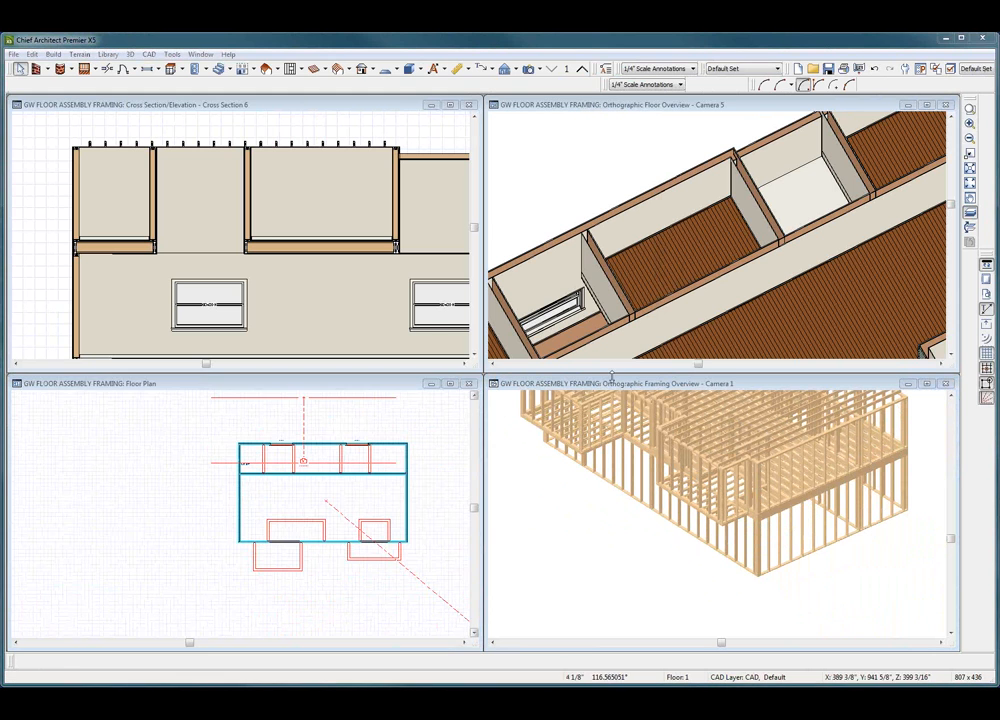
click(310, 498)
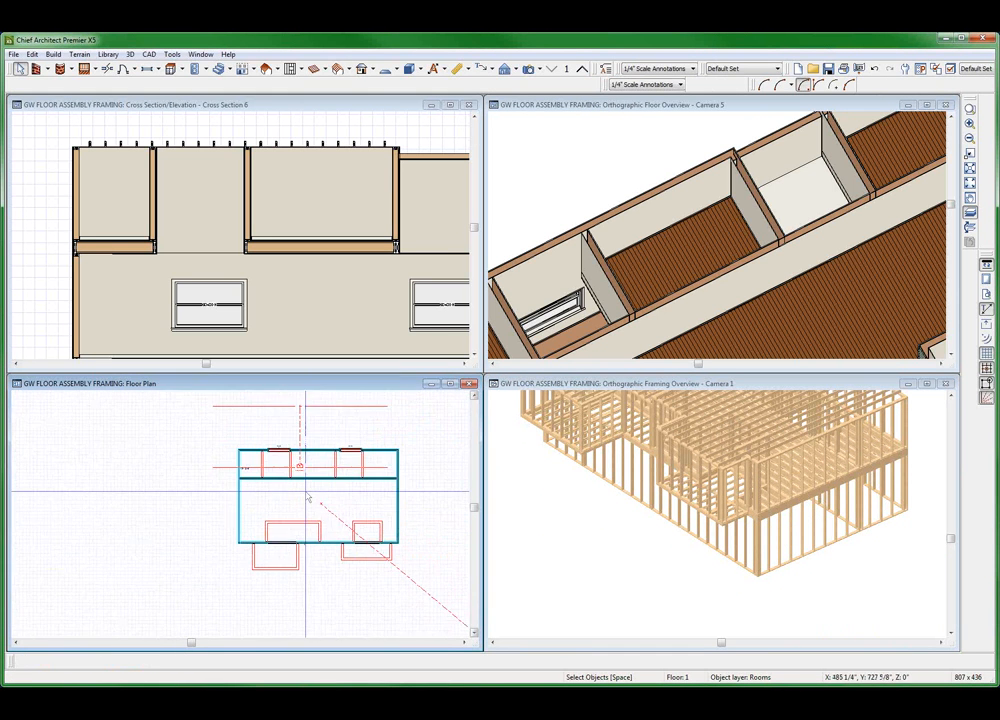
click(310, 478)
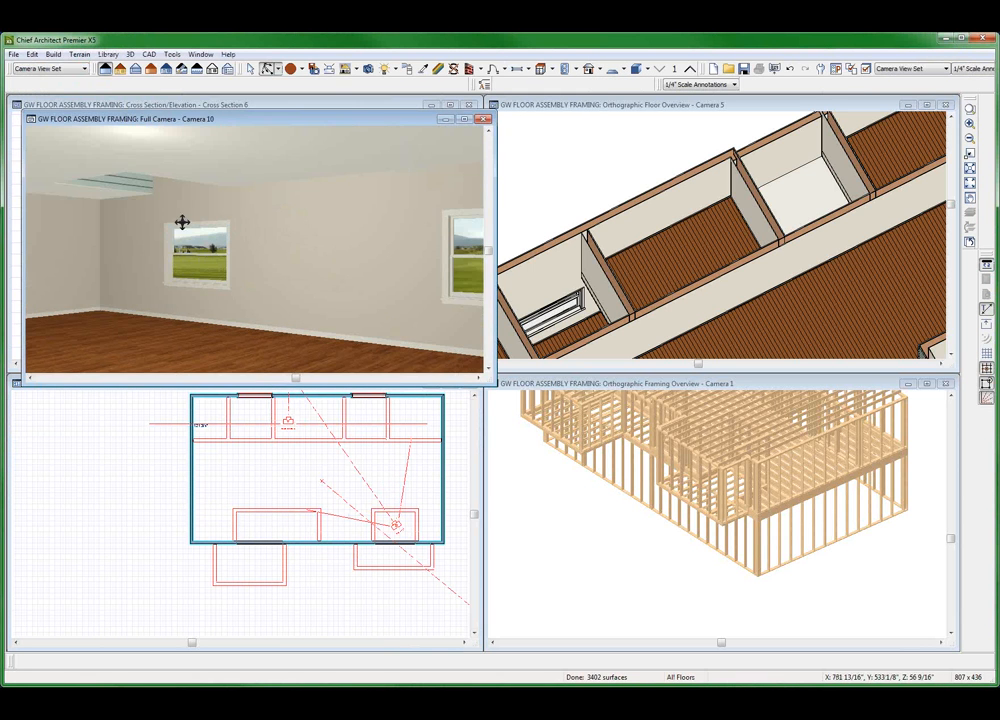
Rotate the interior camera toward both new windows, then close the camera view
drag(183, 222, 367, 153)
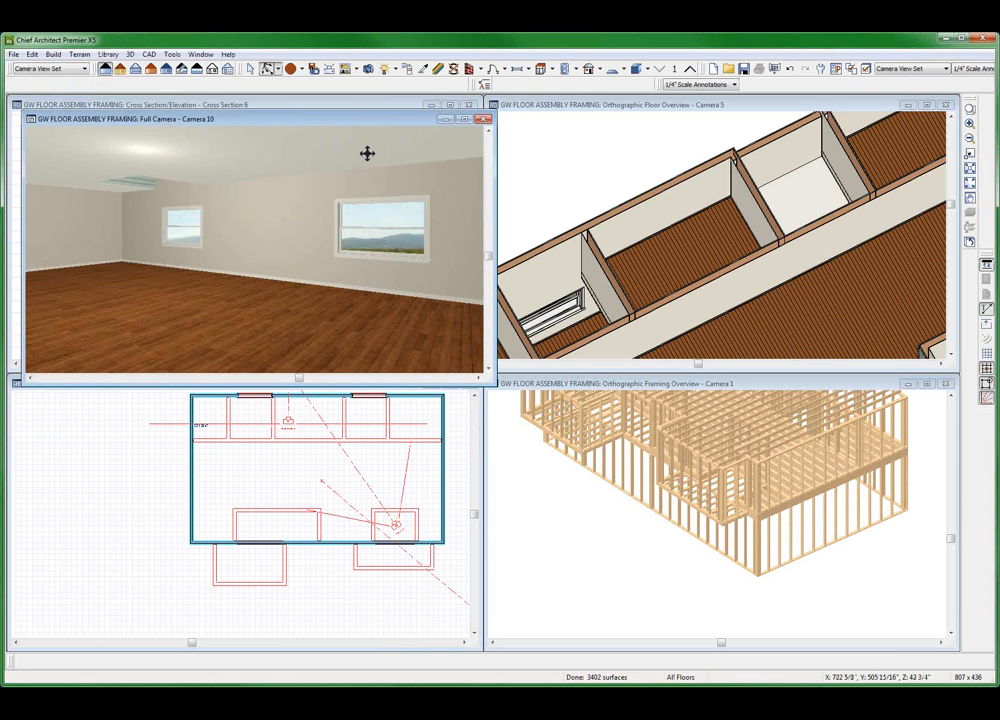
mouse_move(370, 476)
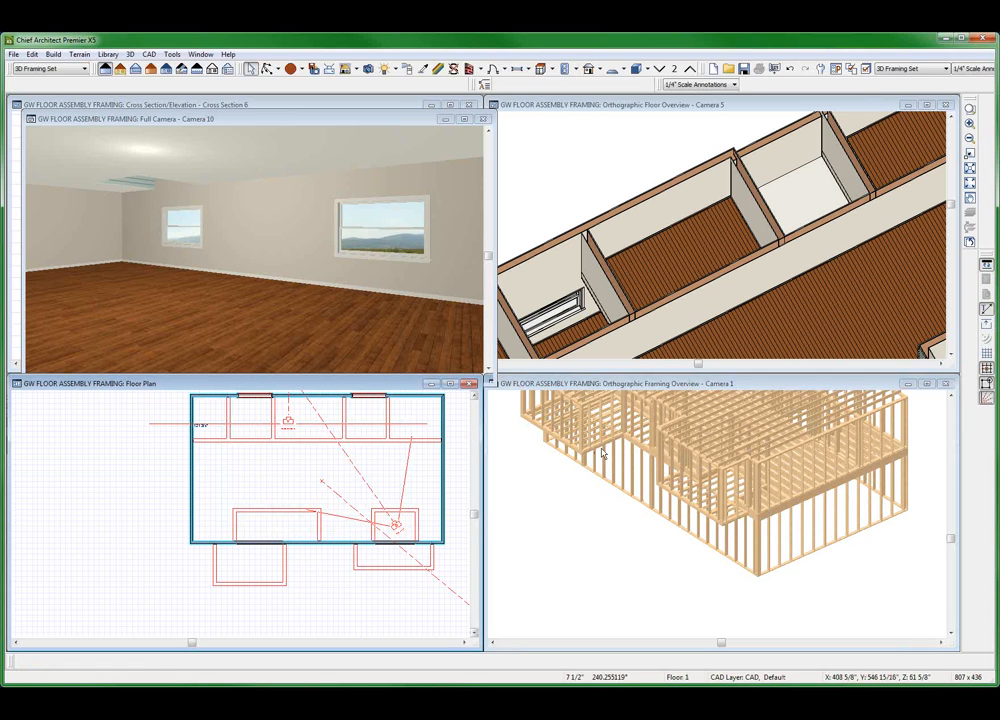
click(945, 383)
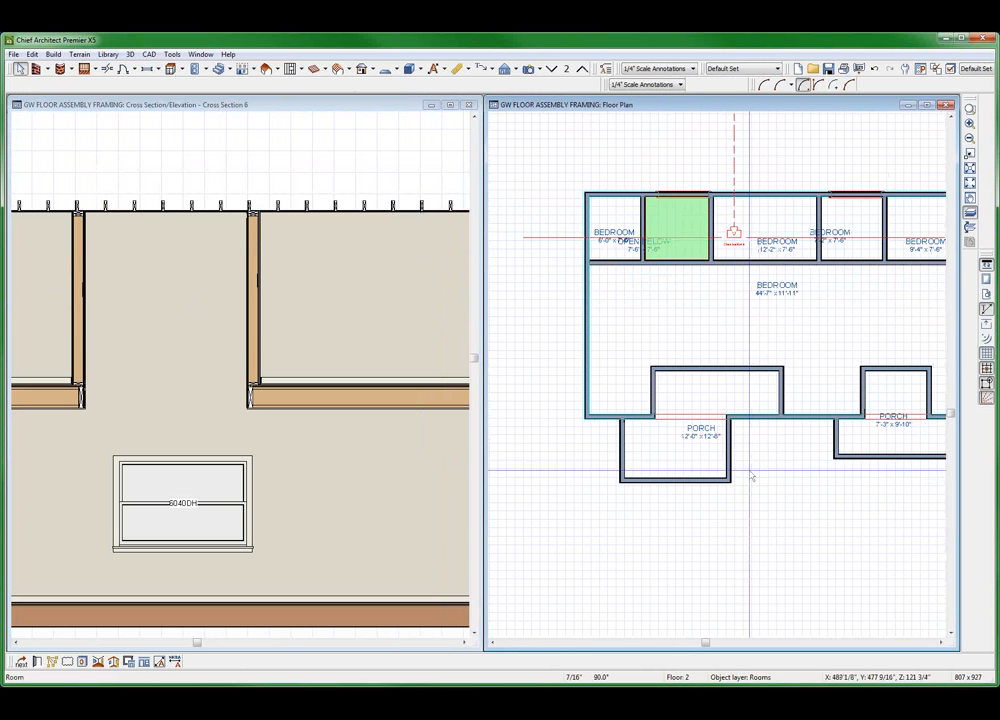
Select the porch room on the Floor 2 plan
click(695, 402)
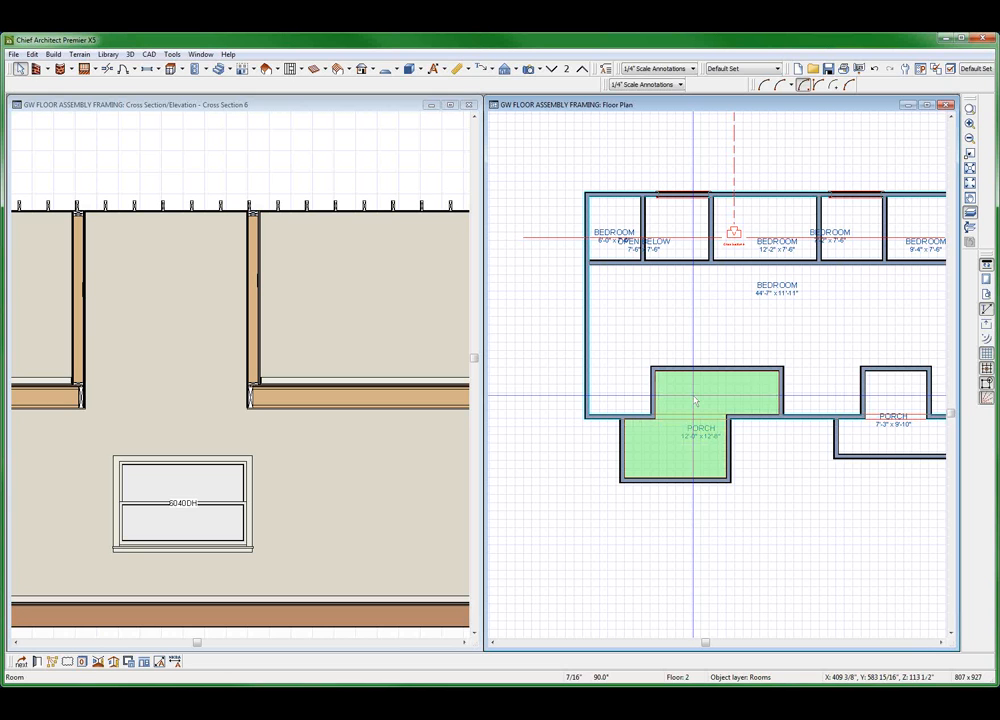
mouse_move(715, 387)
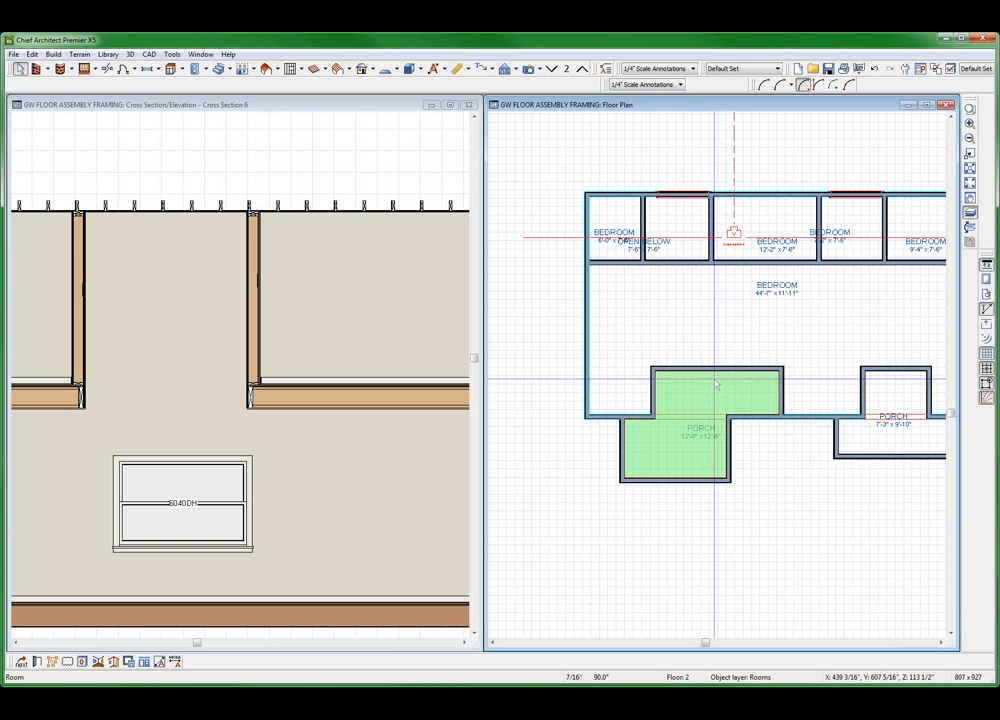
mouse_move(703, 448)
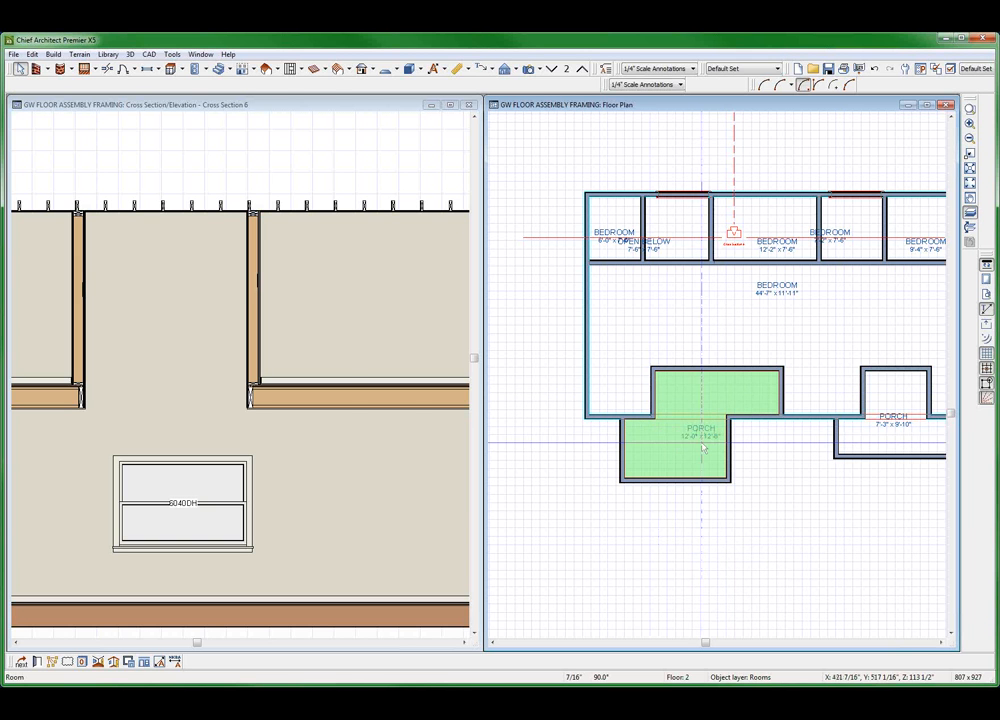